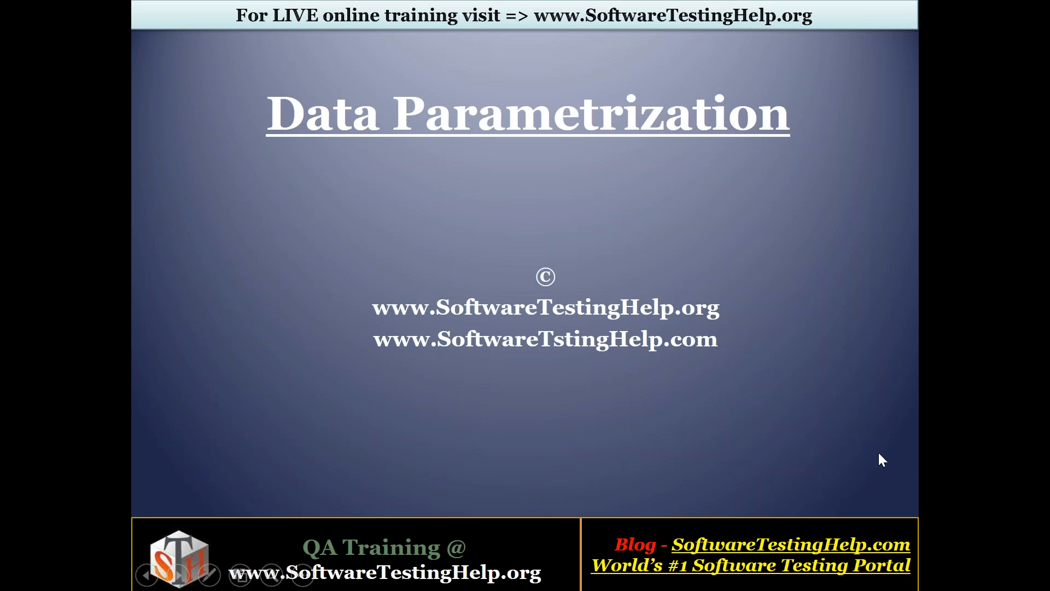
pyautogui.moveTo(532, 301)
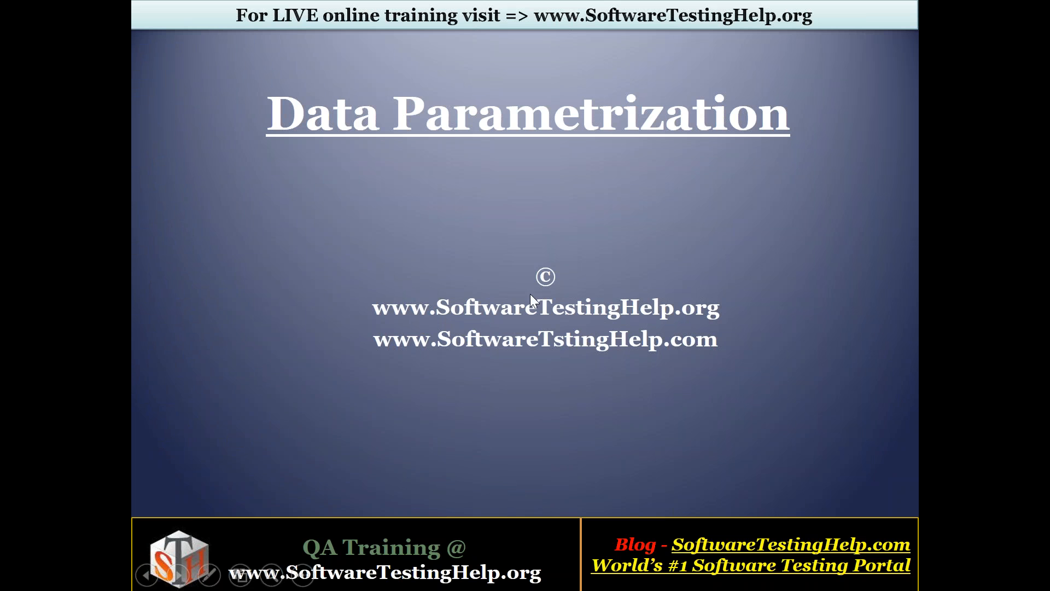
pyautogui.moveTo(524, 296)
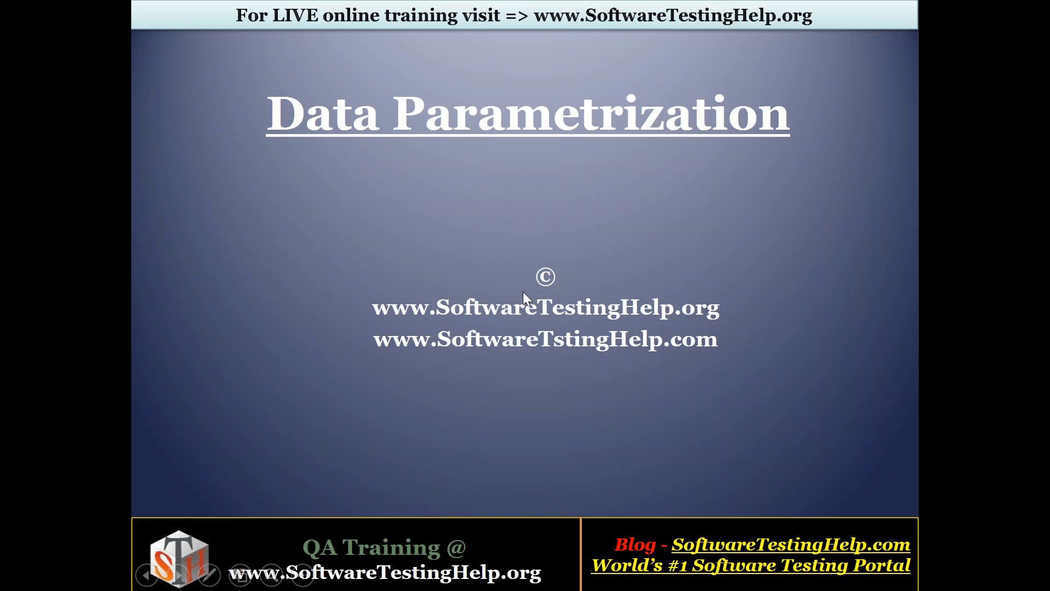
pyautogui.moveTo(563, 333)
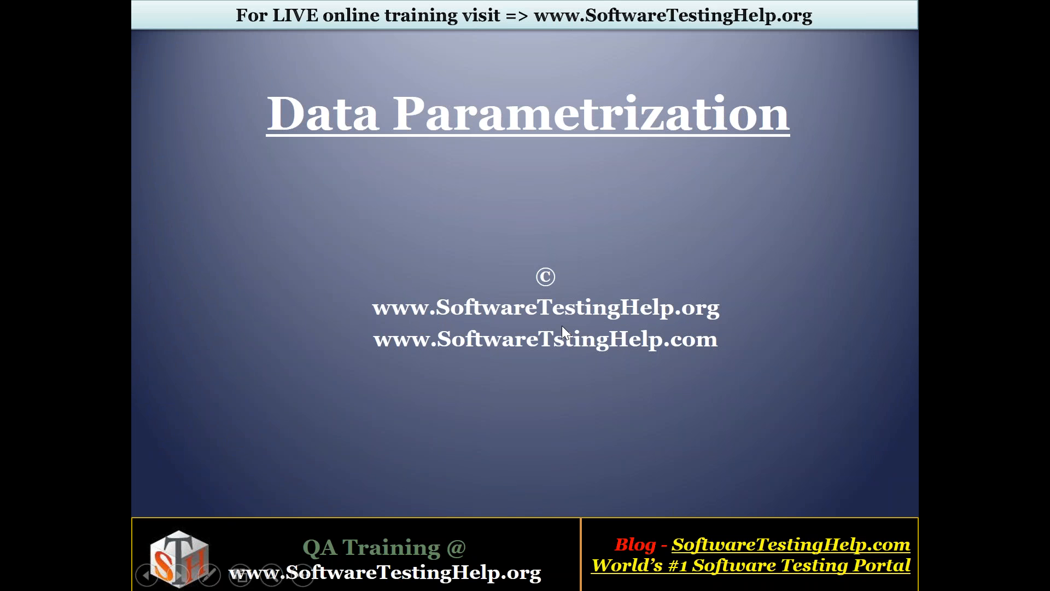
pyautogui.moveTo(515, 286)
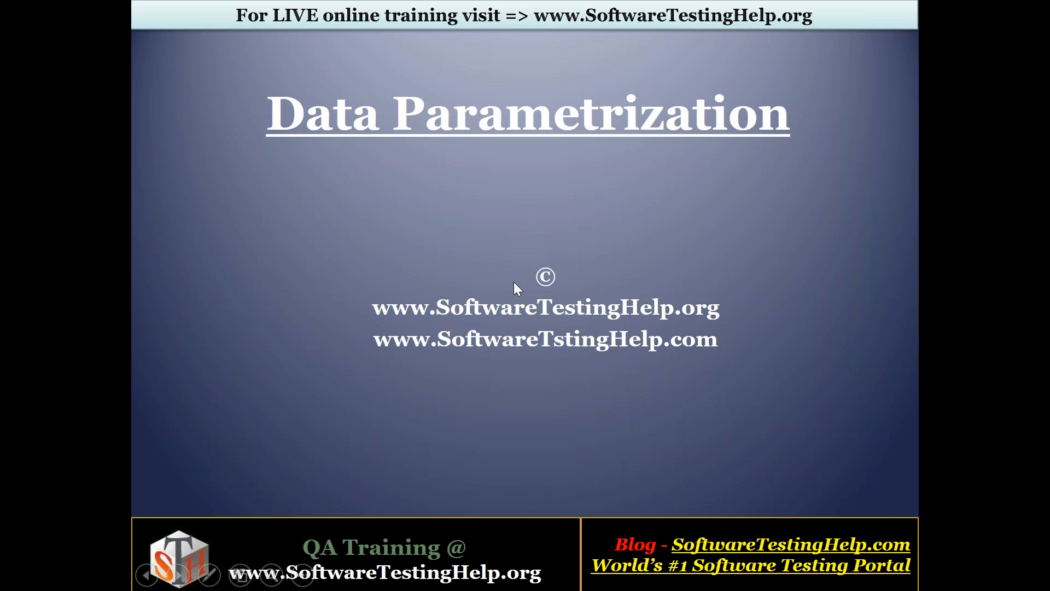
pyautogui.moveTo(491, 271)
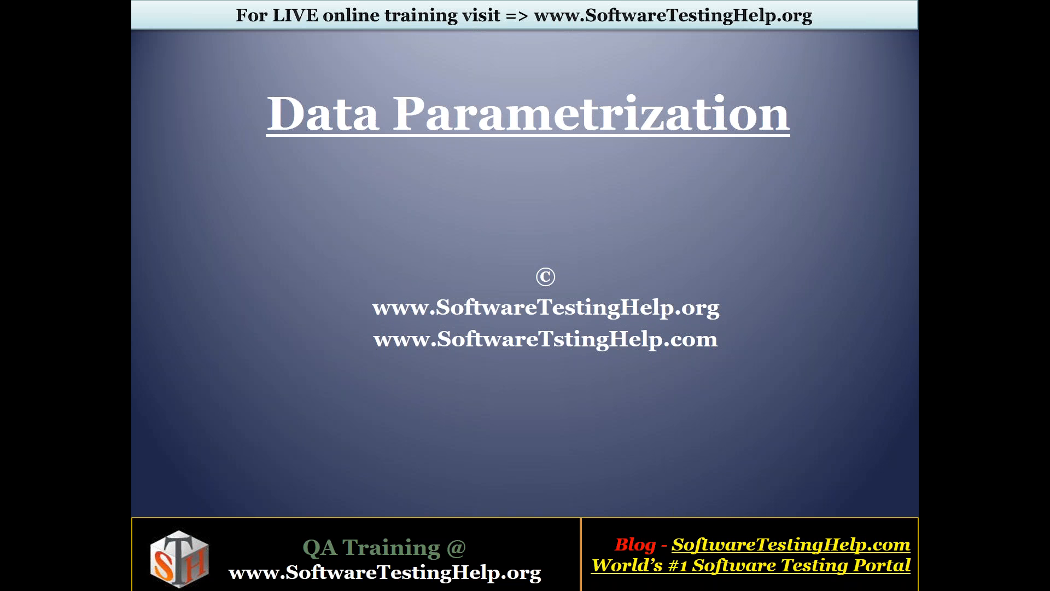
pyautogui.moveTo(286, 262)
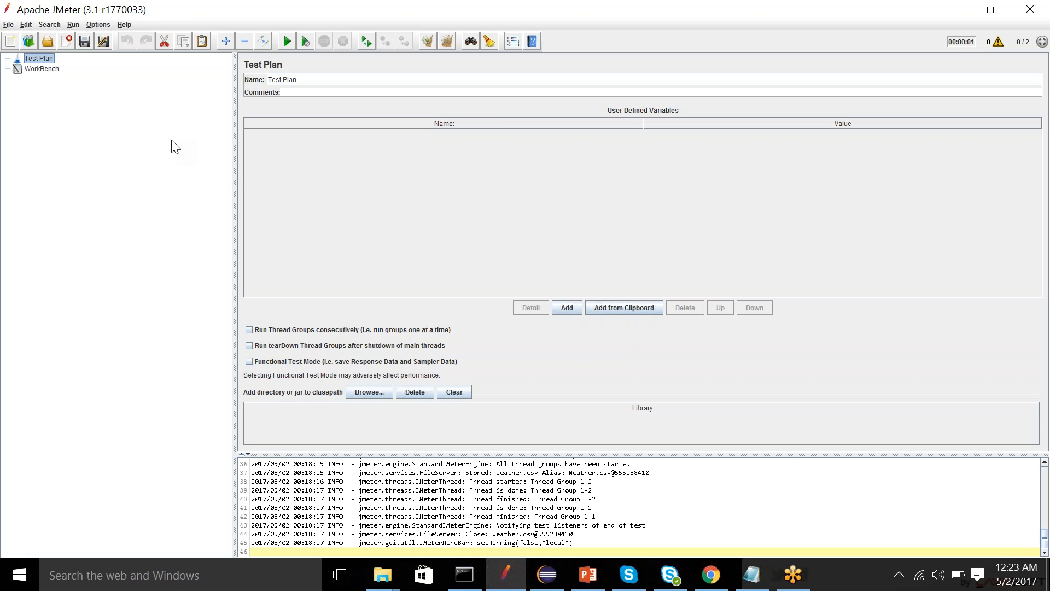
pyautogui.moveTo(13, 56)
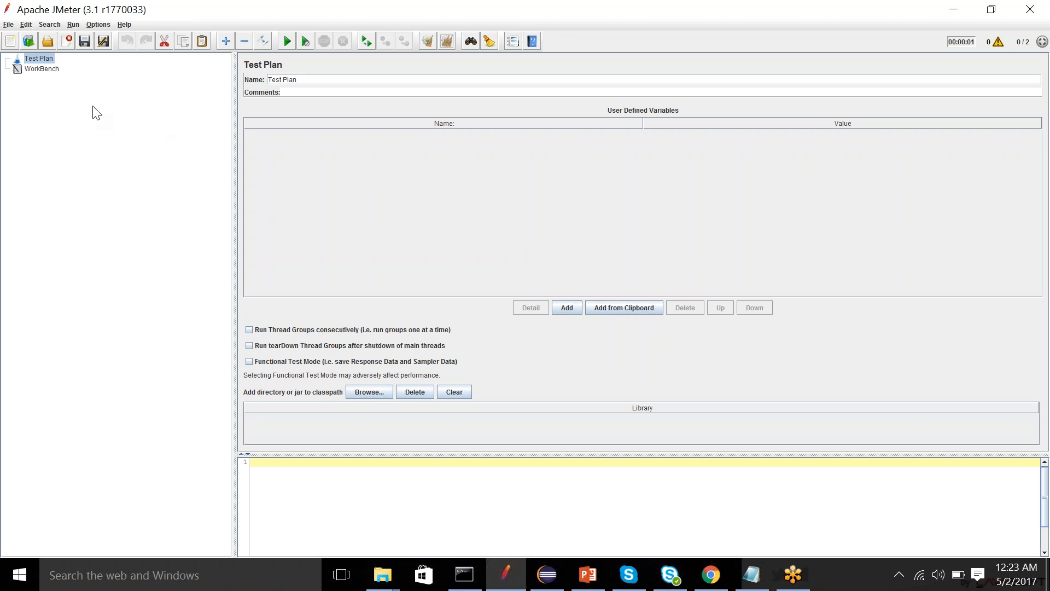
pyautogui.moveTo(55, 85)
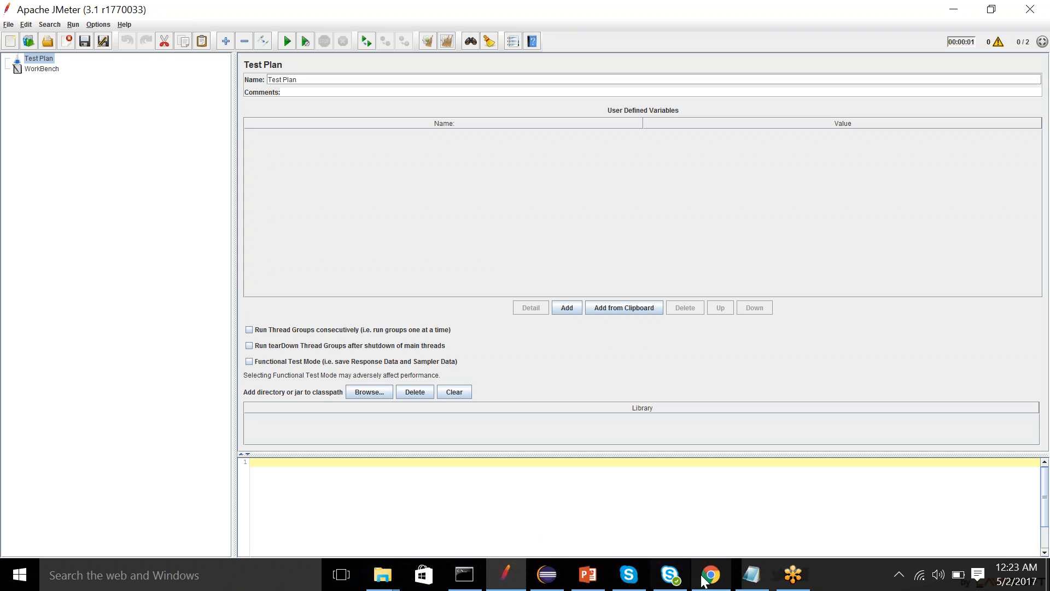
# Load openweathermap.org/api in the browser and scroll down to the API documentation index
pyautogui.click(711, 573)
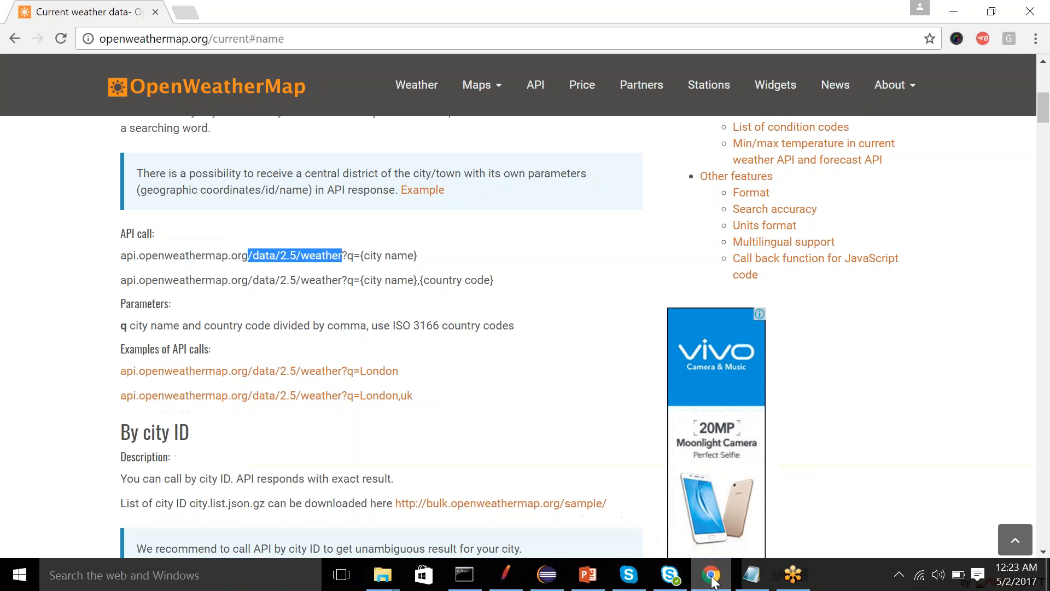
pyautogui.click(278, 38)
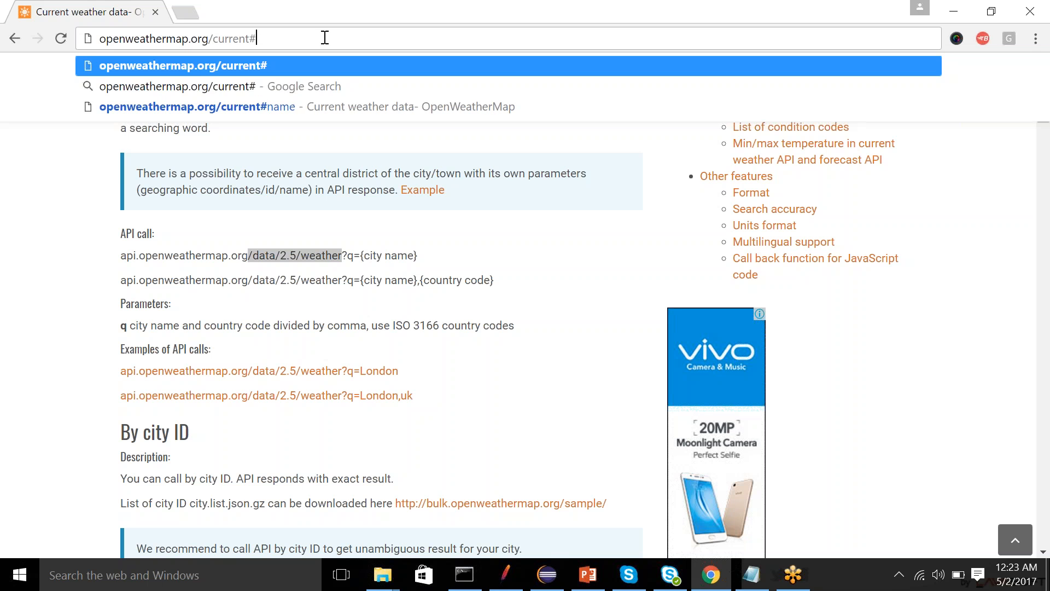
pyautogui.write('openweathermap.org/api')
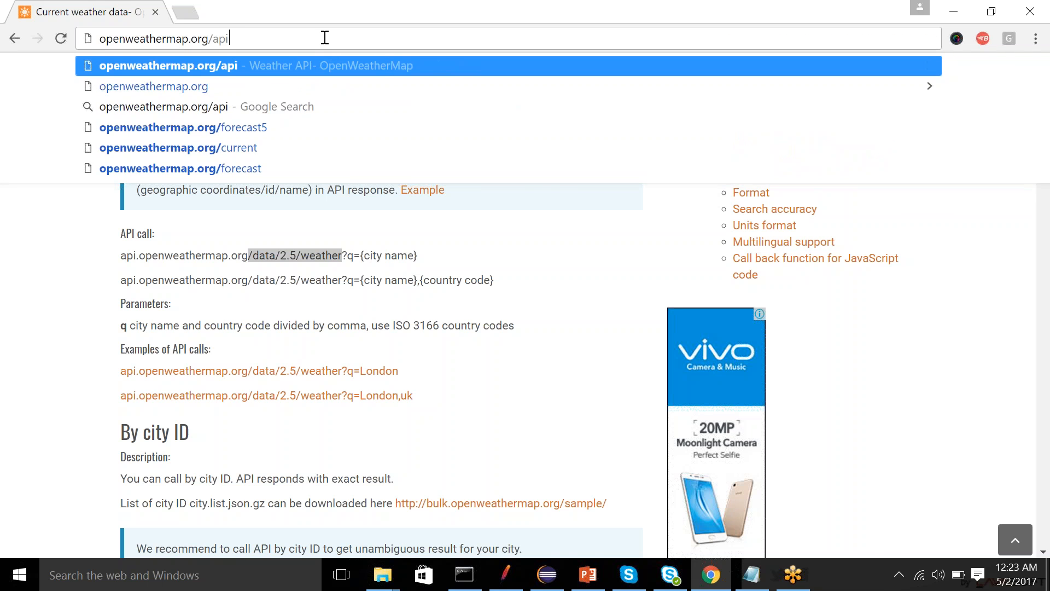
pyautogui.click(153, 65)
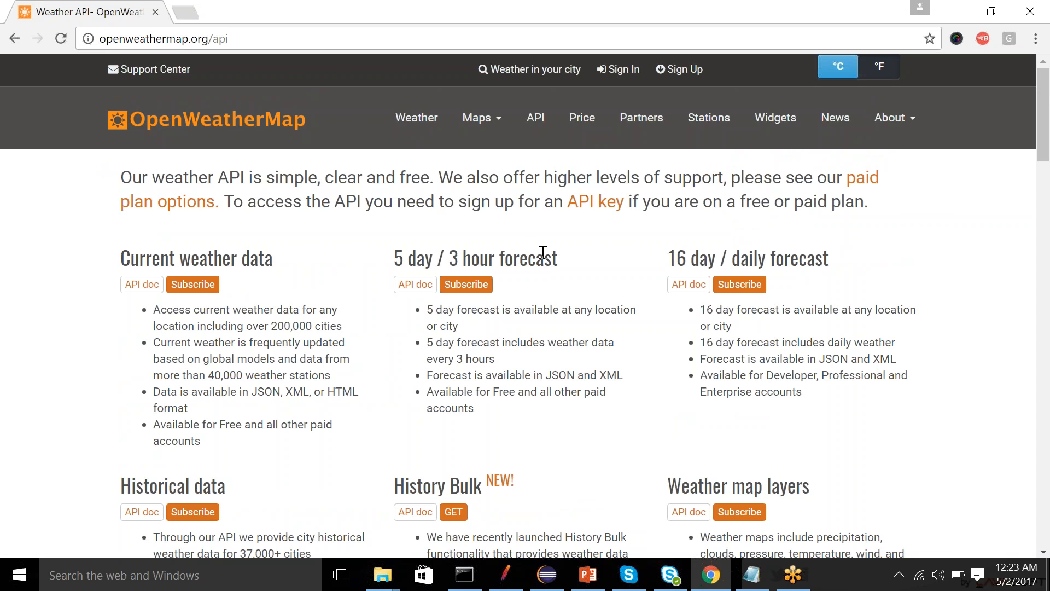
pyautogui.scroll(-3)
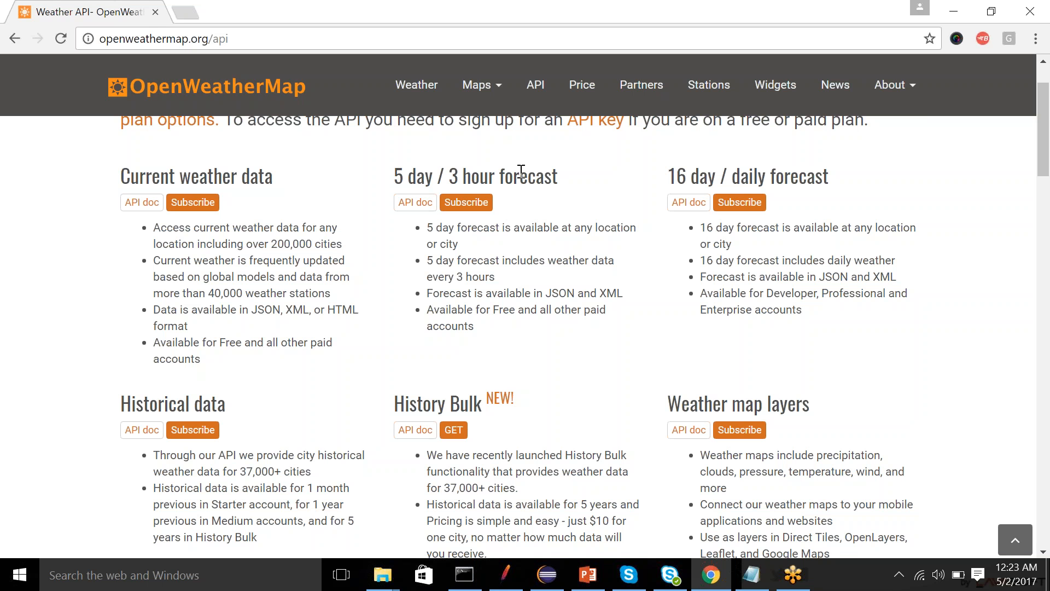
pyautogui.scroll(-3)
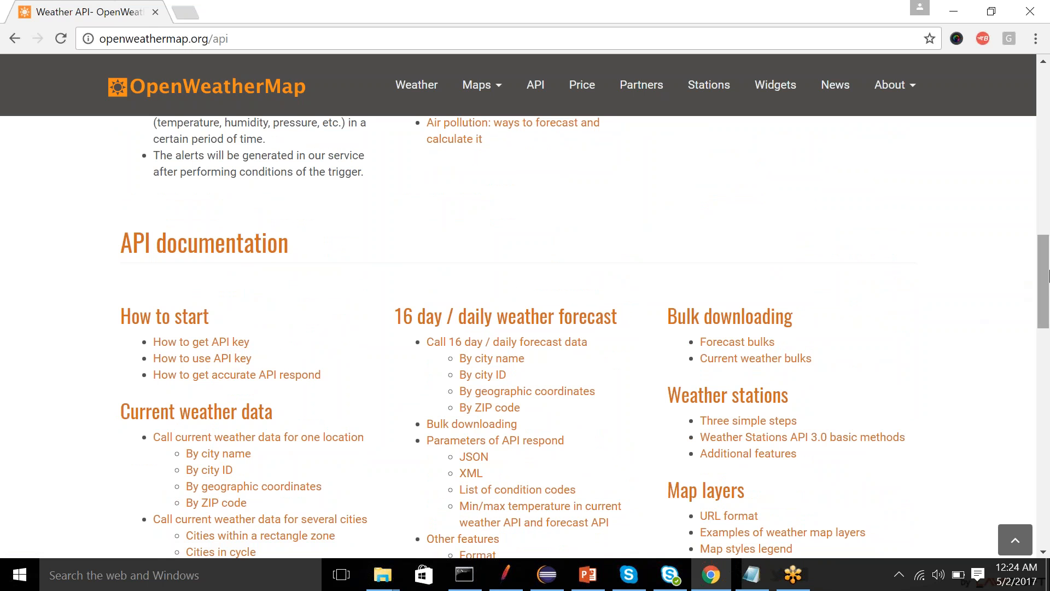
pyautogui.scroll(-3)
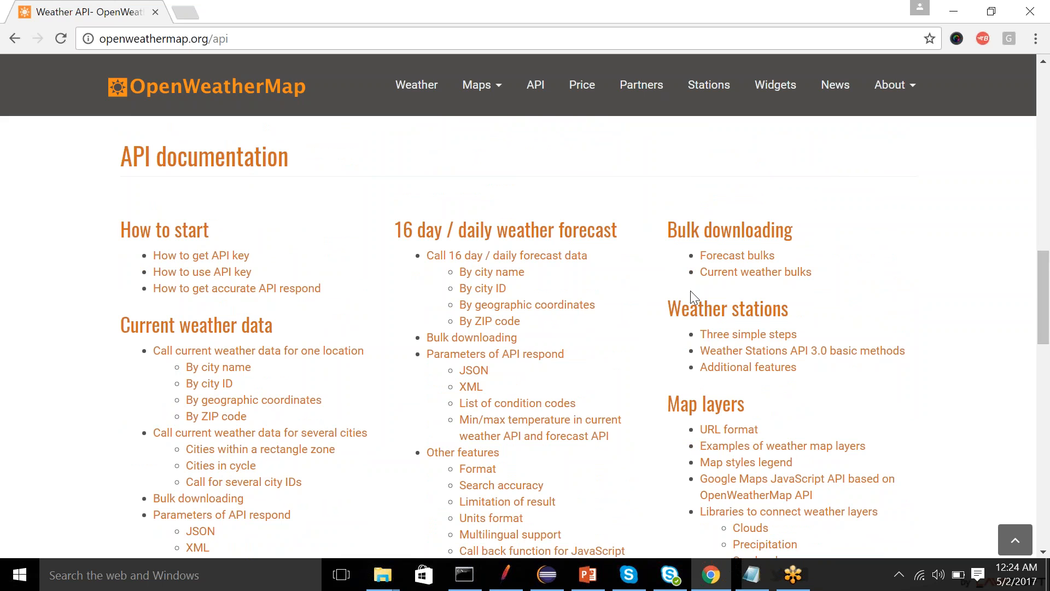
pyautogui.click(753, 574)
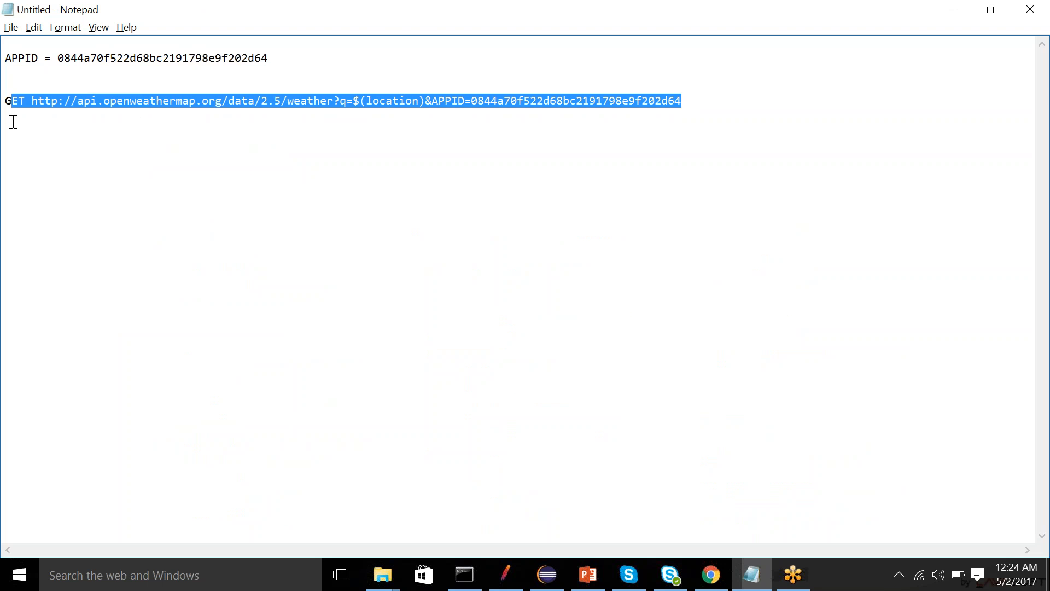
pyautogui.press('Delete')
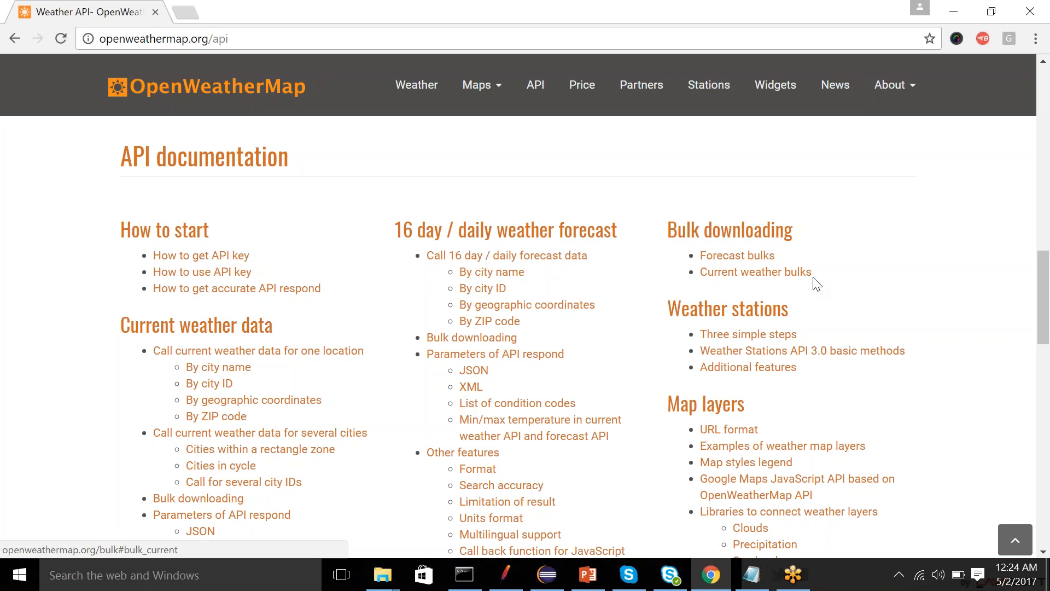
# Open the 'By city name' current weather docs and highlight the q={city name} parameter
pyautogui.scroll(-3)
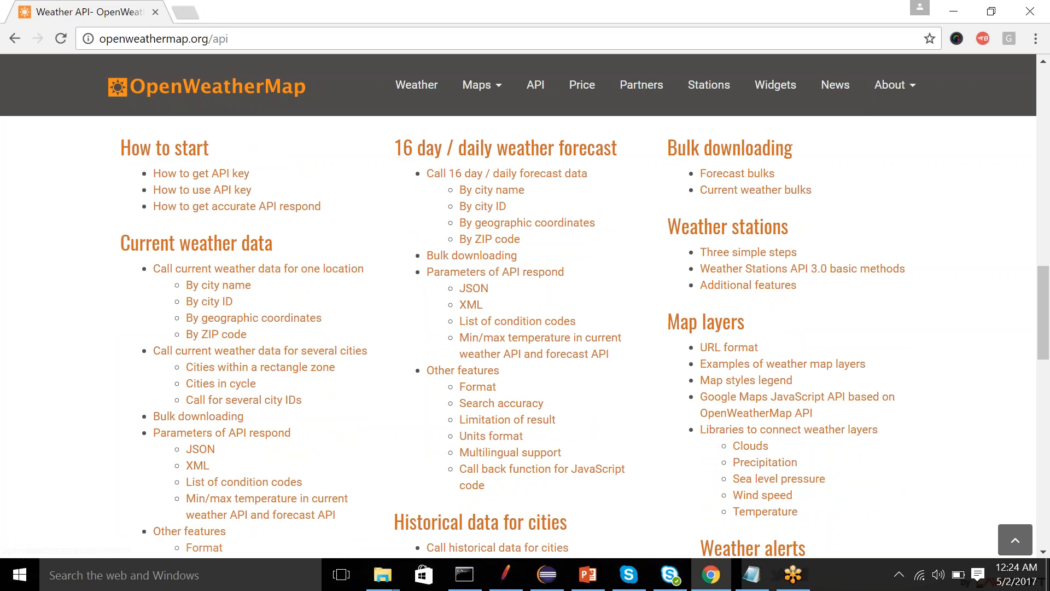
pyautogui.moveTo(234, 294)
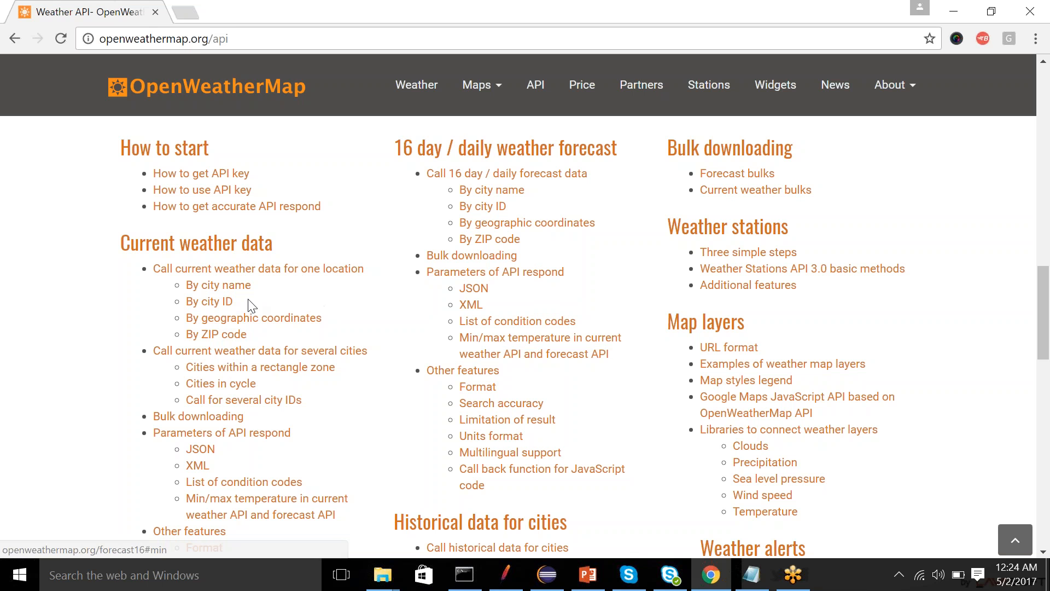
pyautogui.moveTo(229, 290)
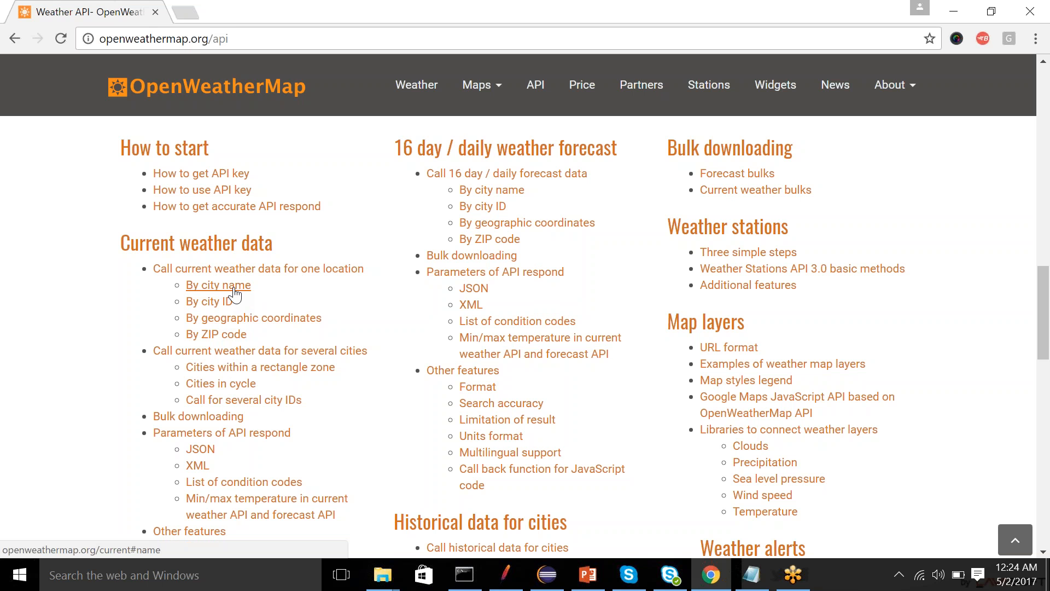
pyautogui.click(219, 284)
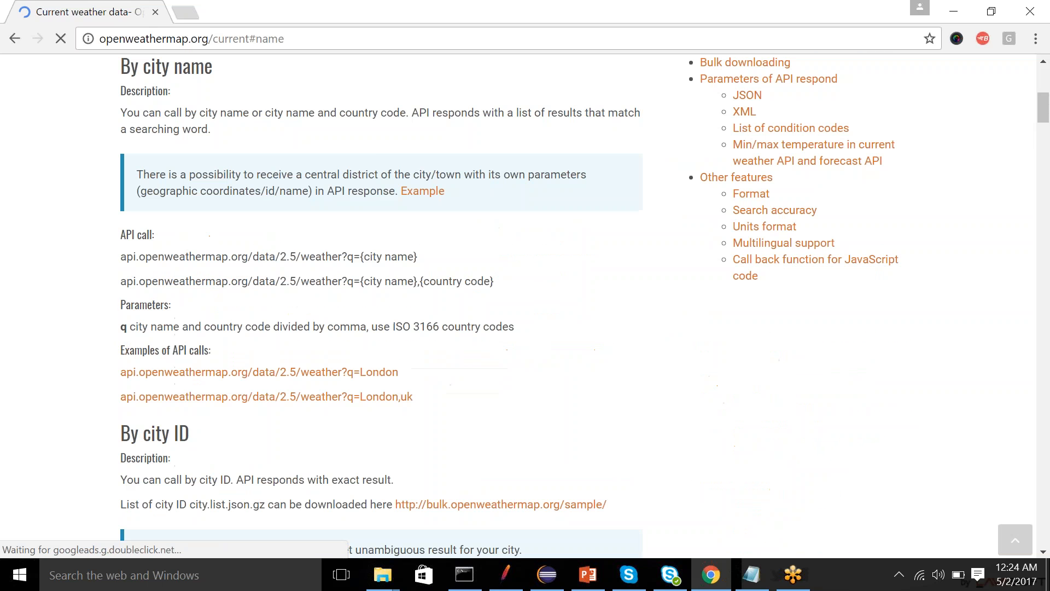
pyautogui.scroll(3)
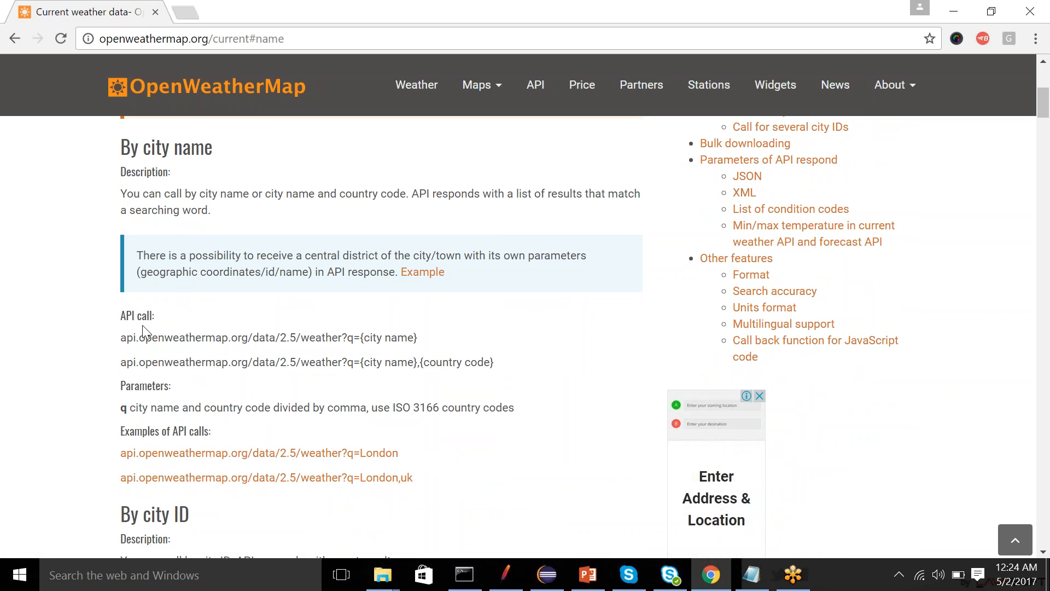
pyautogui.moveTo(676, 186)
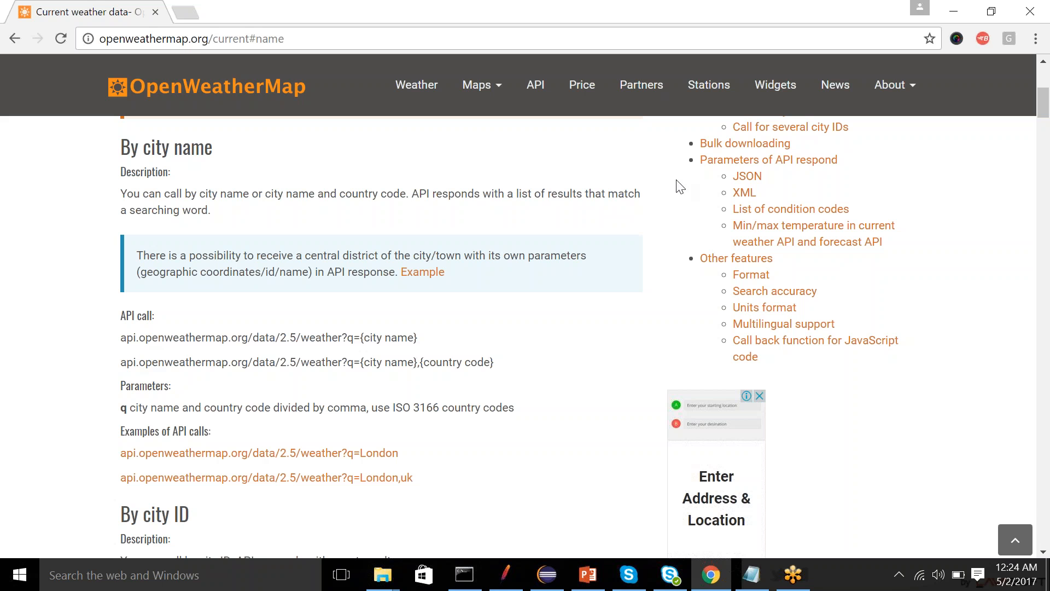
pyautogui.doubleClick(217, 337)
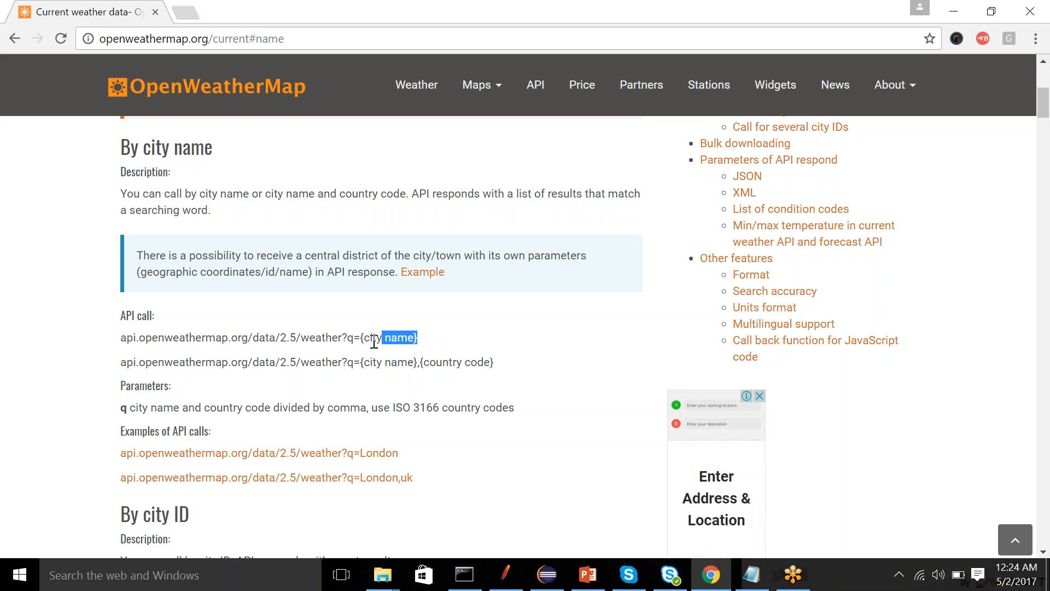
pyautogui.moveTo(415, 338); pyautogui.dragTo(347, 337)
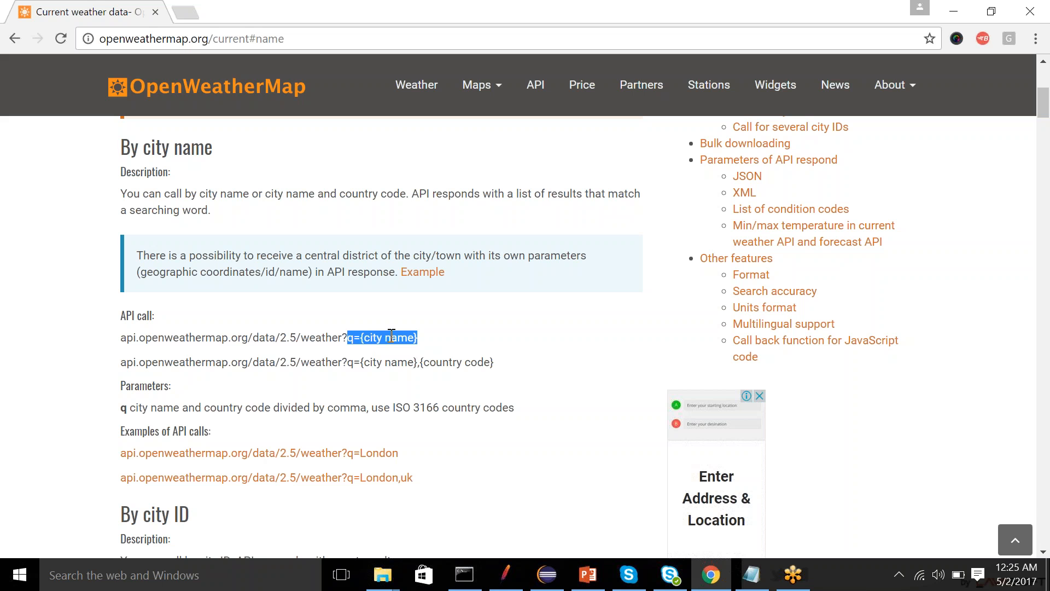
pyautogui.moveTo(420, 358)
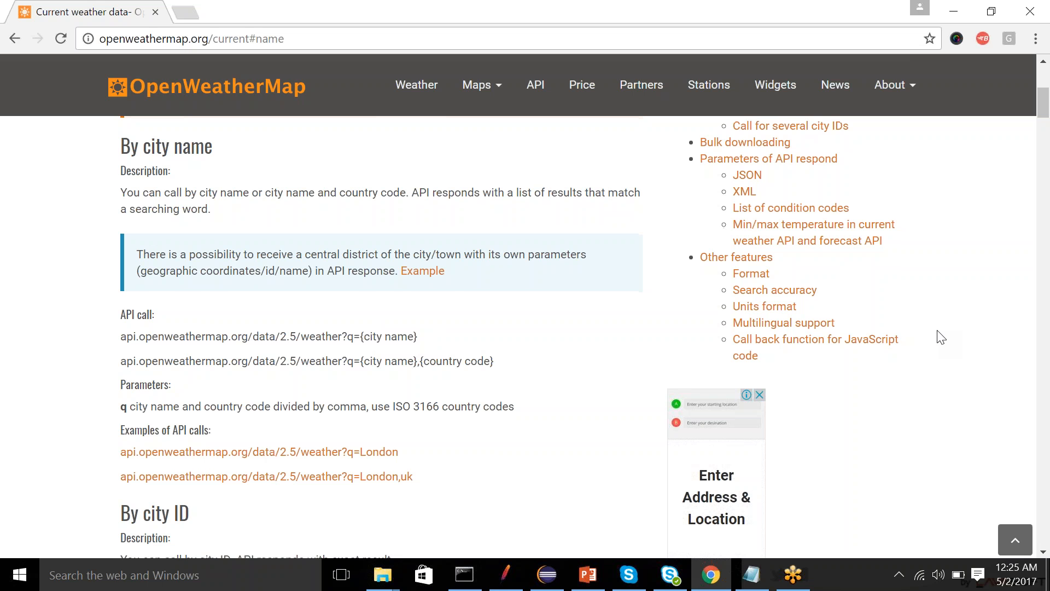
pyautogui.scroll(-3)
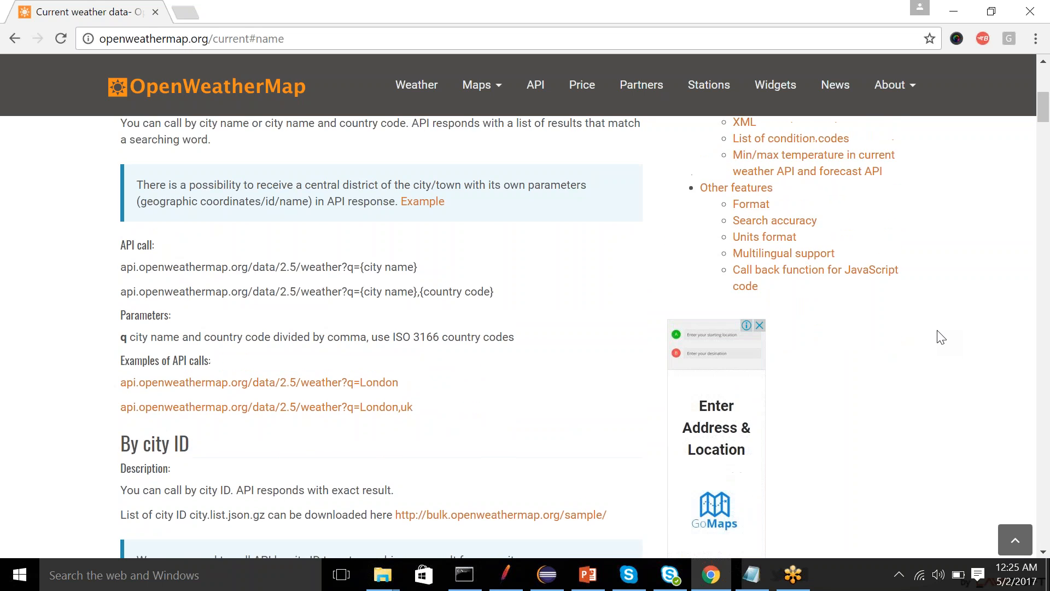
pyautogui.scroll(3)
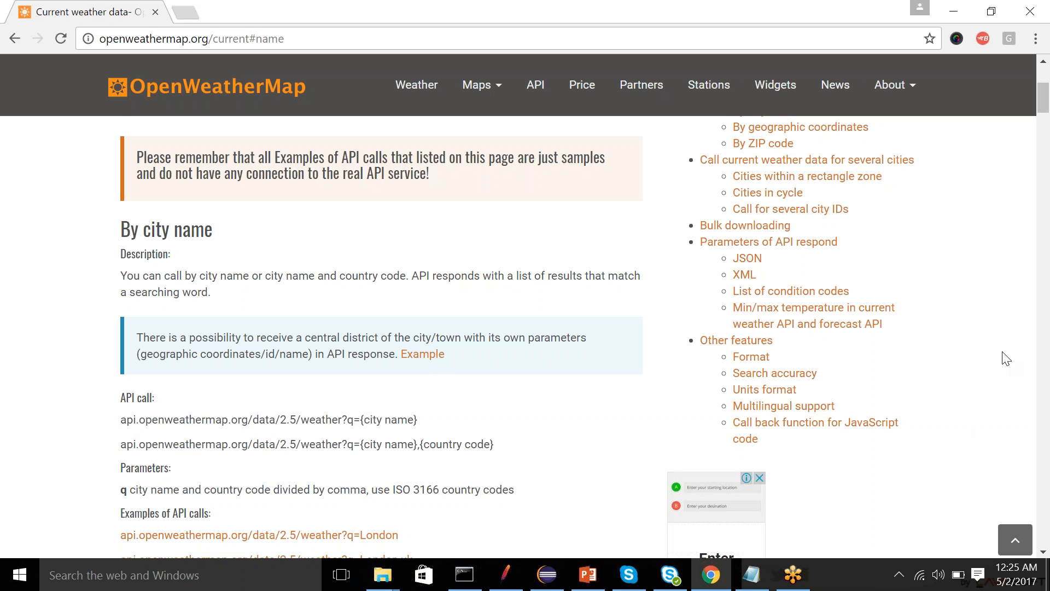
pyautogui.scroll(-3)
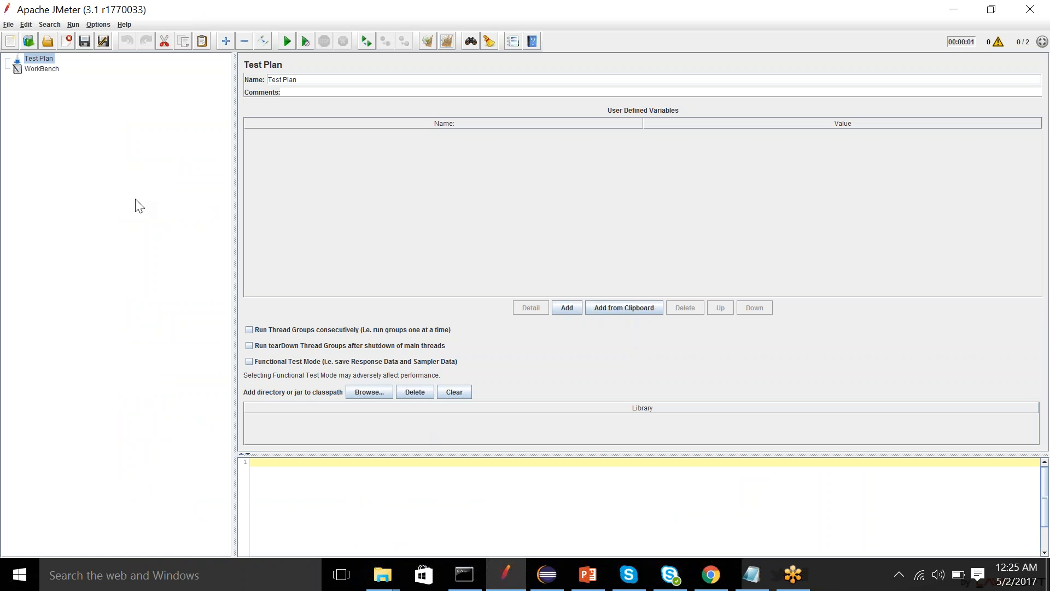
# Set the Thread Group's Number of Threads (users) to 3
pyautogui.rightClick(38, 59)
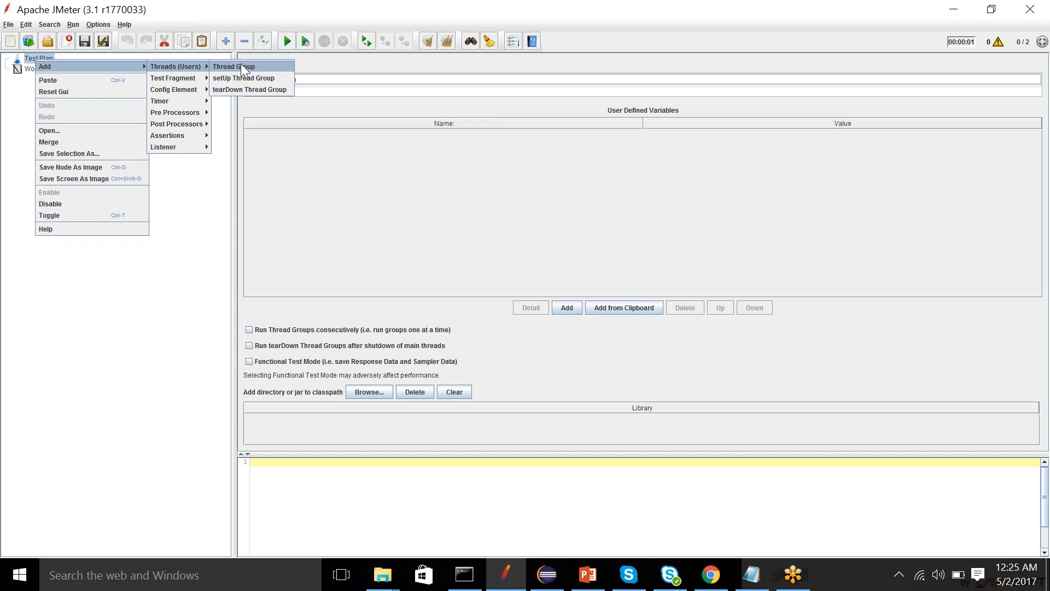
pyautogui.click(233, 66)
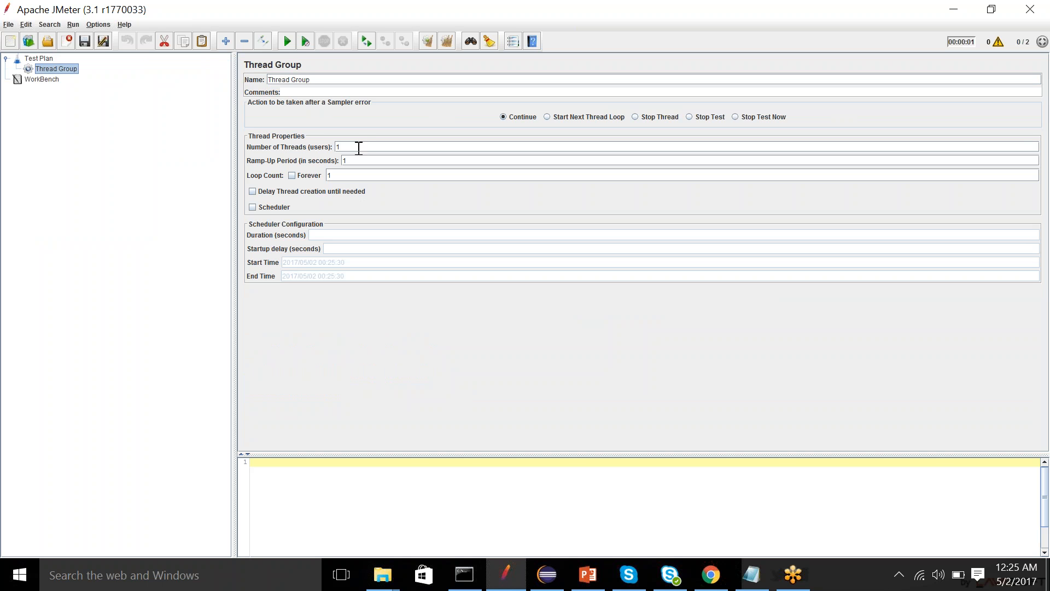
pyautogui.moveTo(361, 147)
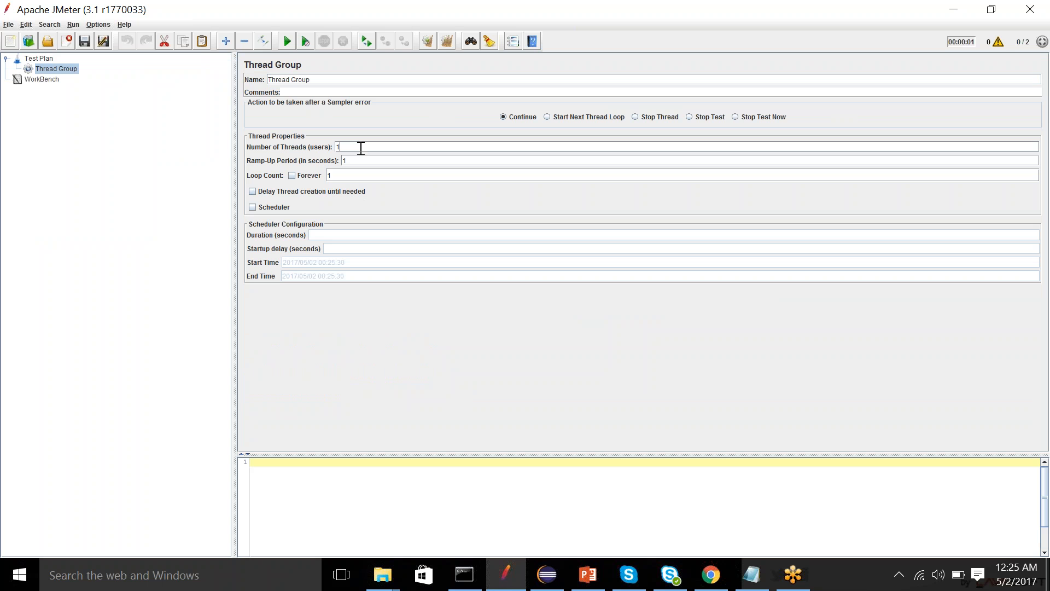
pyautogui.write('3')
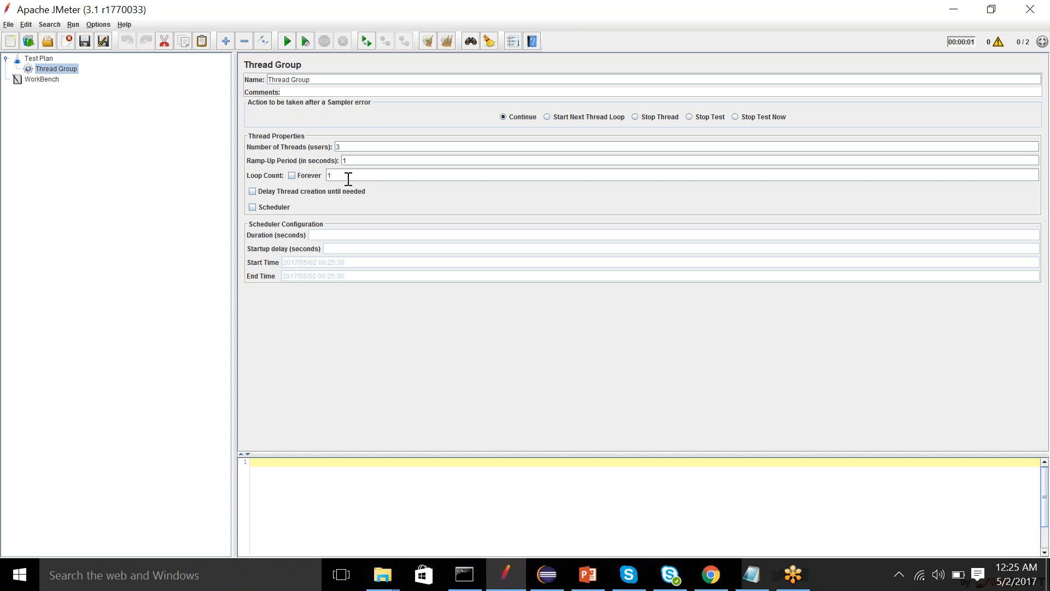
pyautogui.moveTo(59, 89)
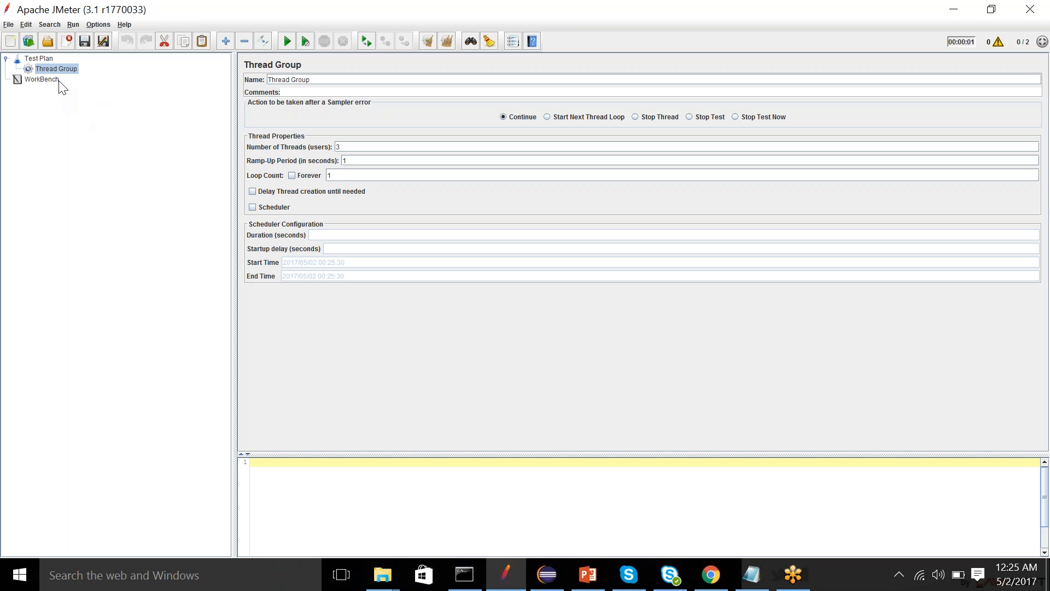
# Add an HTTP Request sampler and copy data/2.5/weather from the API docs into its Path
pyautogui.rightClick(54, 69)
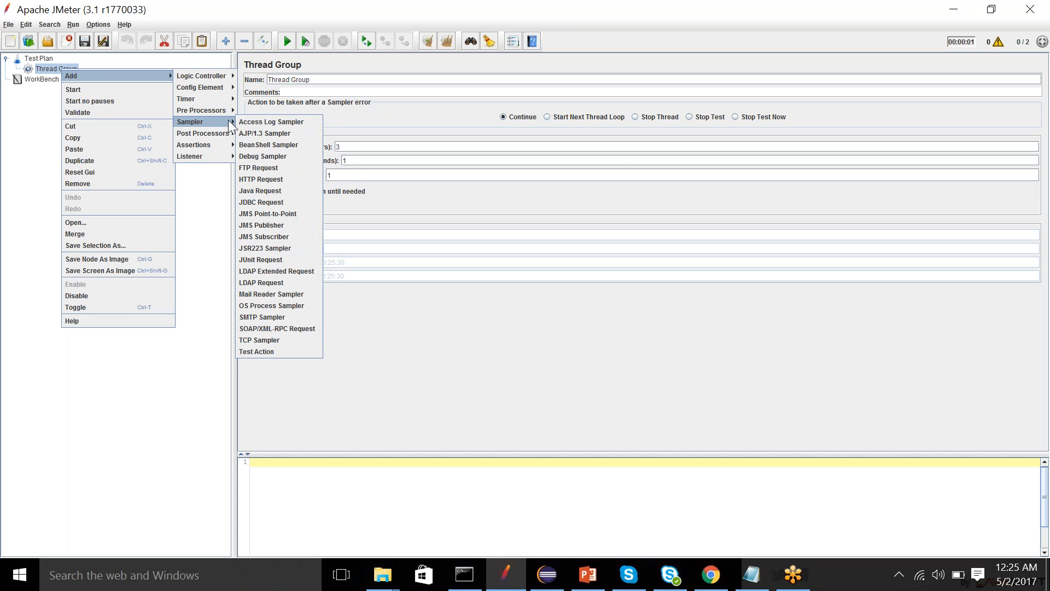
pyautogui.click(260, 179)
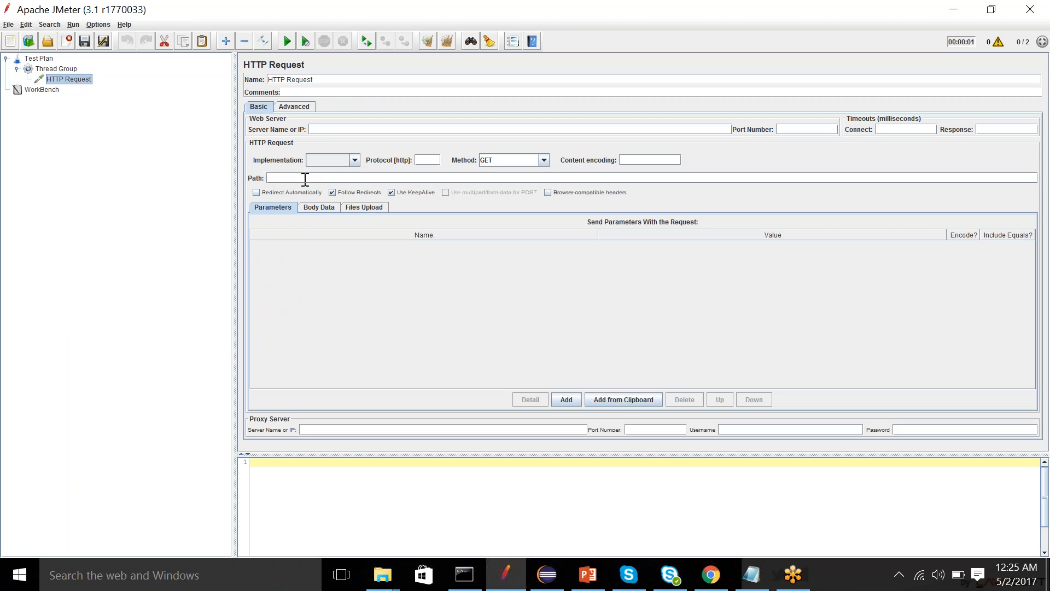
pyautogui.click(709, 574)
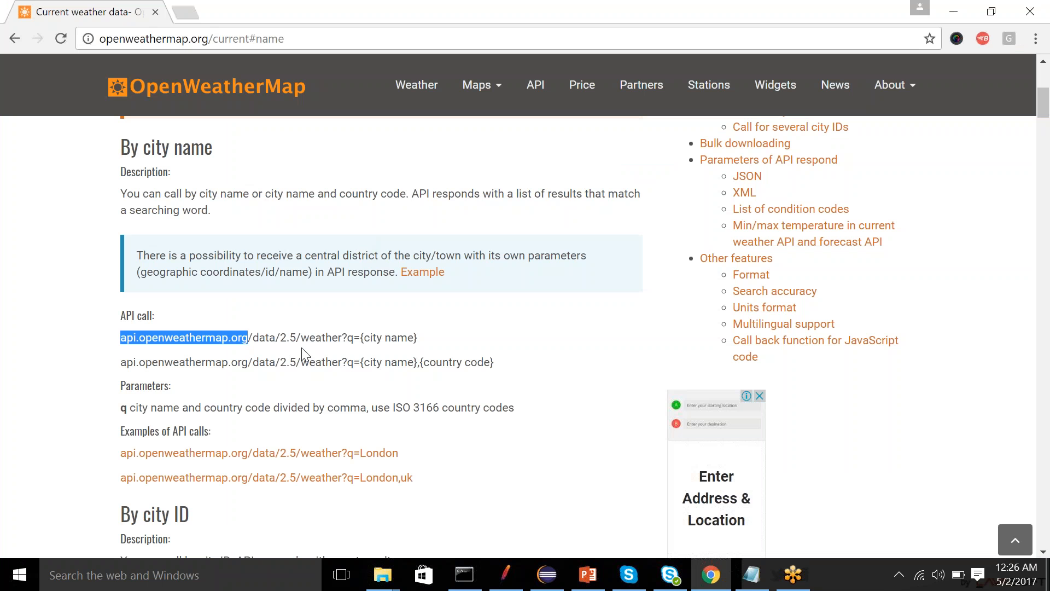
pyautogui.moveTo(268, 337); pyautogui.dragTo(340, 337)
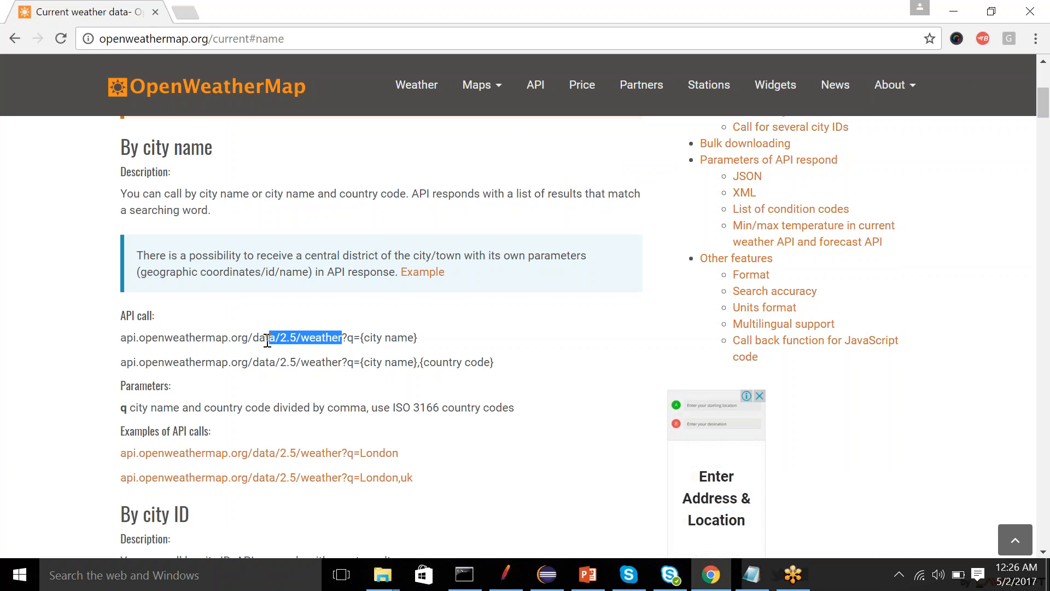
pyautogui.click(506, 574)
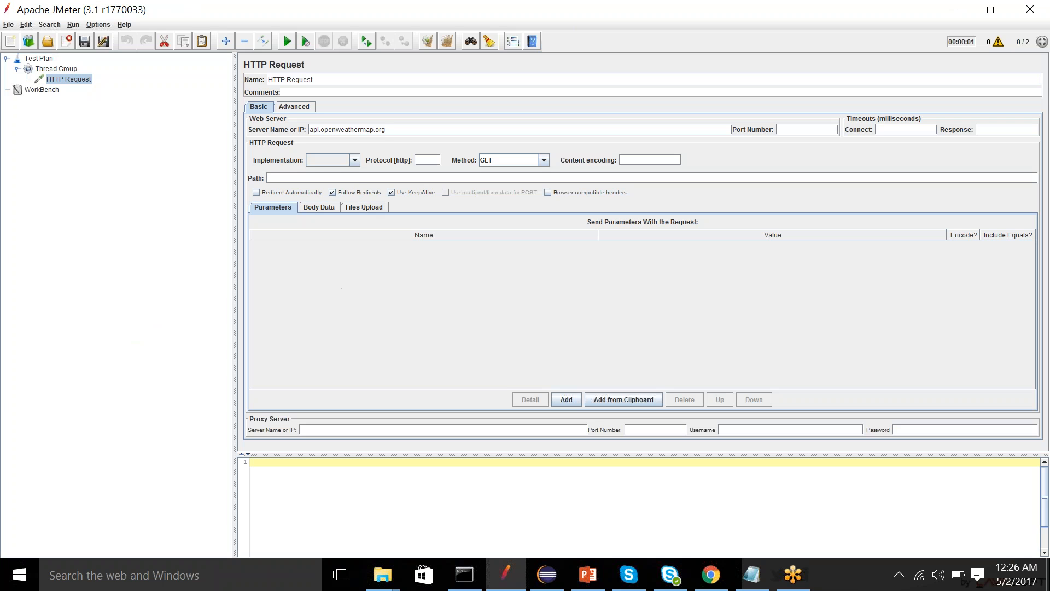
pyautogui.write('data/2.5/weather')
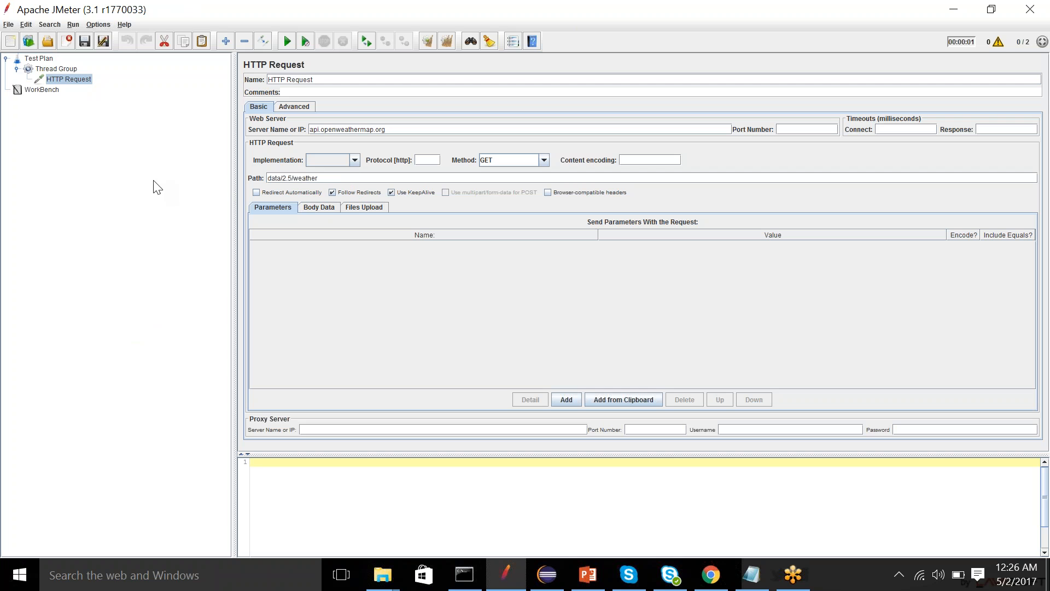
pyautogui.moveTo(269, 129)
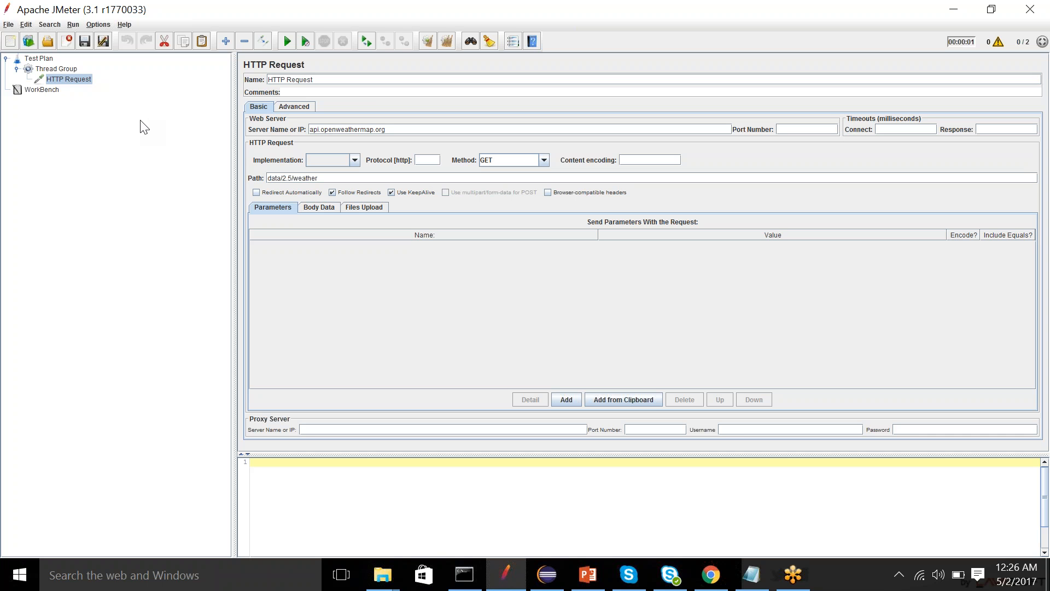
pyautogui.moveTo(207, 159)
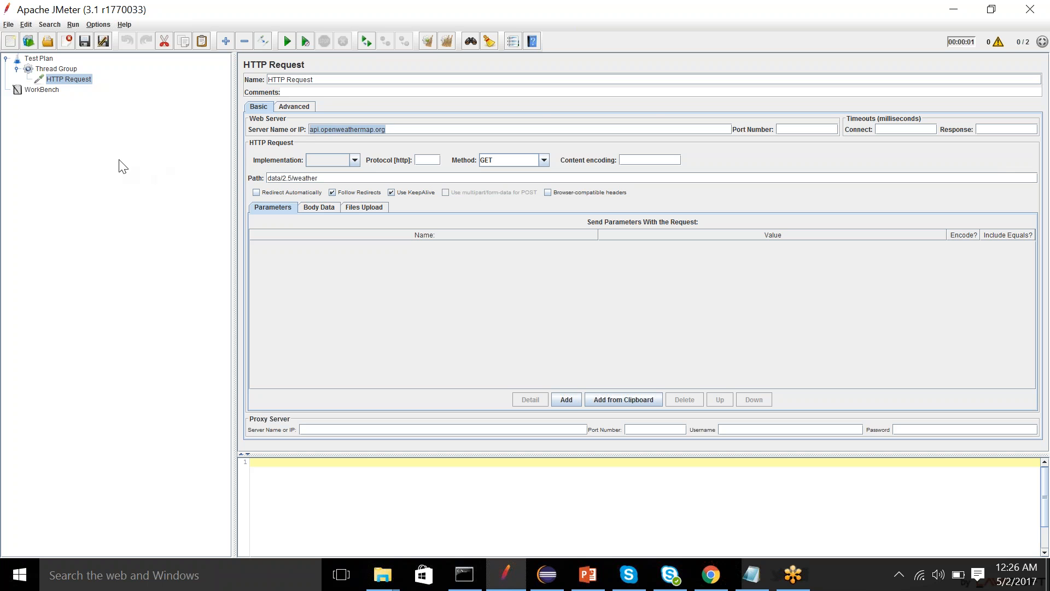
# Add Config Element > HTTP Request Defaults under the selected Thread Group
pyautogui.click(56, 68)
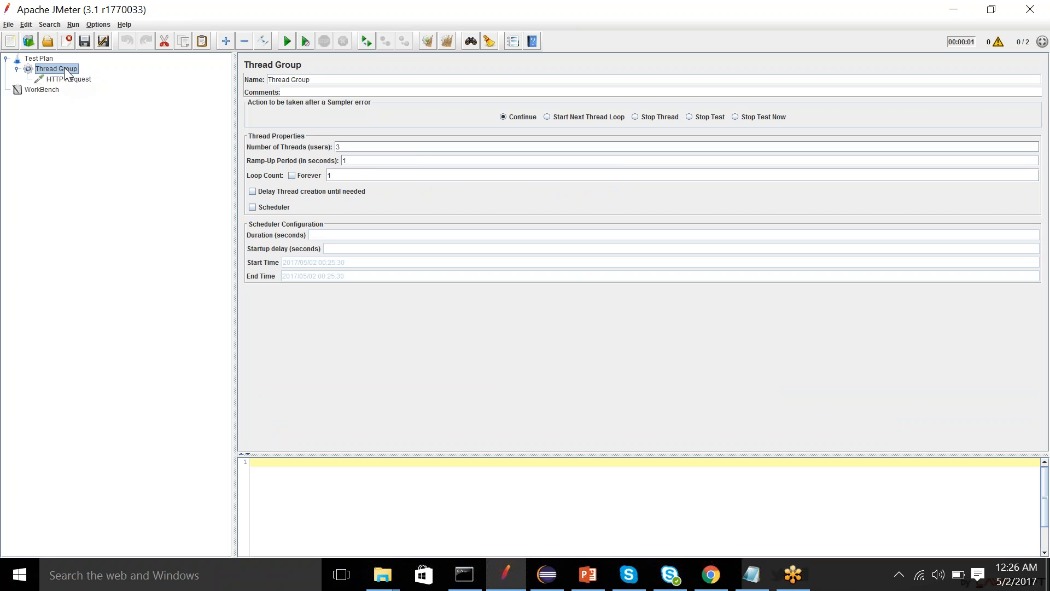
pyautogui.rightClick(55, 69)
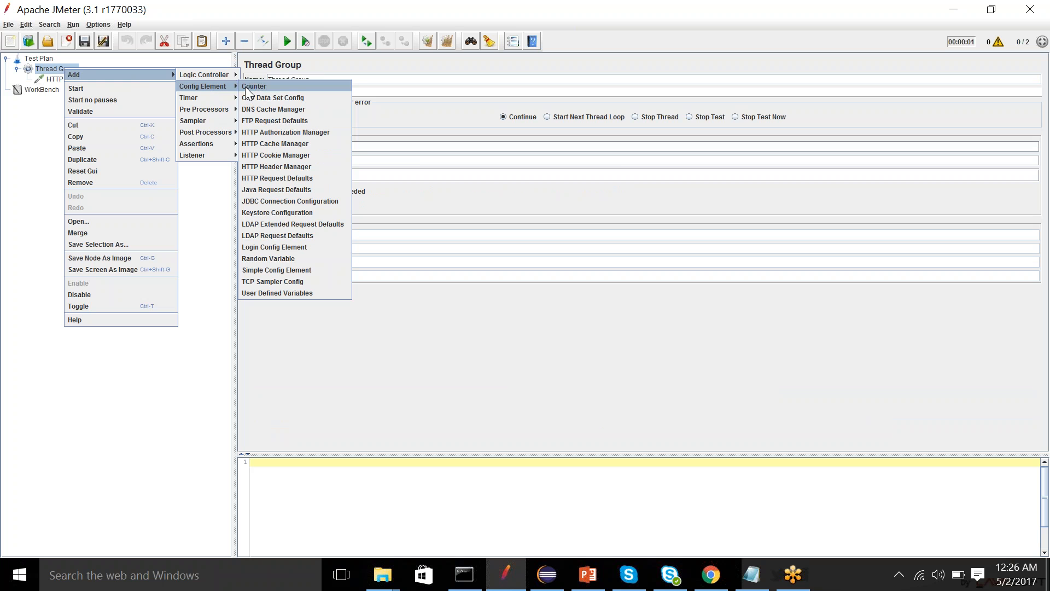
pyautogui.moveTo(273, 173)
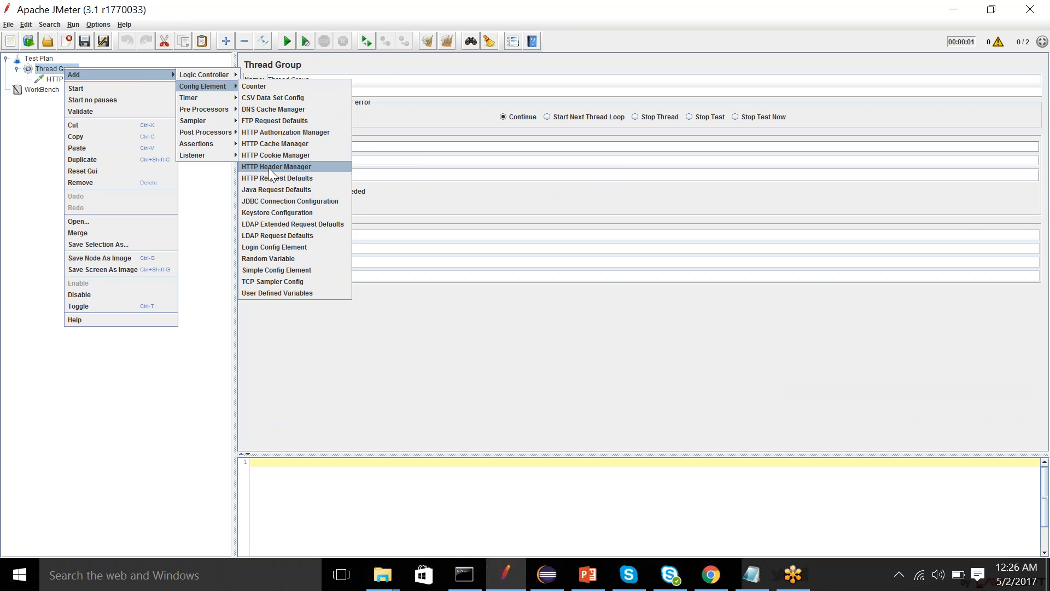
pyautogui.click(277, 178)
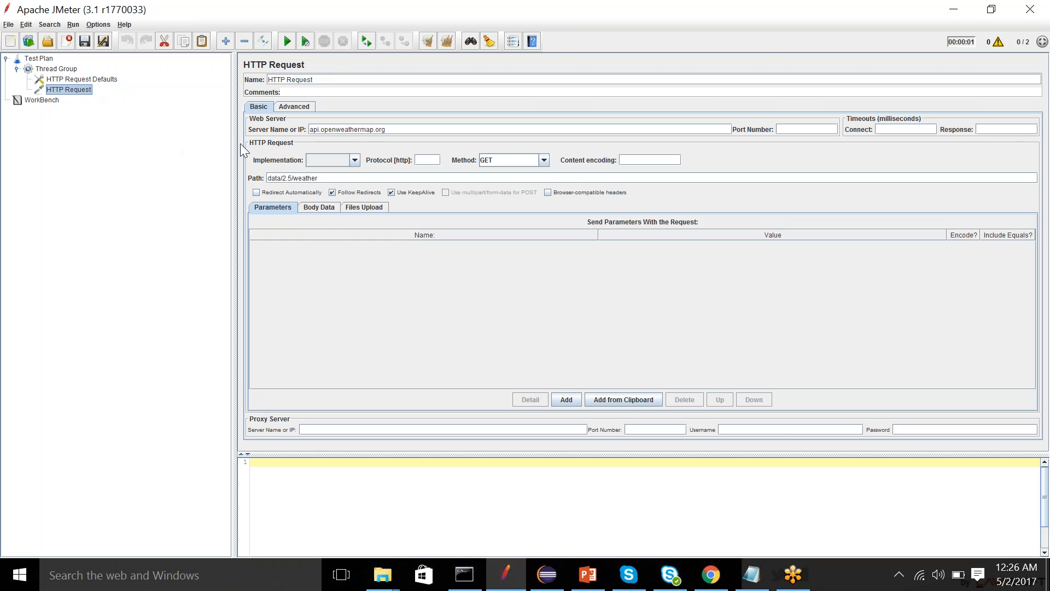
# Enter api.openweathermap.org as the Defaults' Server Name, removing it from the HTTP Request
pyautogui.doubleClick(347, 129)
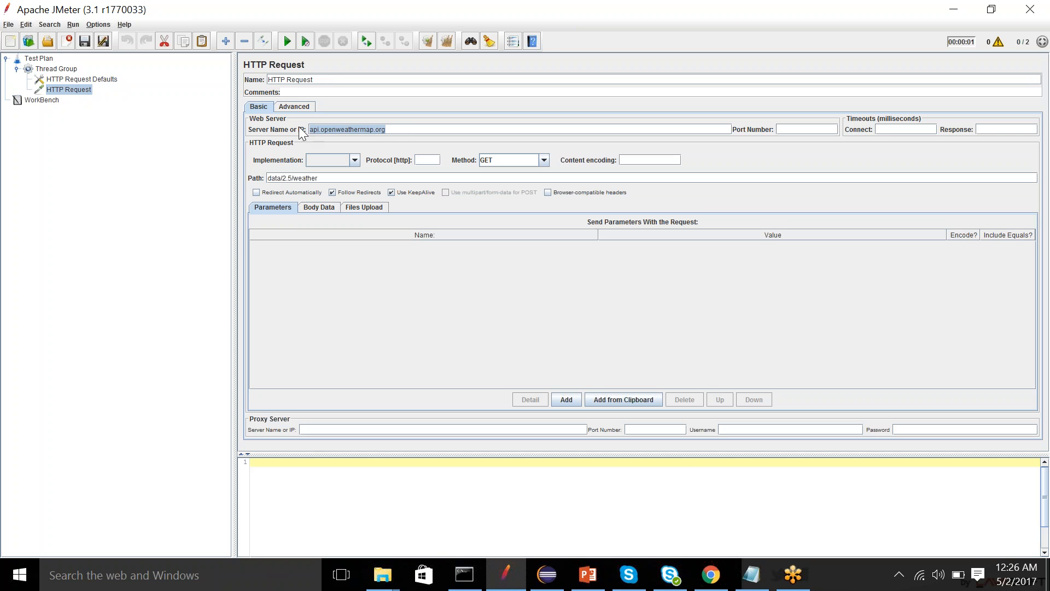
pyautogui.click(81, 78)
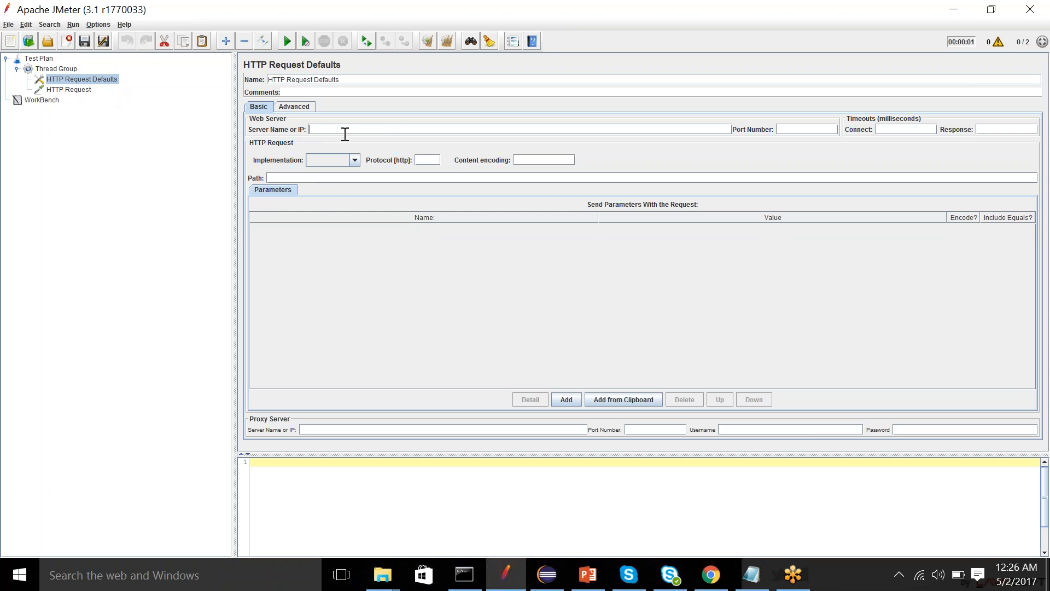
pyautogui.write('api.openweathermap.org')
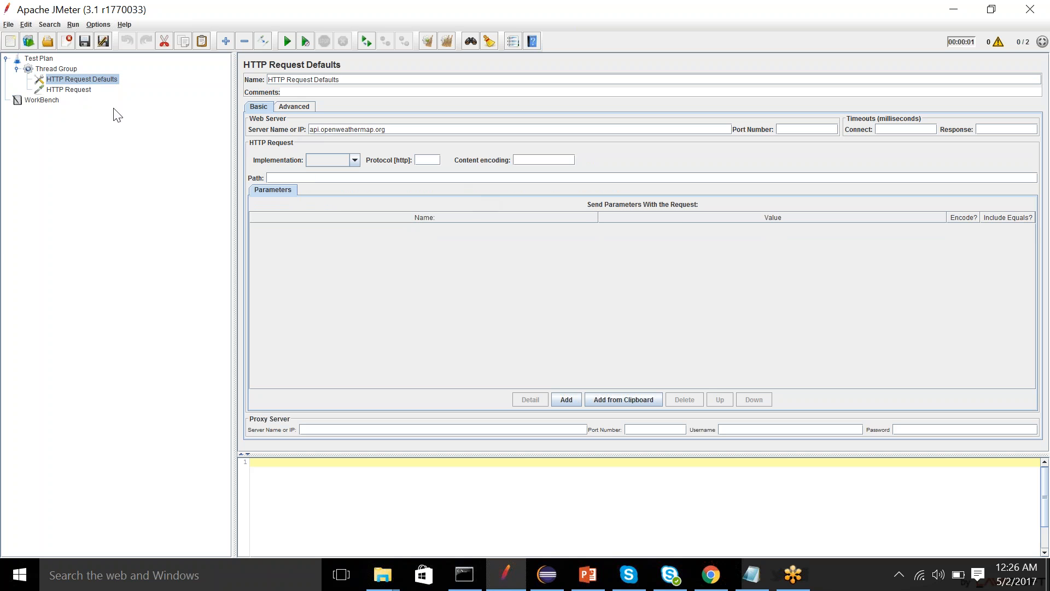
pyautogui.click(69, 89)
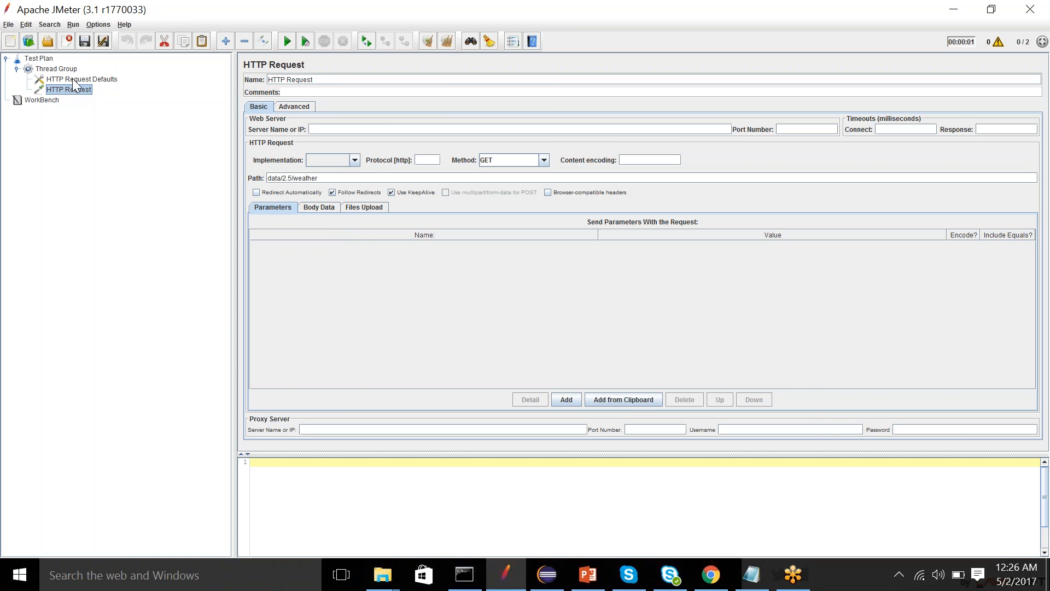
pyautogui.click(709, 574)
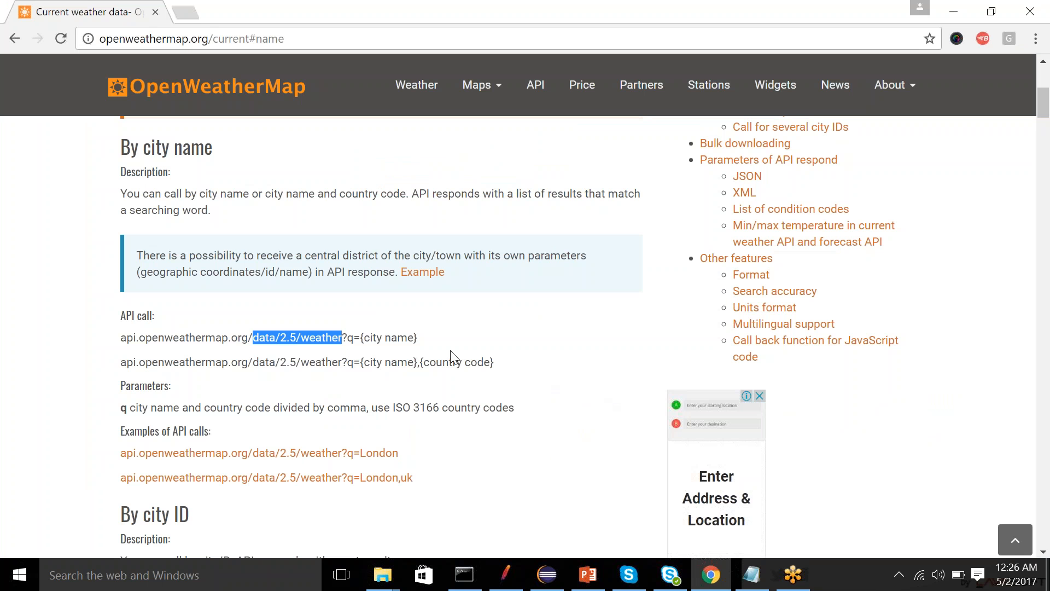
pyautogui.scroll(-3)
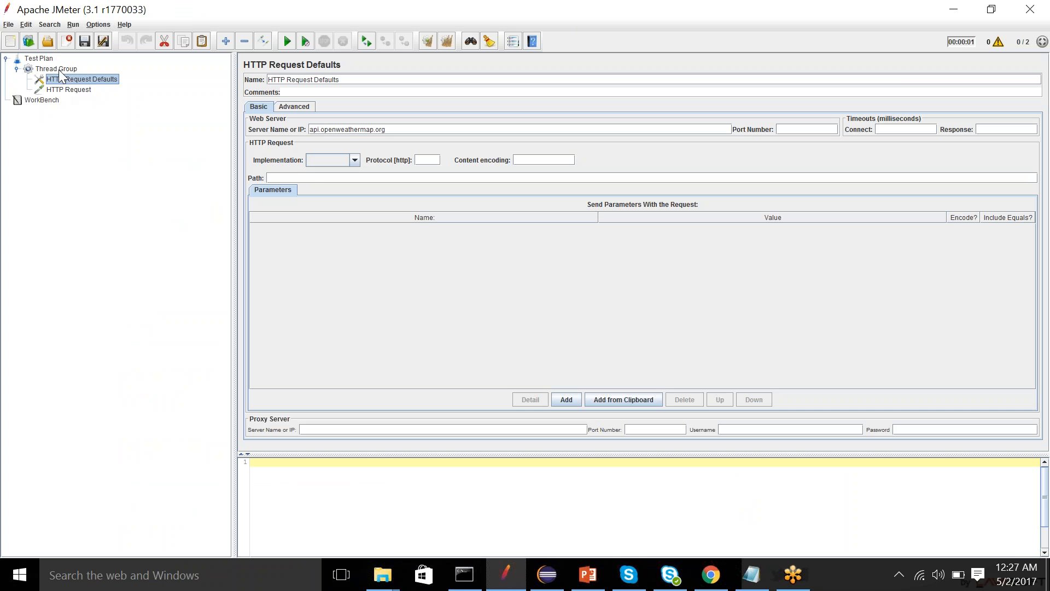
pyautogui.click(67, 89)
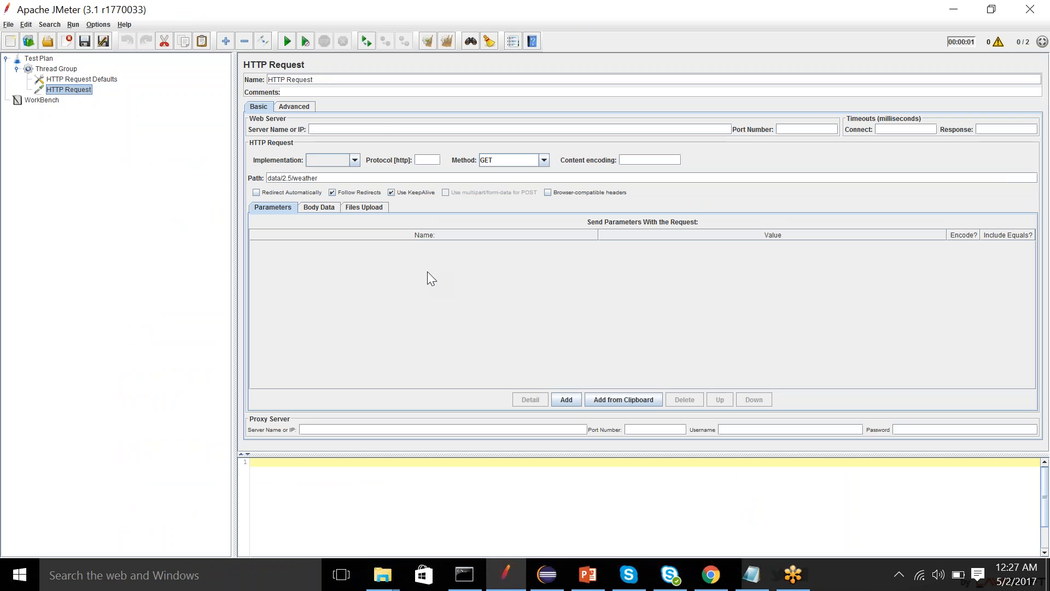
pyautogui.moveTo(470, 290)
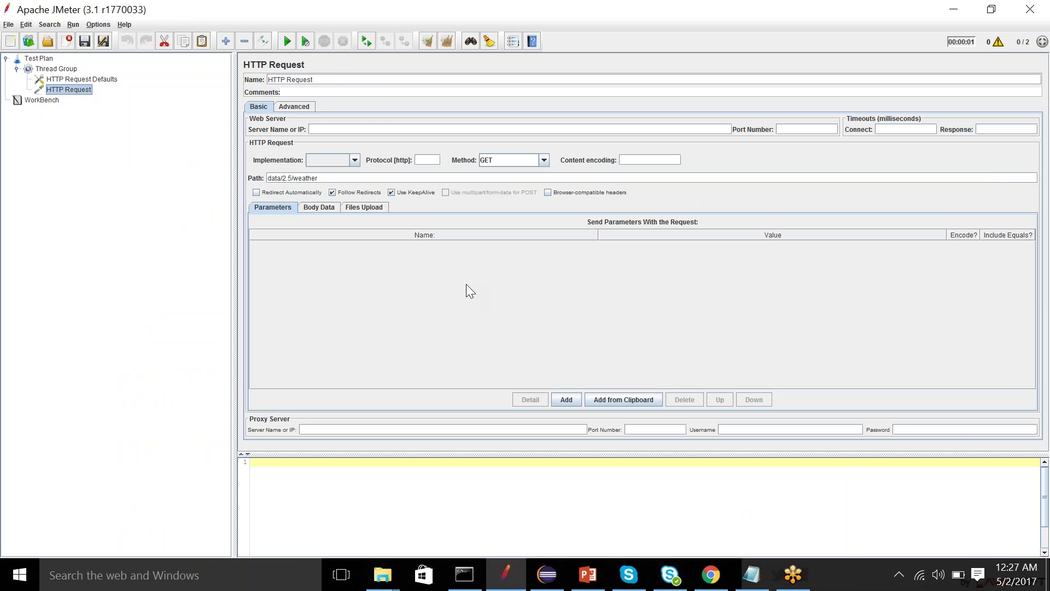
pyautogui.moveTo(119, 116)
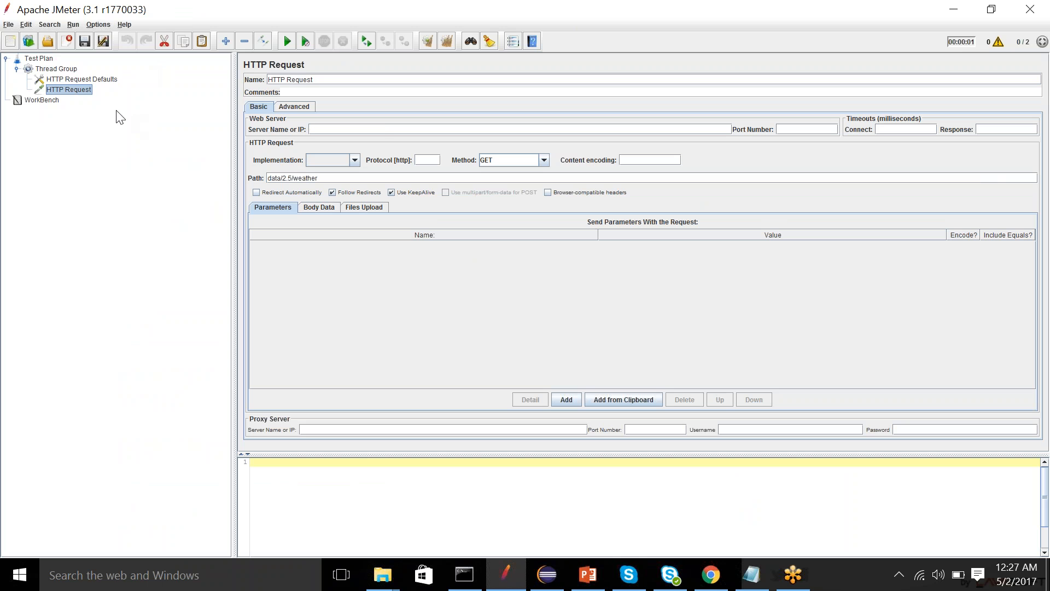
pyautogui.click(81, 79)
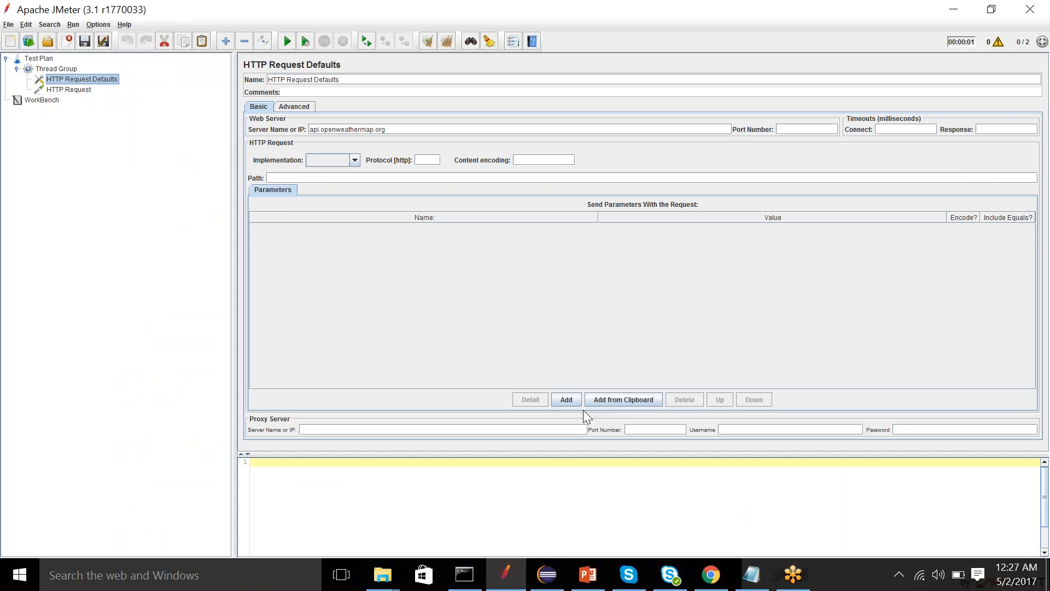
pyautogui.click(566, 399)
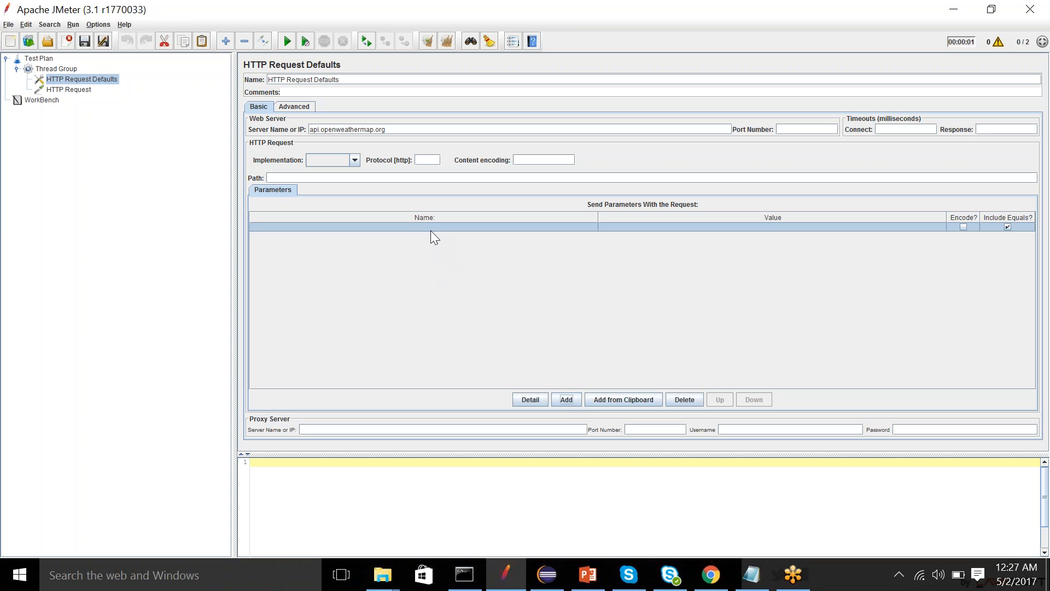
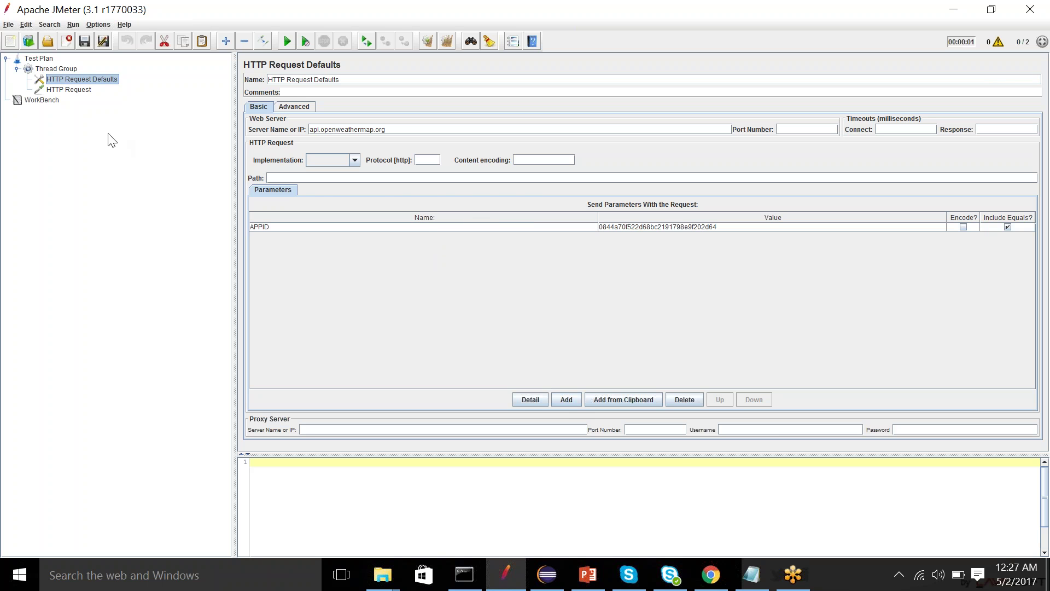
pyautogui.click(69, 89)
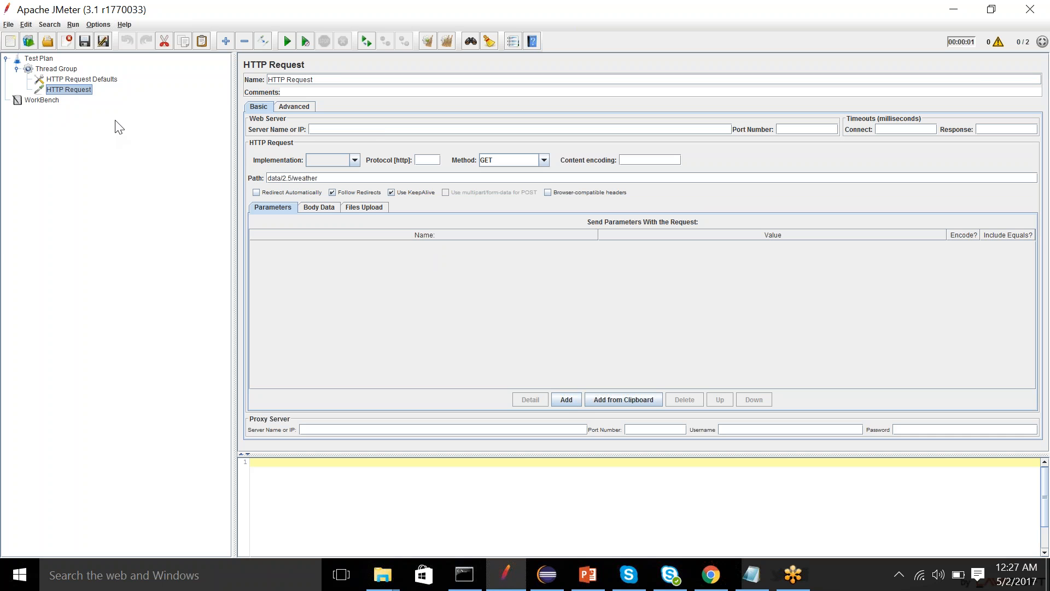
pyautogui.moveTo(79, 94)
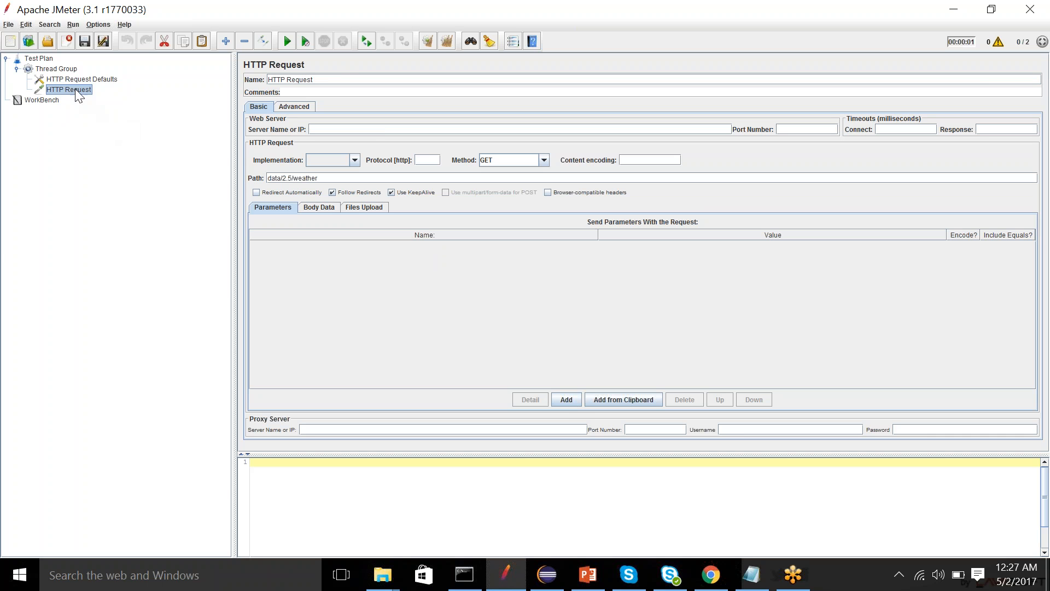
# Add Config Element > CSV Data Set Config and Listener > View Results Tree to the HTTP Request
pyautogui.rightClick(68, 89)
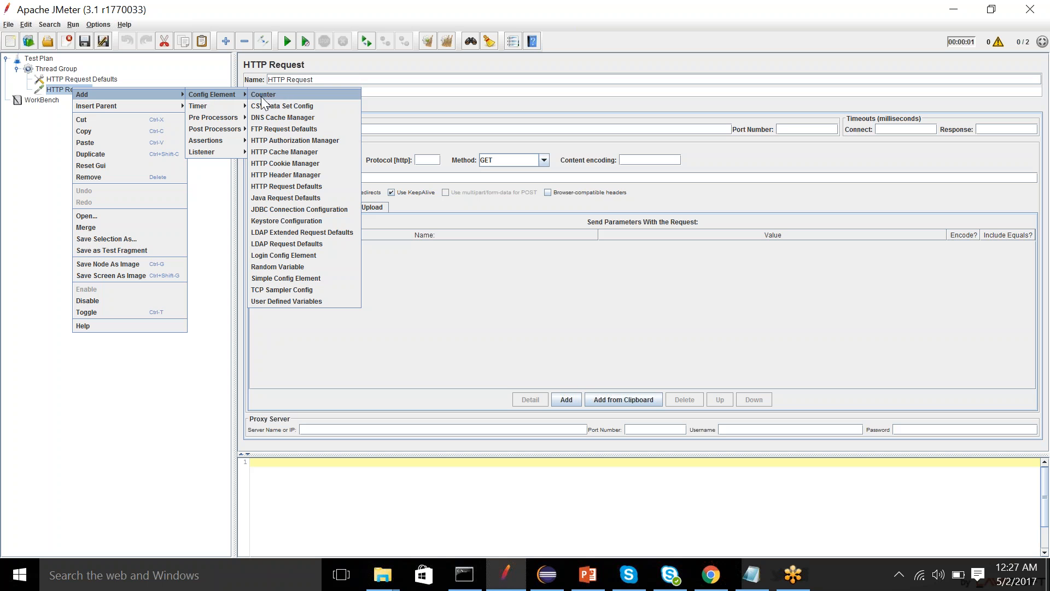
pyautogui.click(282, 106)
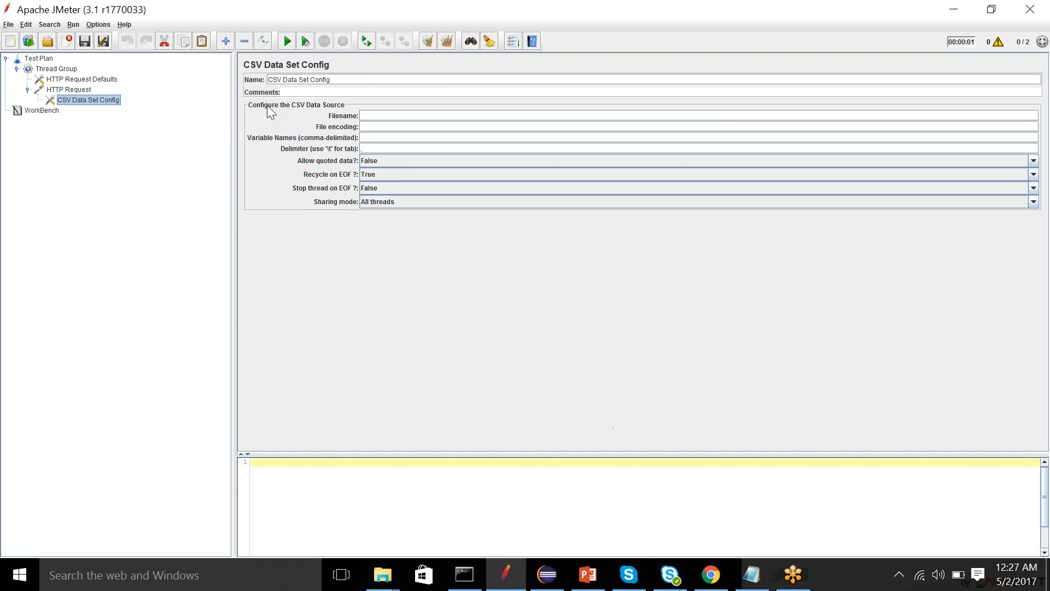
pyautogui.moveTo(206, 175)
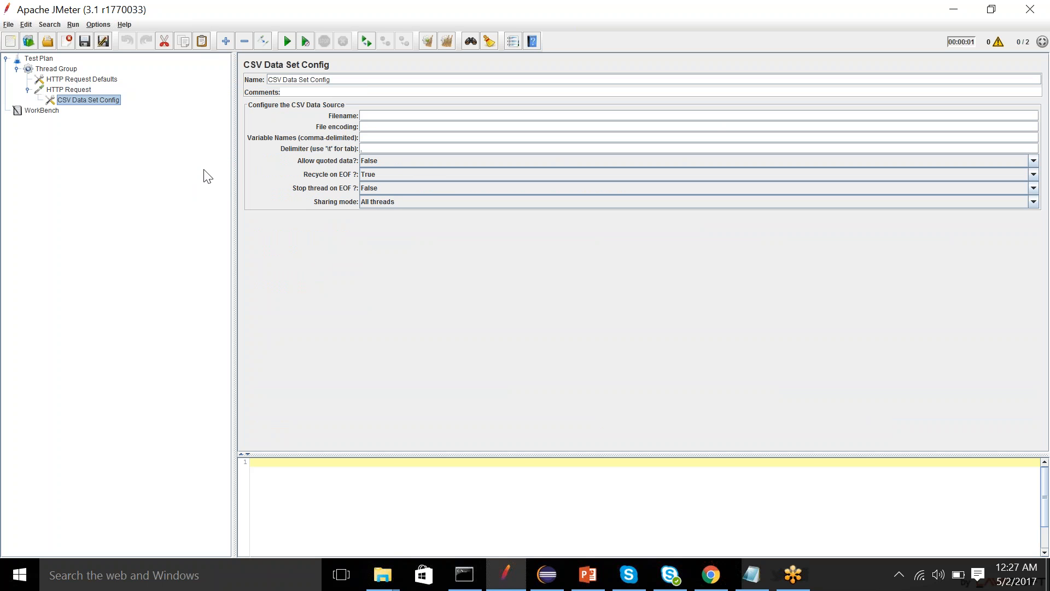
pyautogui.rightClick(68, 89)
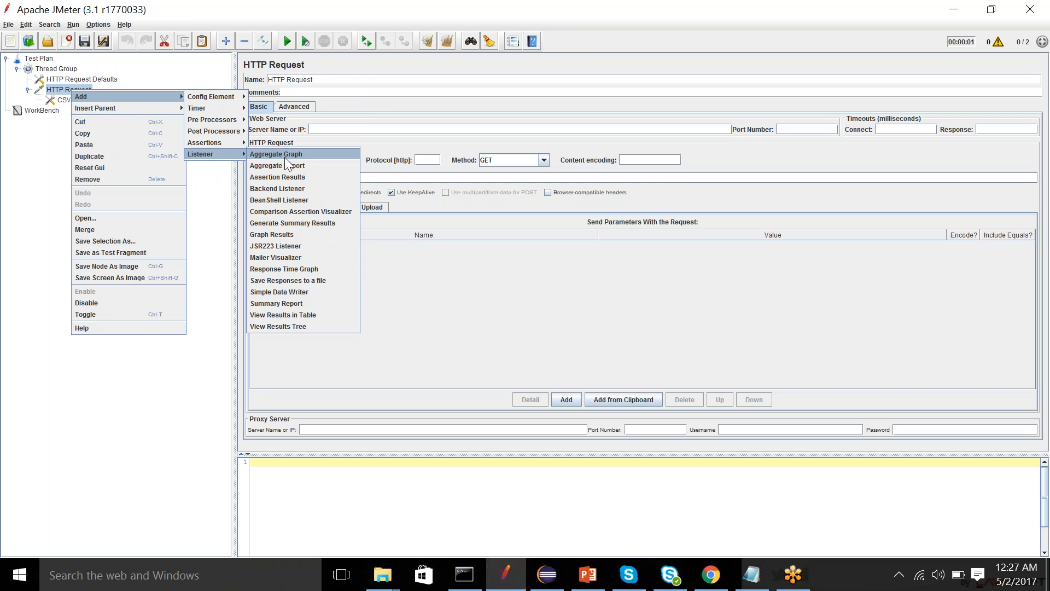
pyautogui.moveTo(303, 332)
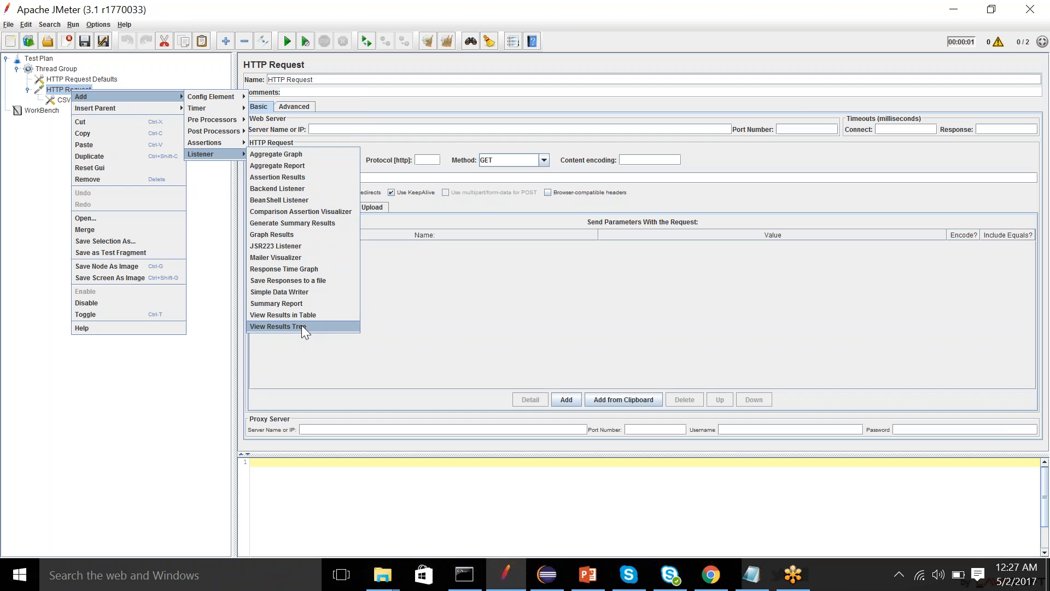
pyautogui.click(278, 326)
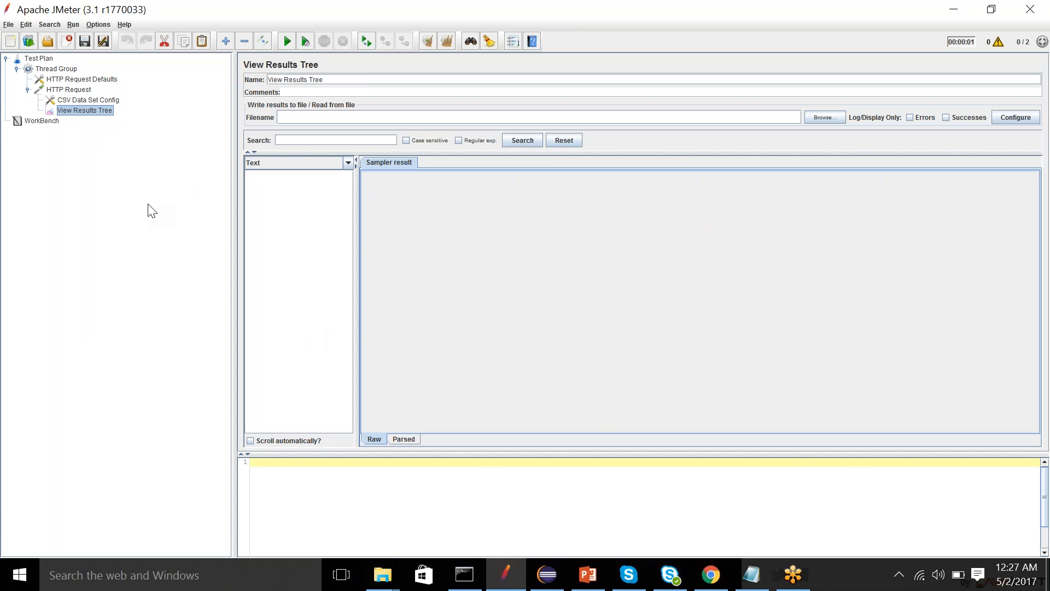
pyautogui.moveTo(151, 205)
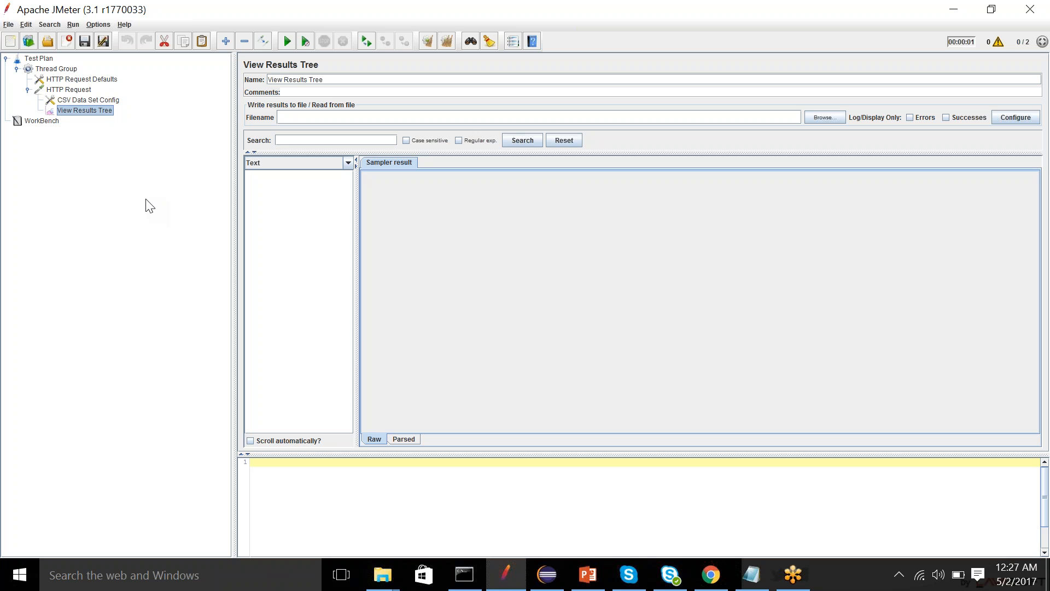
pyautogui.moveTo(381, 211)
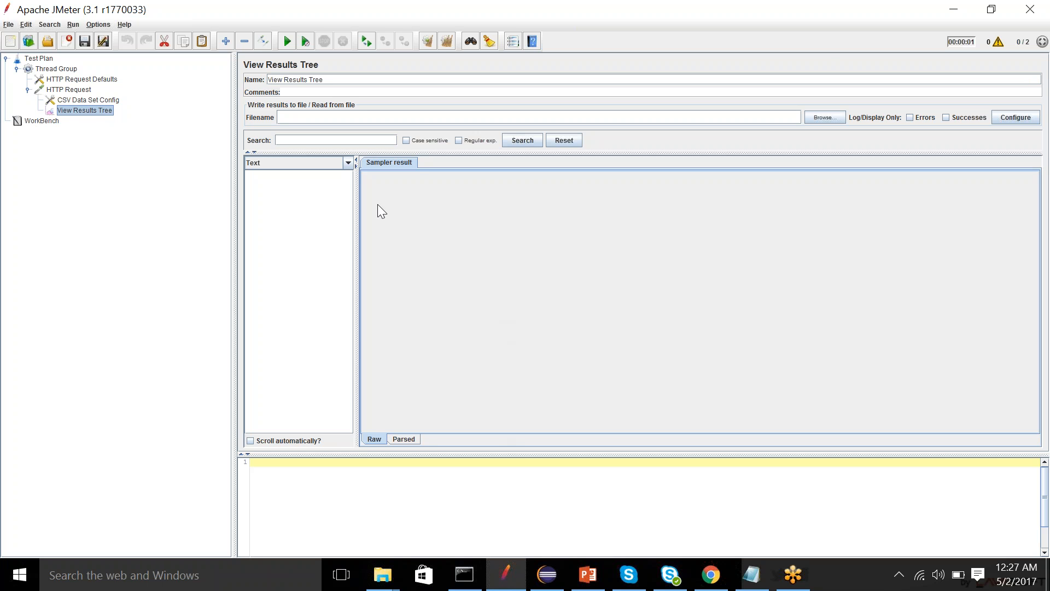
pyautogui.moveTo(810, 44)
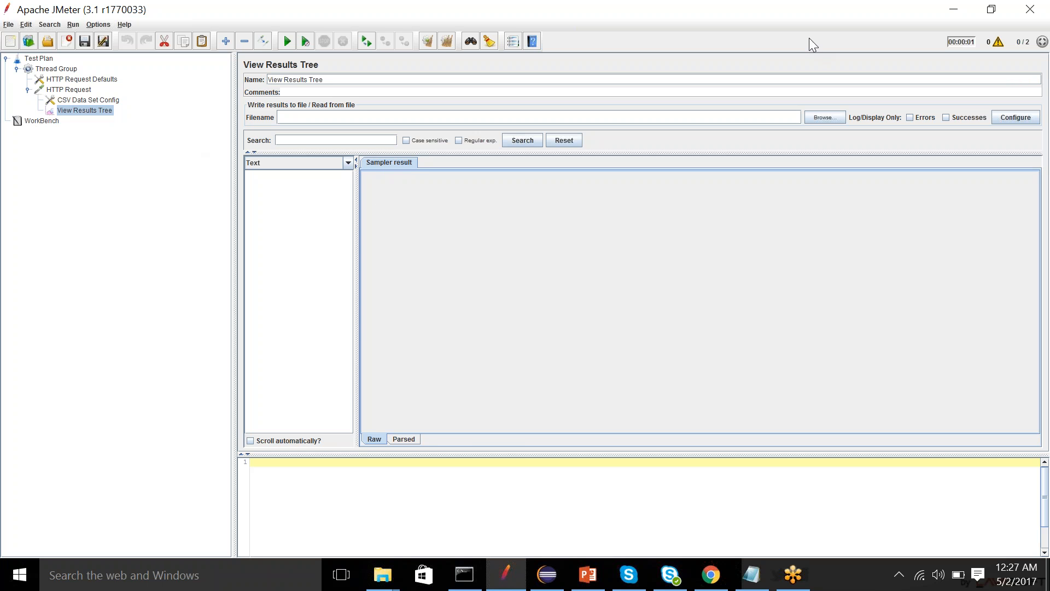
pyautogui.moveTo(87, 119)
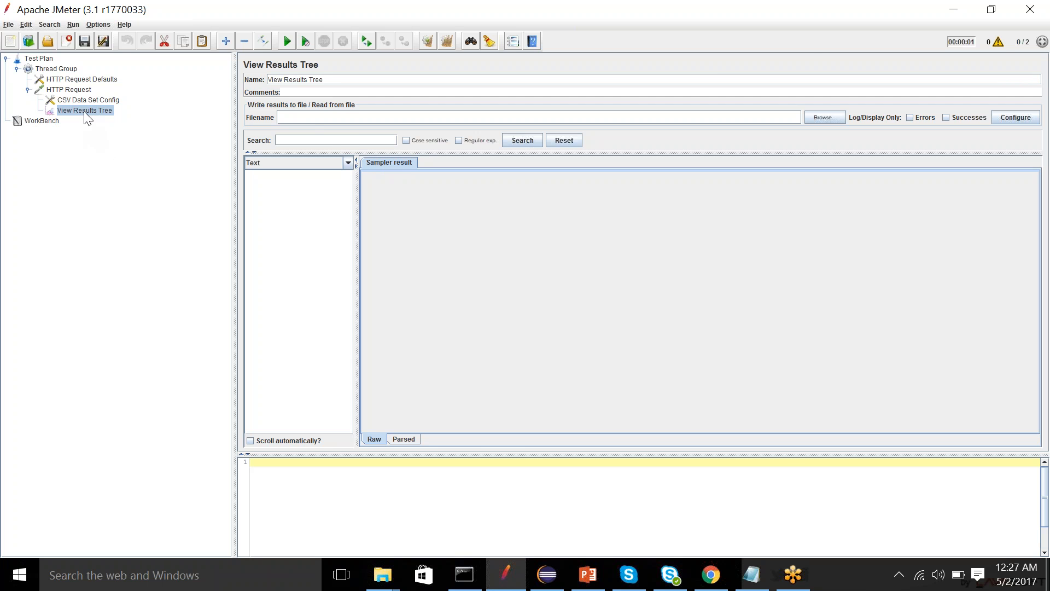
pyautogui.click(87, 99)
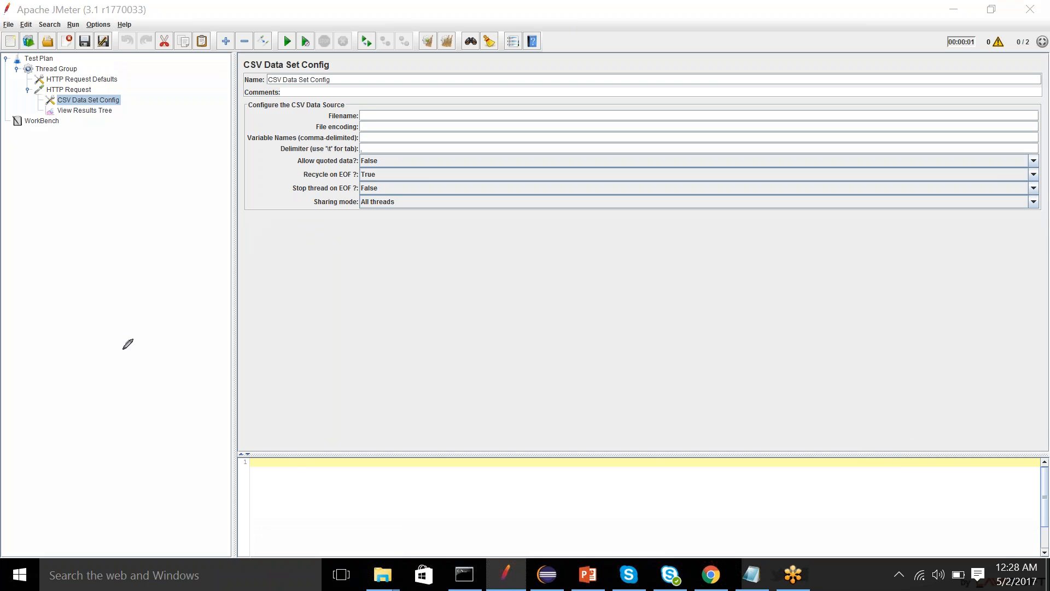
pyautogui.moveTo(81, 327)
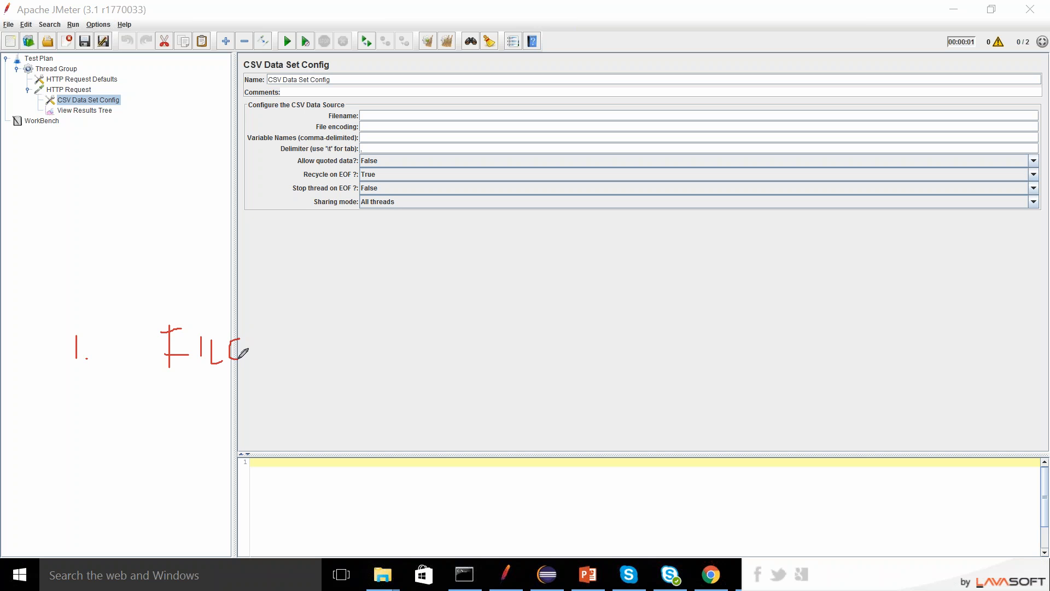
pyautogui.moveTo(290, 346); pyautogui.dragTo(365, 335)
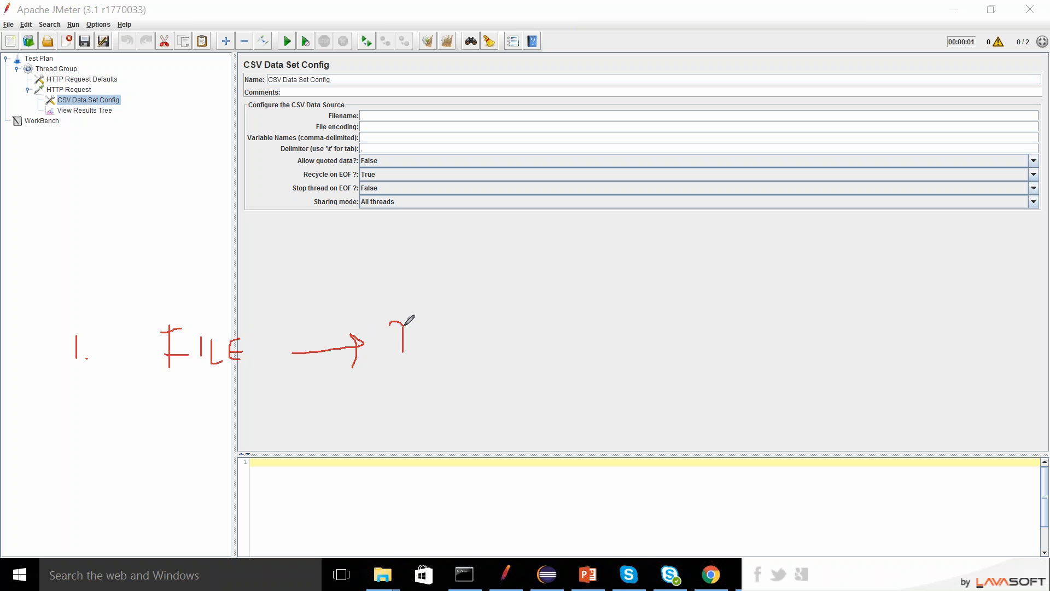
pyautogui.moveTo(405, 328); pyautogui.dragTo(402, 362)
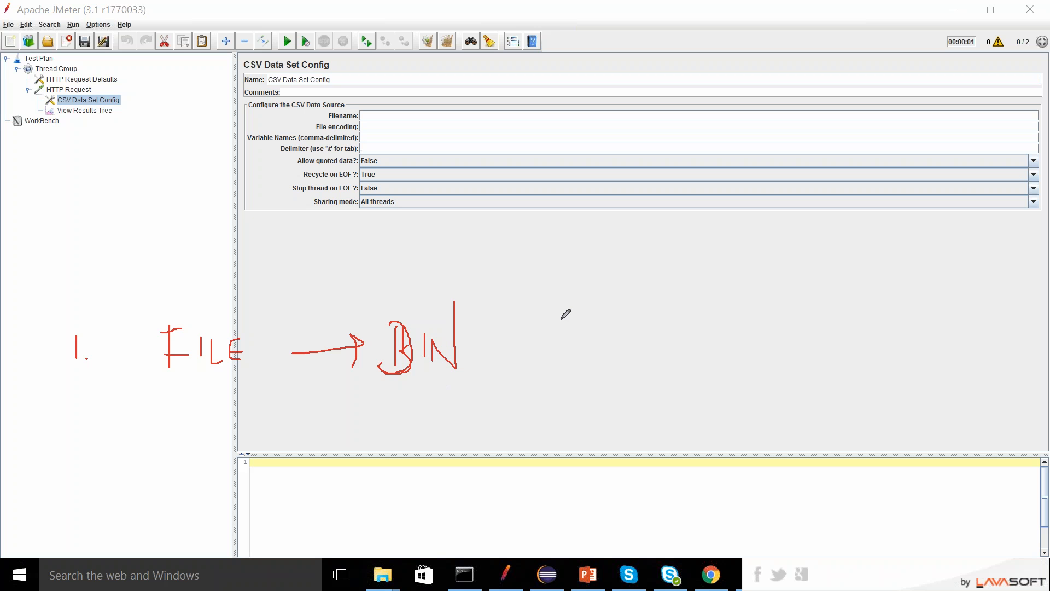
pyautogui.moveTo(198, 423)
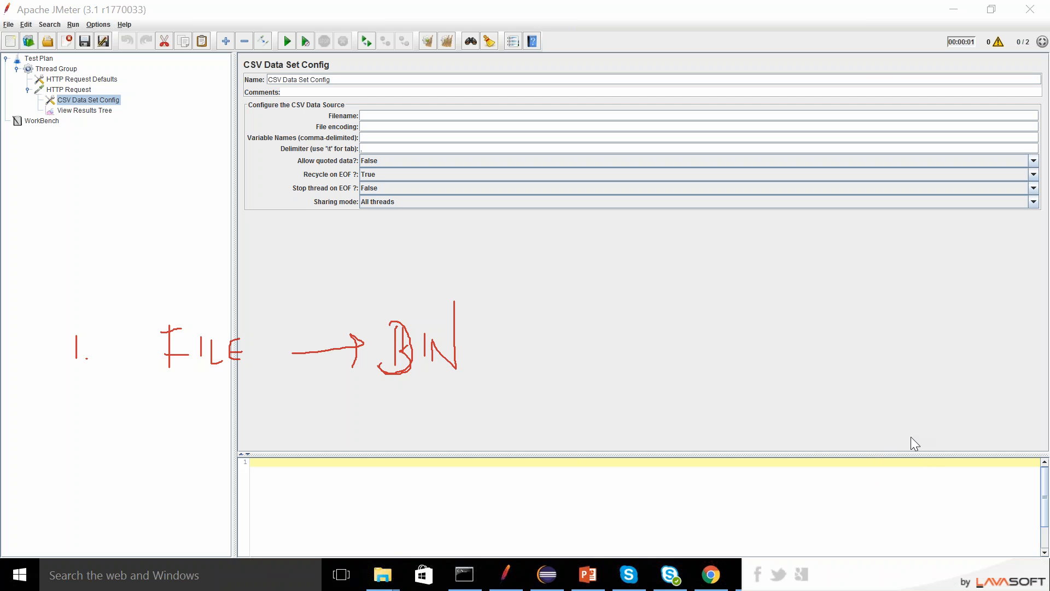
pyautogui.moveTo(961, 443)
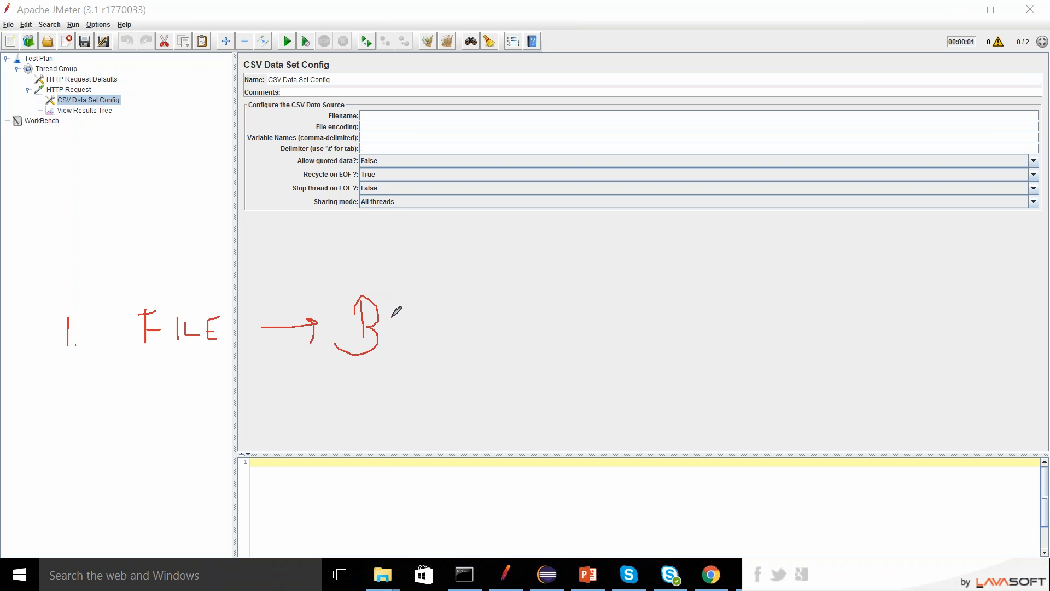
pyautogui.moveTo(392, 328); pyautogui.dragTo(418, 338)
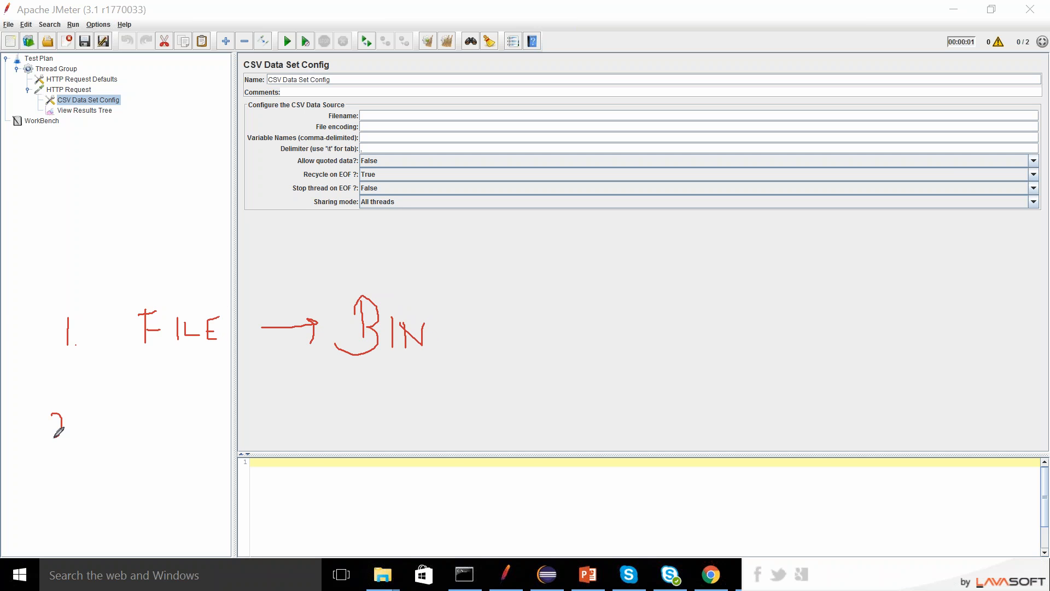
pyautogui.moveTo(151, 415); pyautogui.dragTo(147, 438)
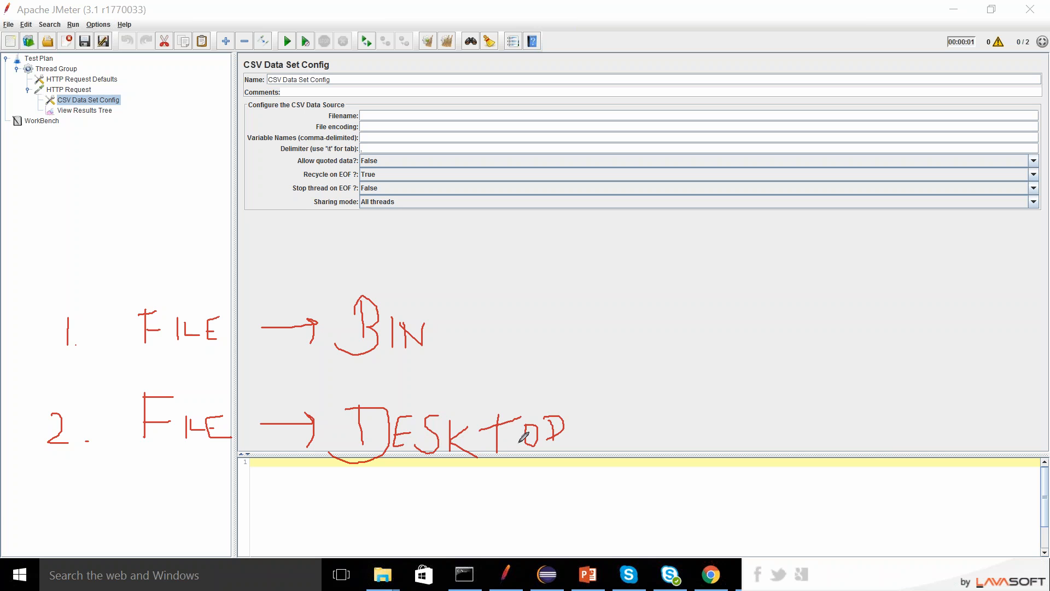
pyautogui.moveTo(849, 445)
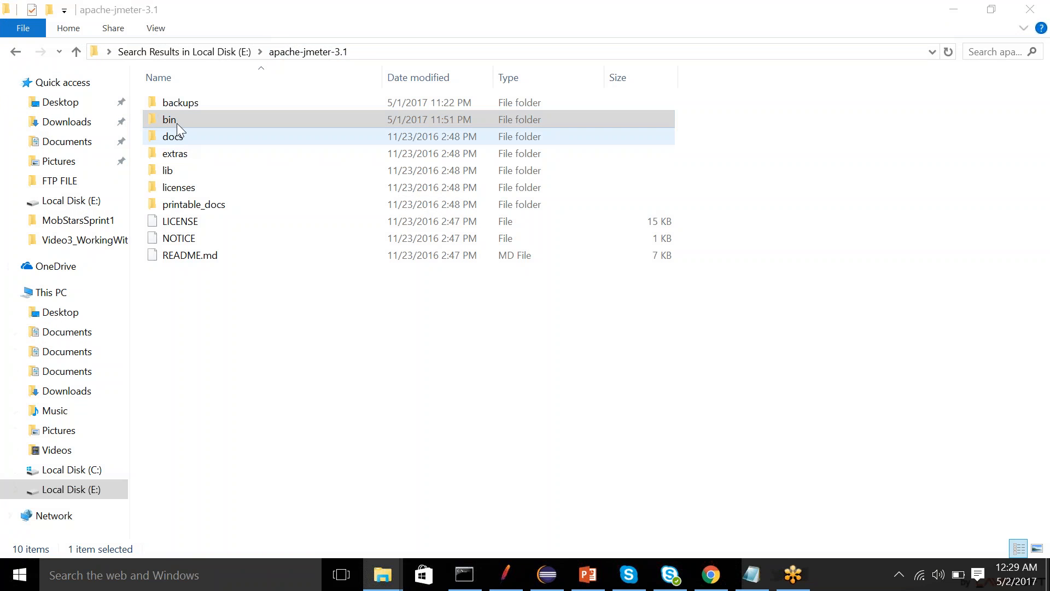
# Enter Weather.csv as the CSV filename and open Weather from apache-jmeter-3.1\bin in Excel
pyautogui.doubleClick(169, 119)
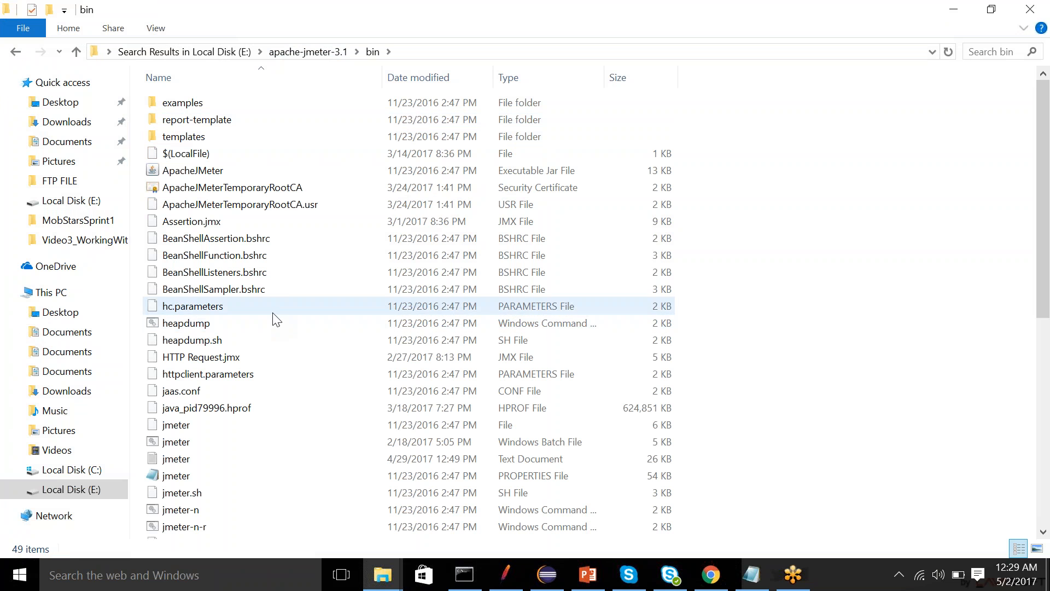
pyautogui.click(186, 153)
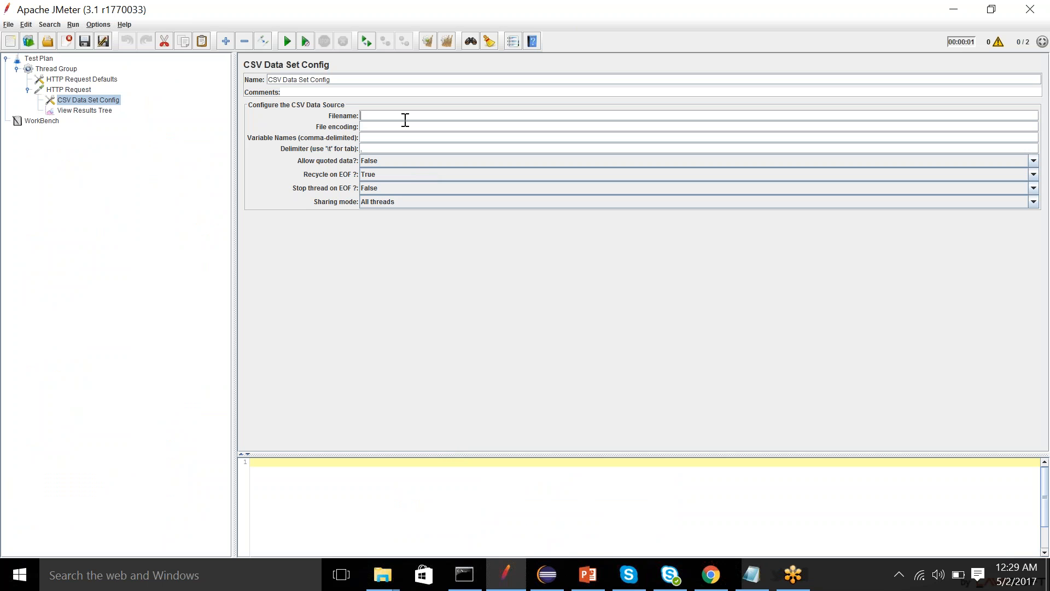
pyautogui.write('Weather')
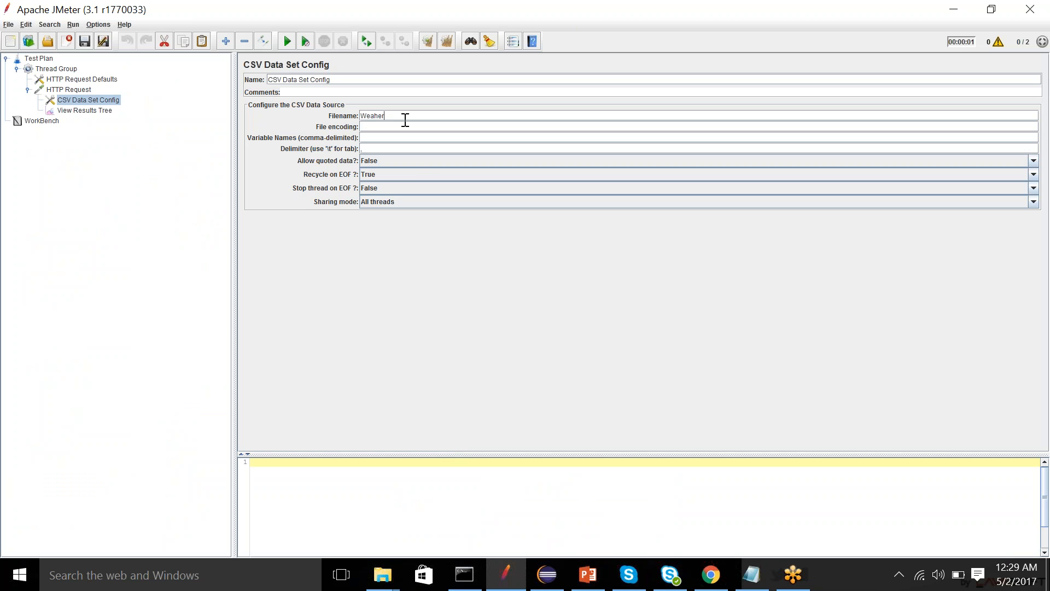
pyautogui.write('.csv')
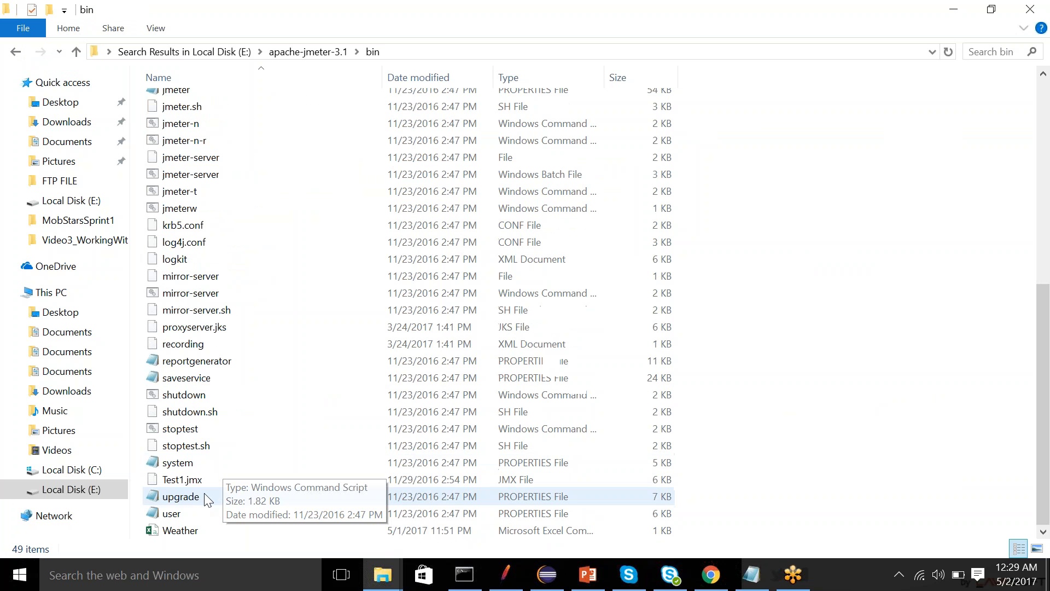
pyautogui.doubleClick(180, 530)
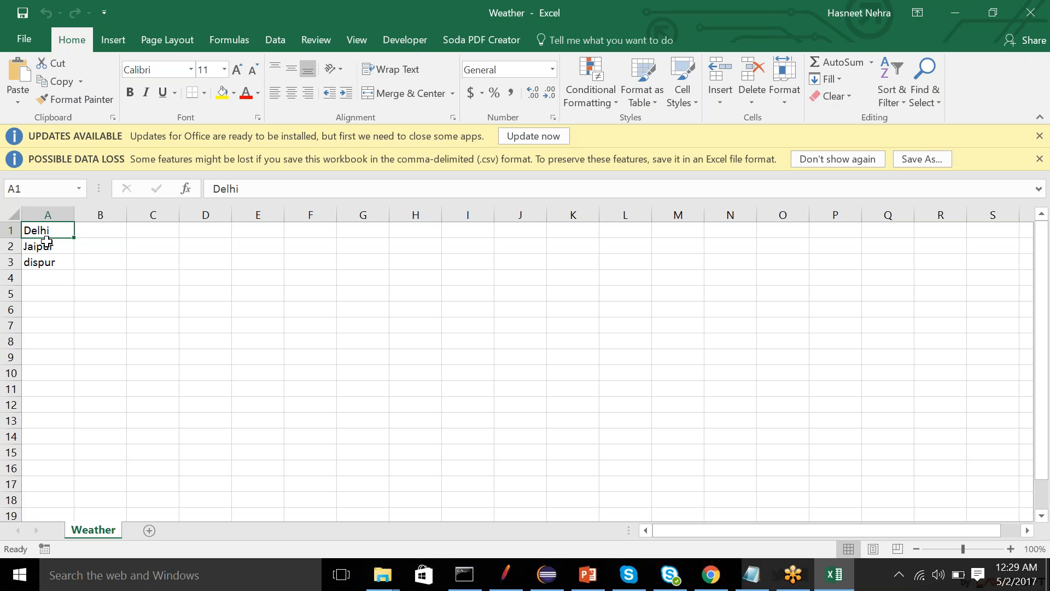
pyautogui.moveTo(66, 248)
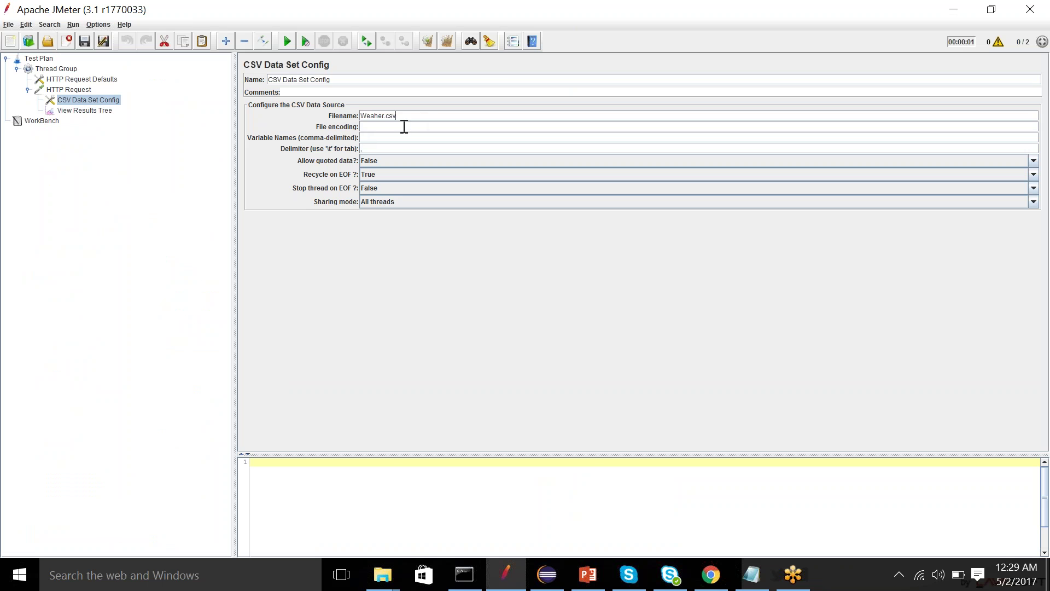
# Clear the CSV filename and retype it as C:\Users\hasneetnehra\Desktop\Weather.csv
pyautogui.doubleClick(377, 115)
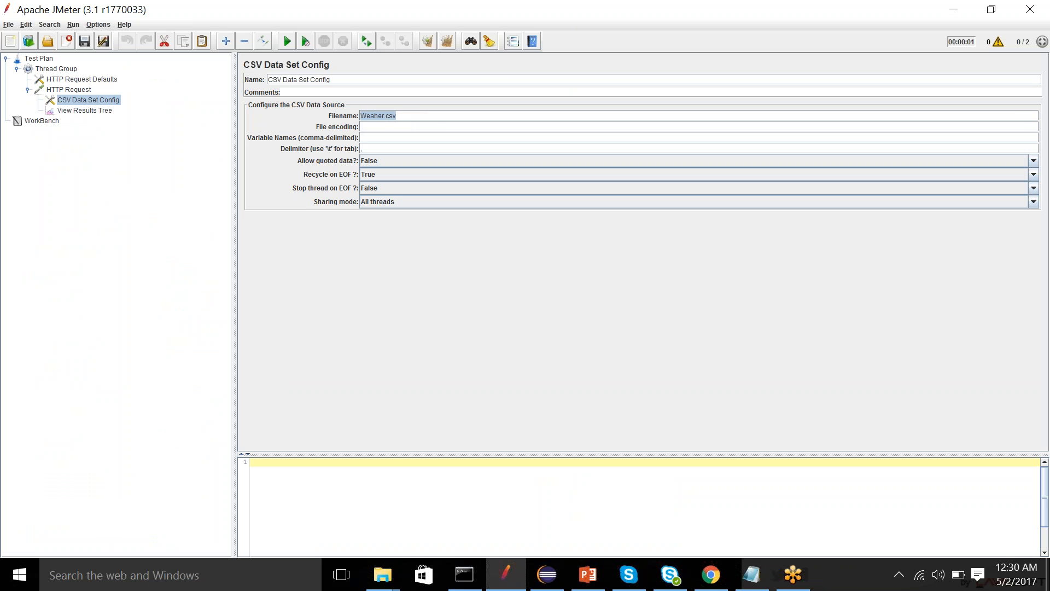
pyautogui.press('Delete')
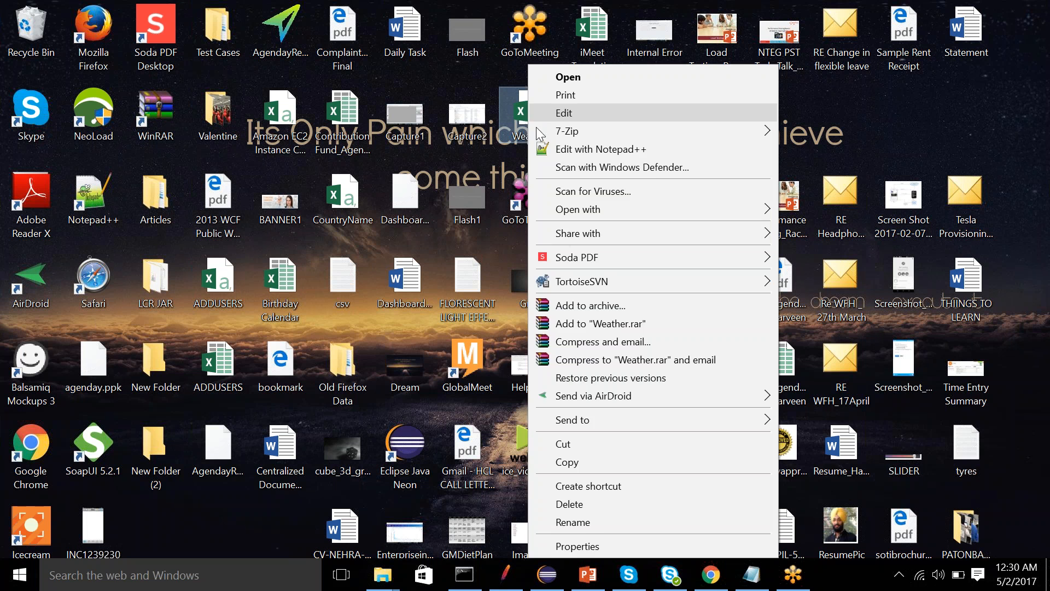
pyautogui.click(577, 546)
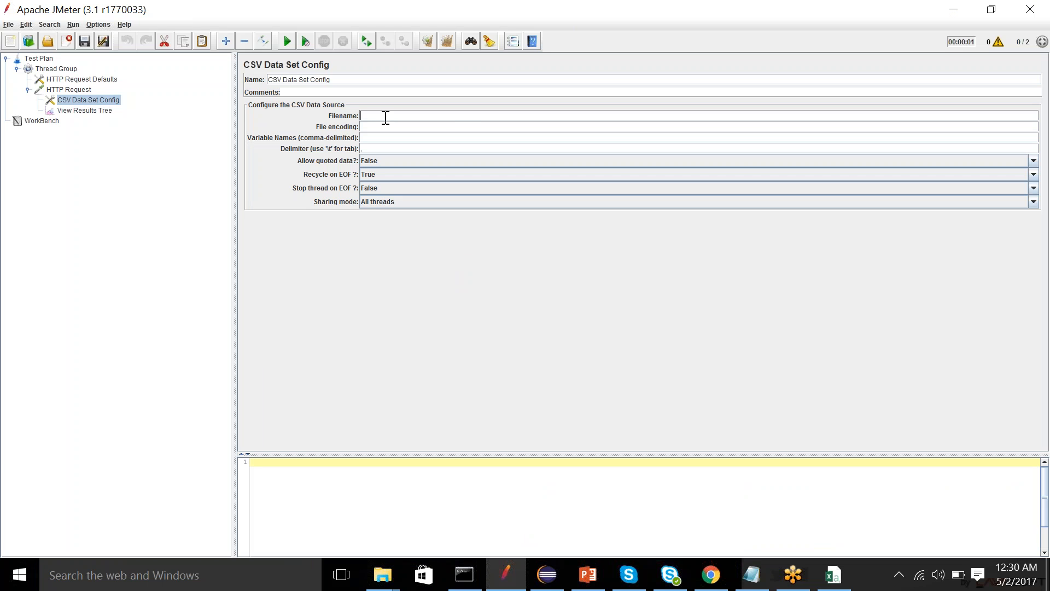
pyautogui.write('C:\\Users\\hasneetnehra\\Desktop\\')
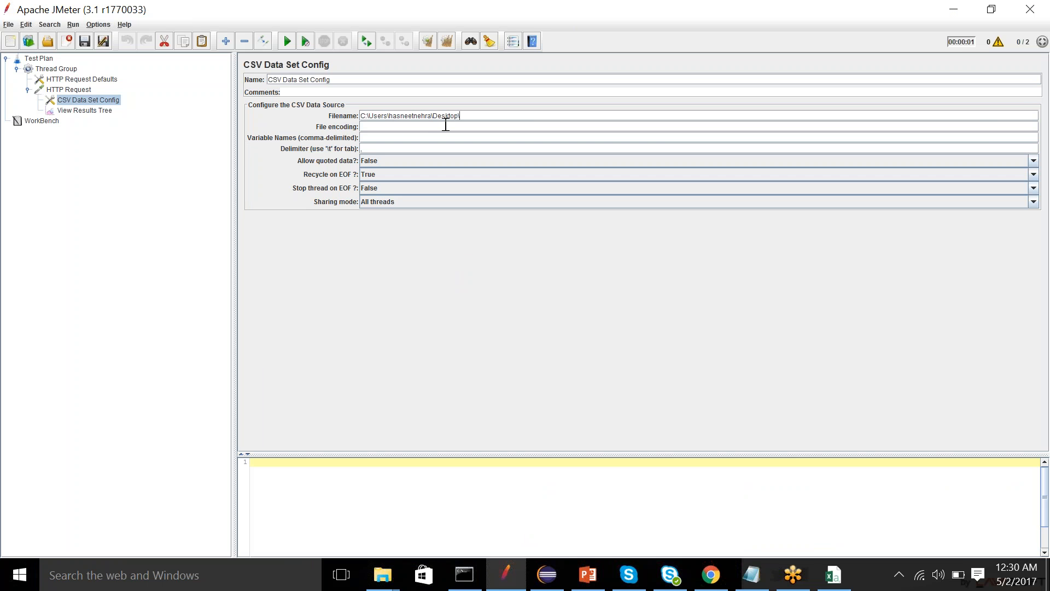
pyautogui.write('Weathe')
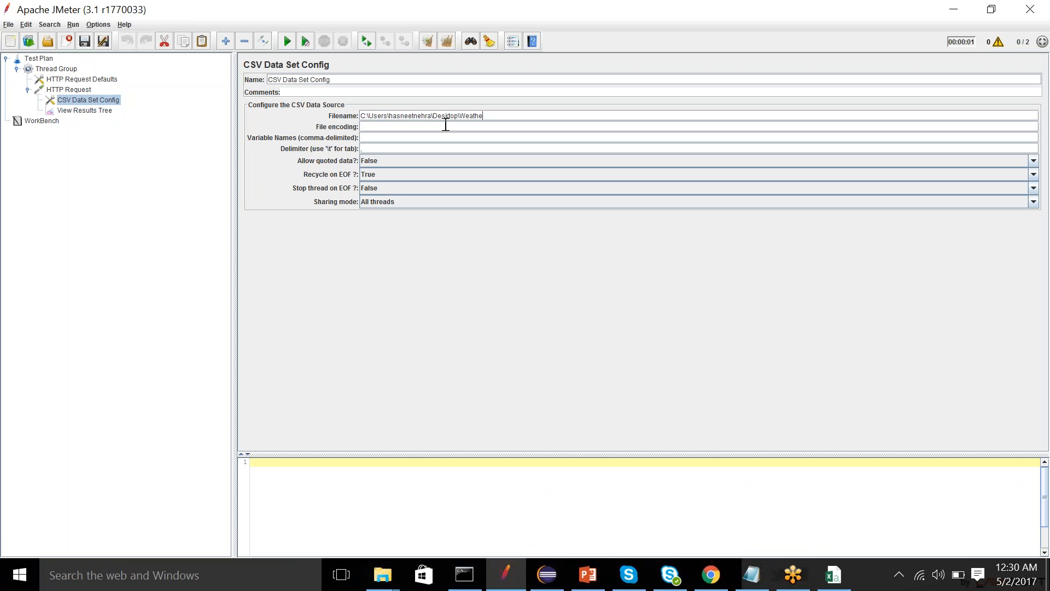
pyautogui.write('r.csv')
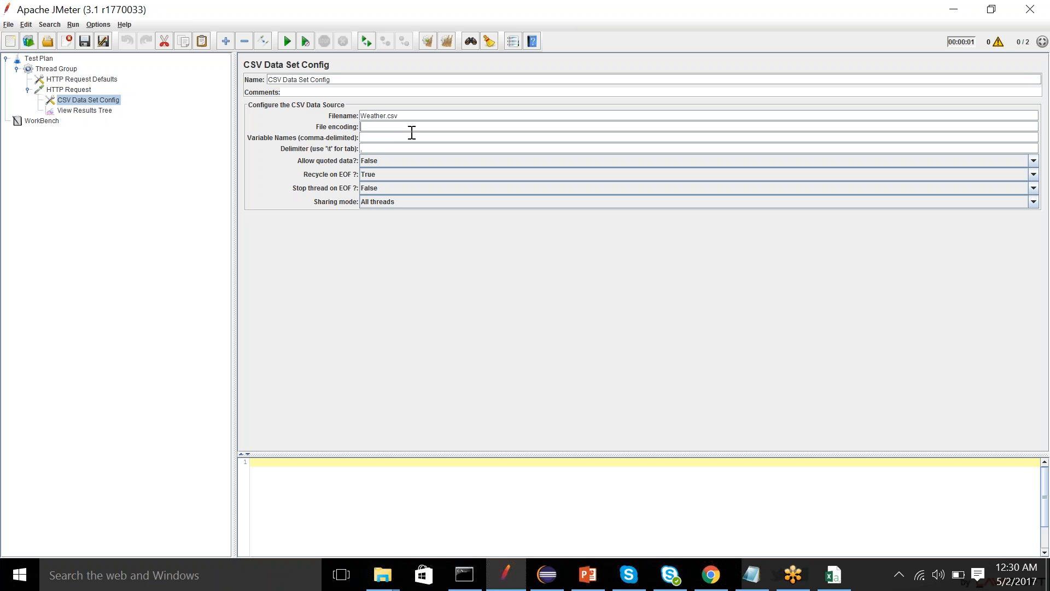
pyautogui.moveTo(384, 147)
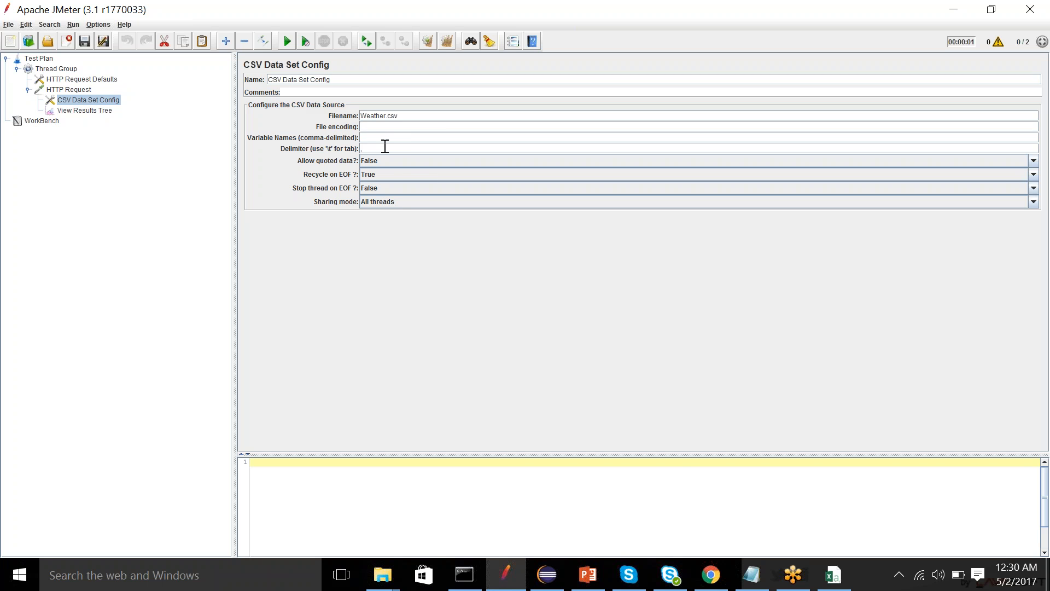
pyautogui.moveTo(115, 125)
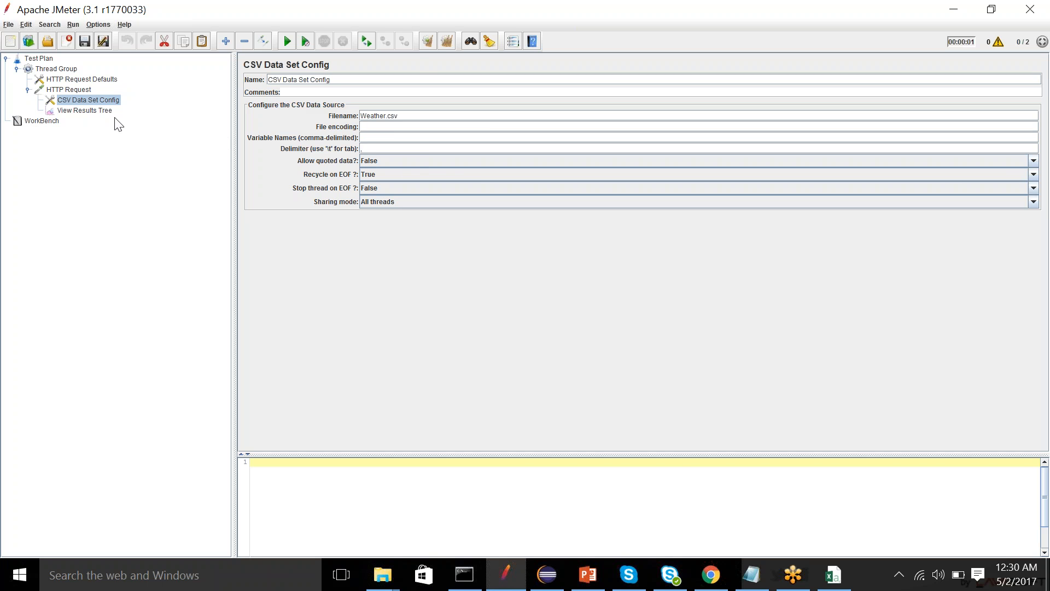
# Read OpenWeatherMap's 'By city name' API call in Chrome, then return to the HTTP Request
pyautogui.click(67, 89)
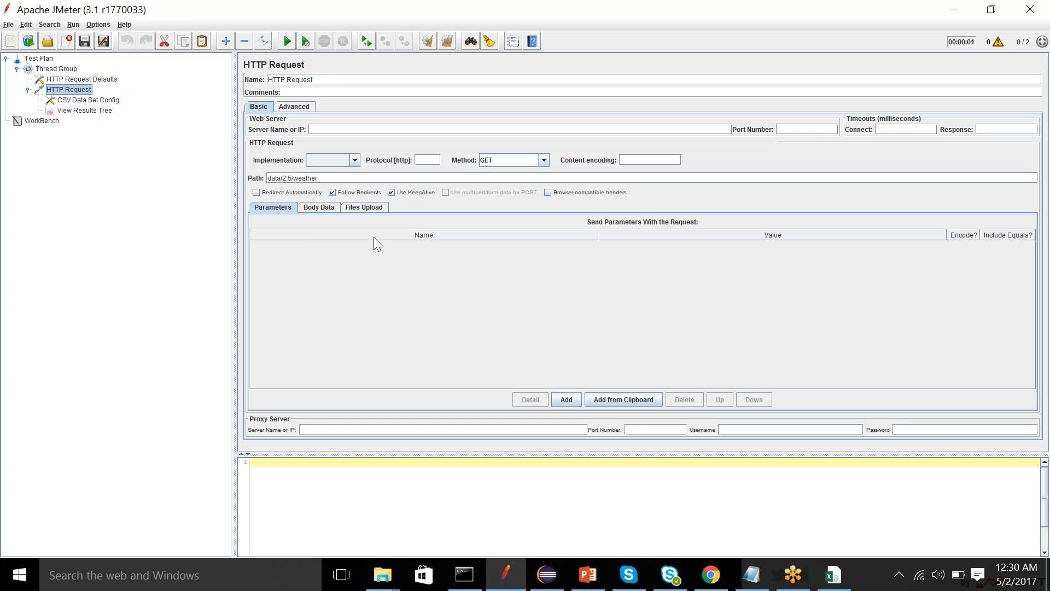
pyautogui.click(715, 573)
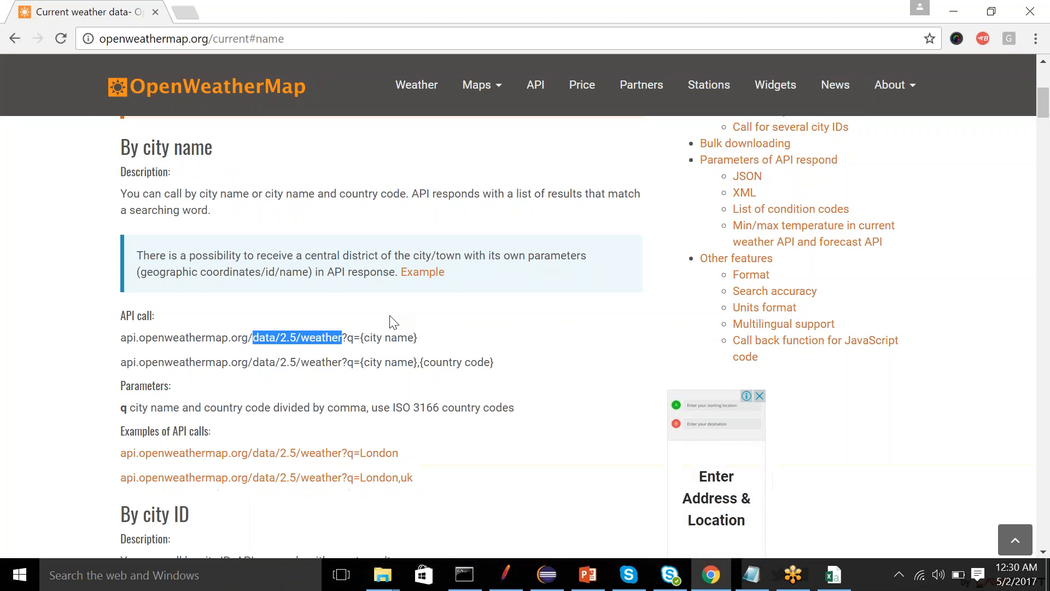
pyautogui.click(352, 337)
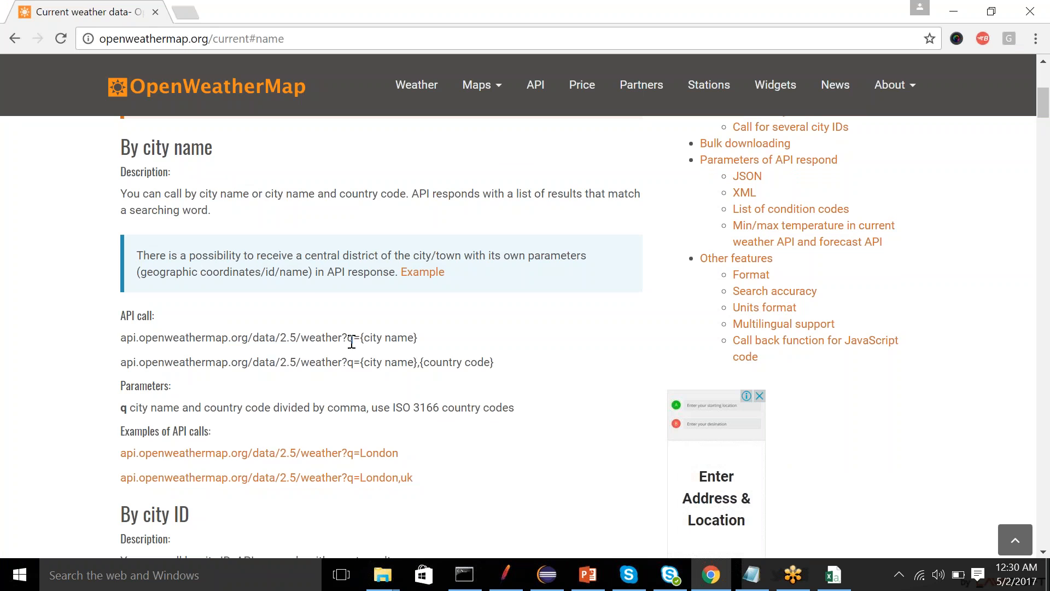
pyautogui.click(506, 574)
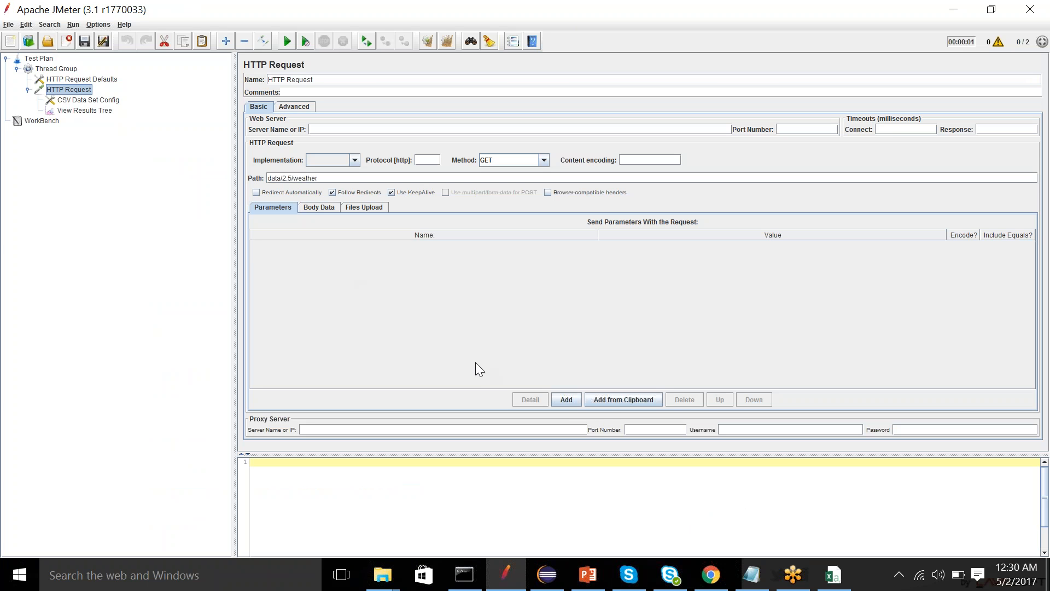
# Add a request parameter named q with value ${Location}
pyautogui.click(566, 399)
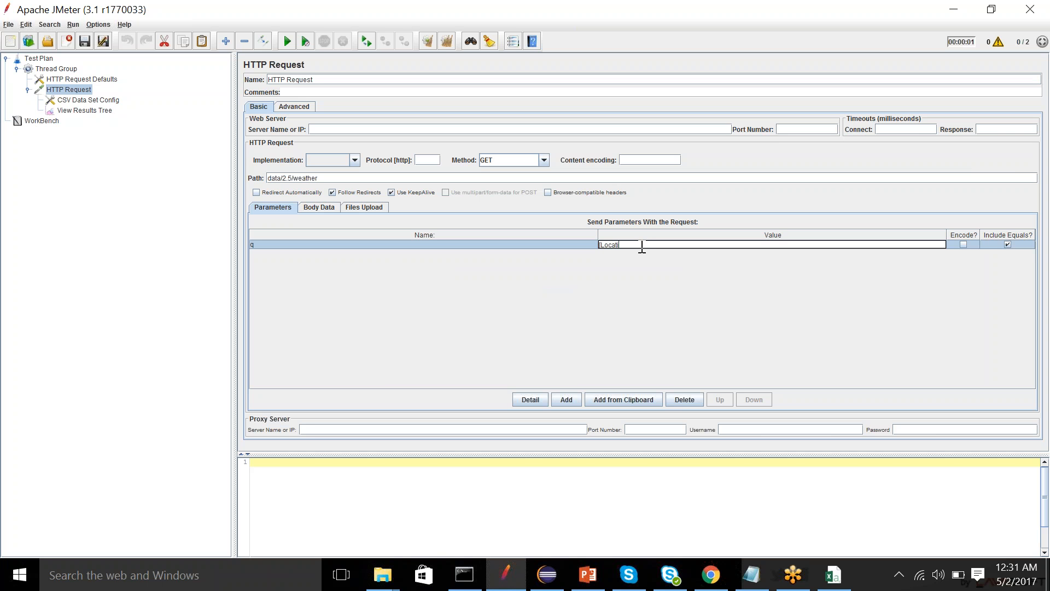
pyautogui.write('ion')
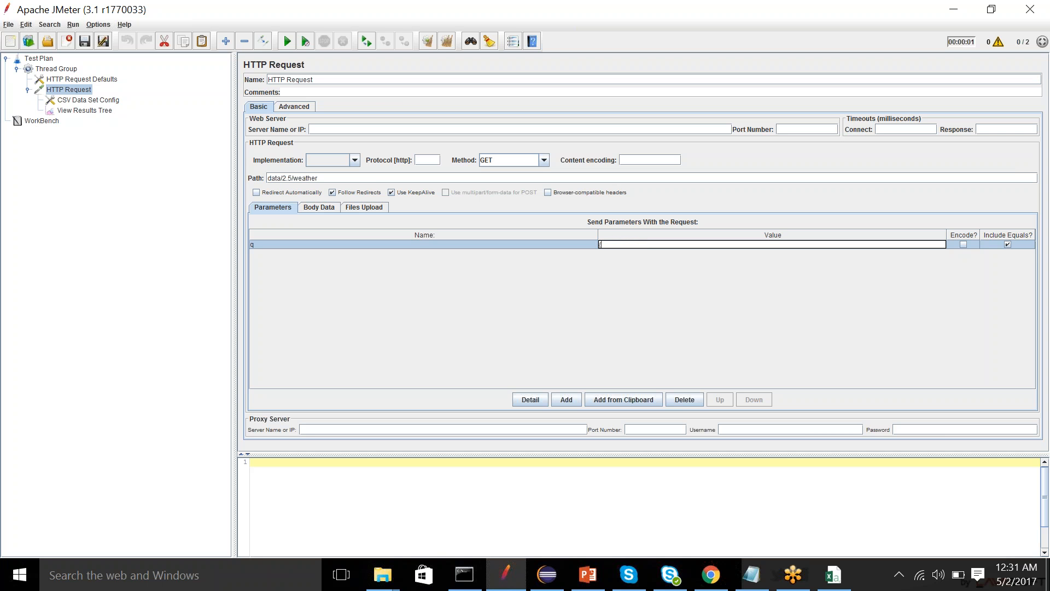
pyautogui.write('{Location')
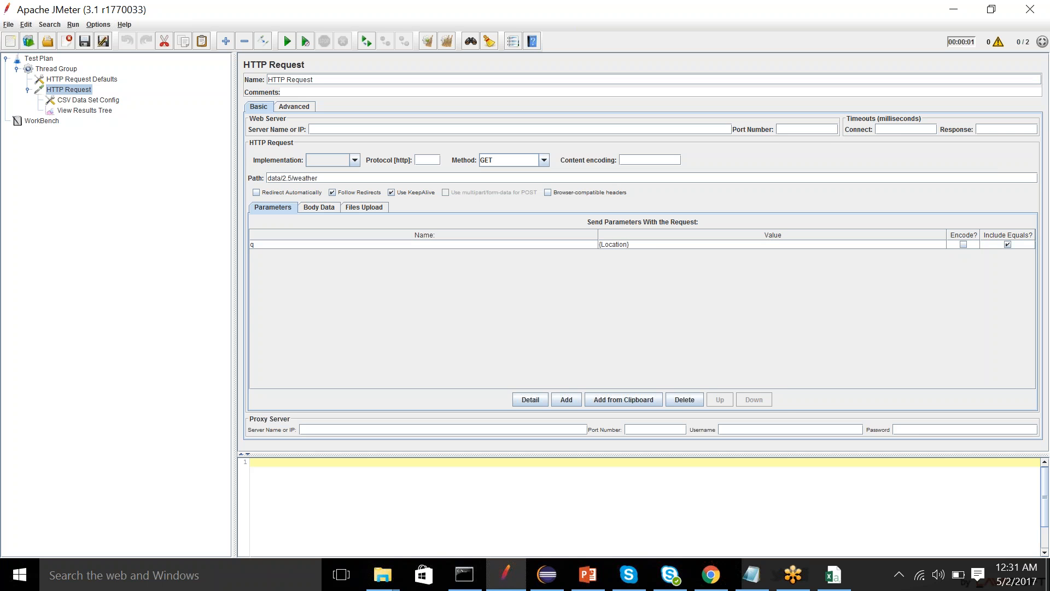
pyautogui.moveTo(759, 278)
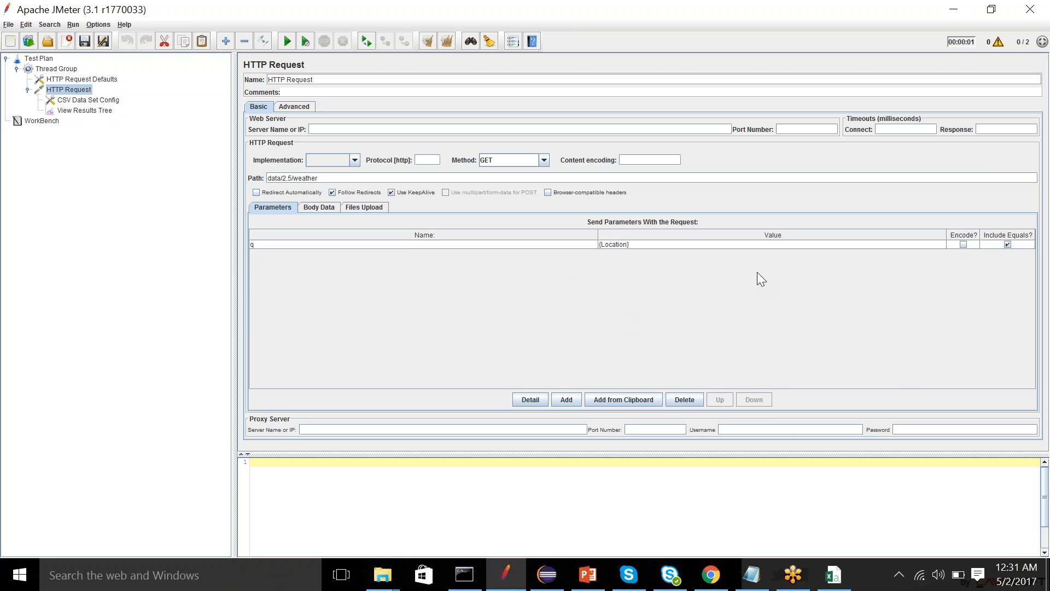
pyautogui.moveTo(888, 447)
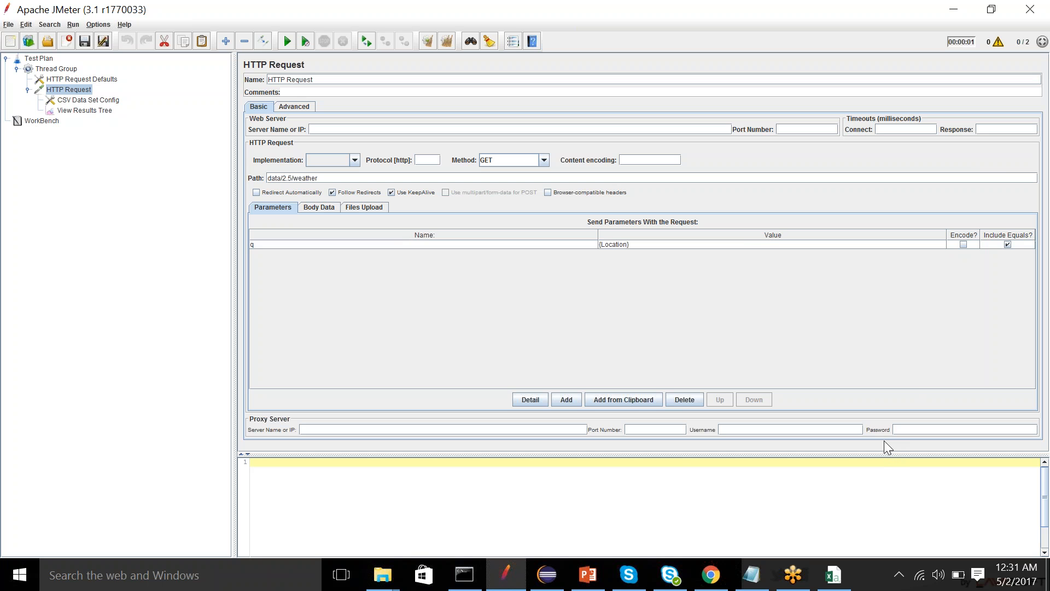
pyautogui.moveTo(888, 440)
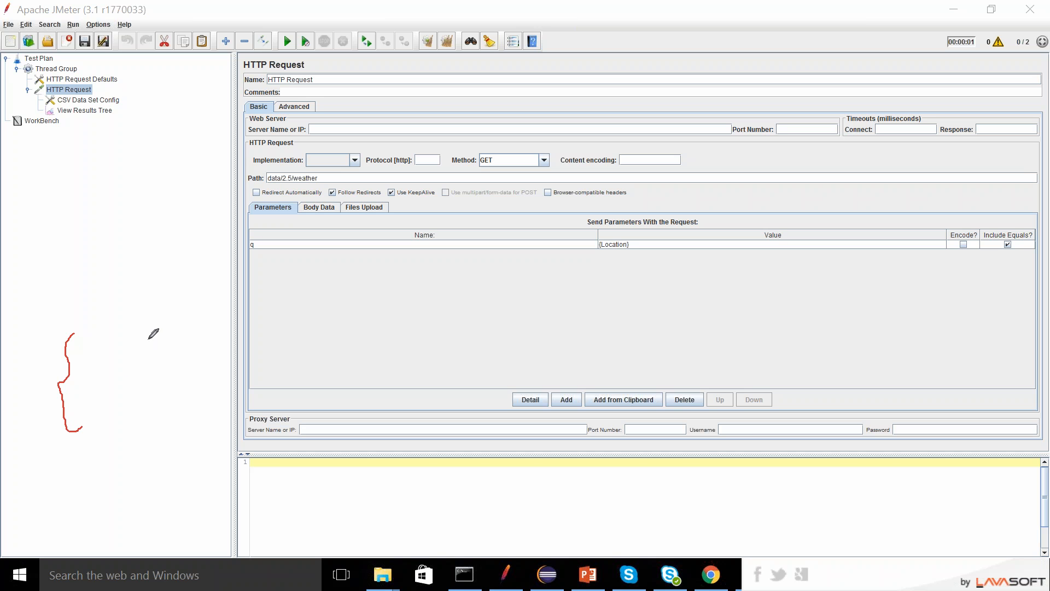
pyautogui.moveTo(141, 334); pyautogui.dragTo(134, 402)
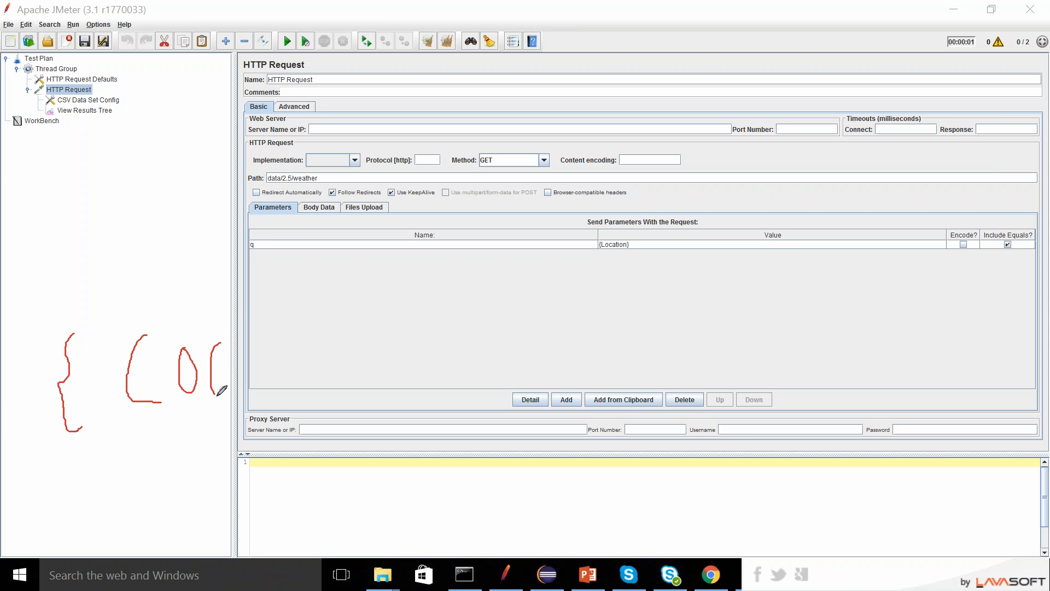
pyautogui.moveTo(253, 325); pyautogui.dragTo(275, 382)
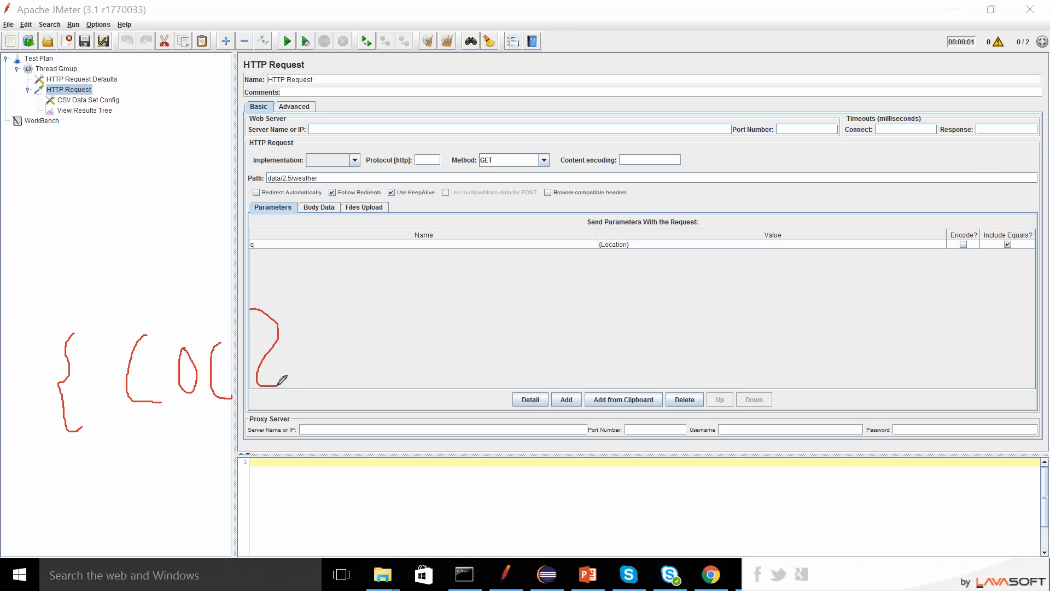
pyautogui.moveTo(275, 368); pyautogui.dragTo(241, 432)
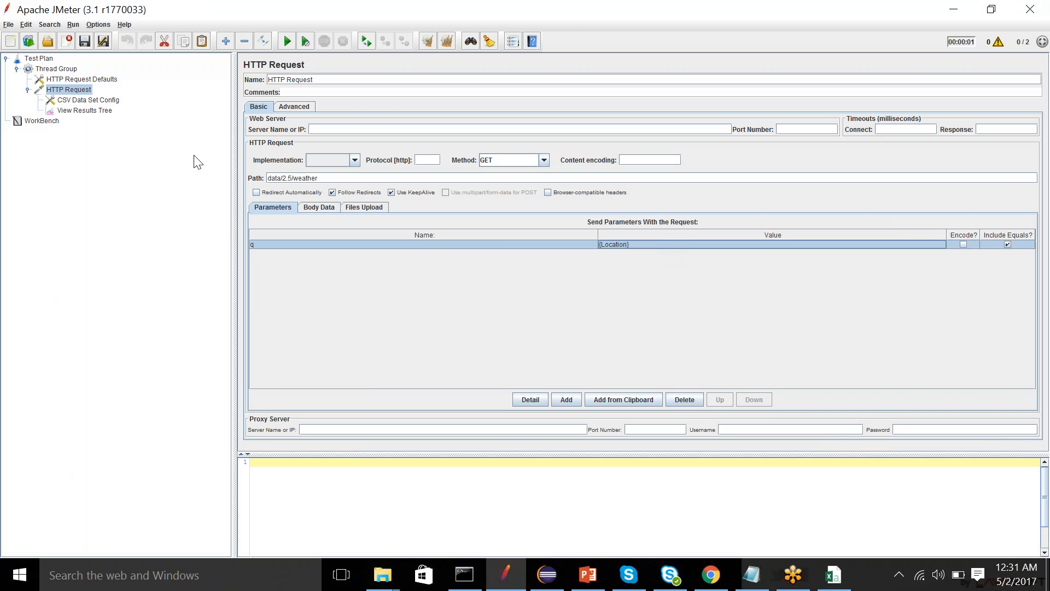
# Enter Location as the CSV variable name and compare it with the request's q value
pyautogui.click(89, 99)
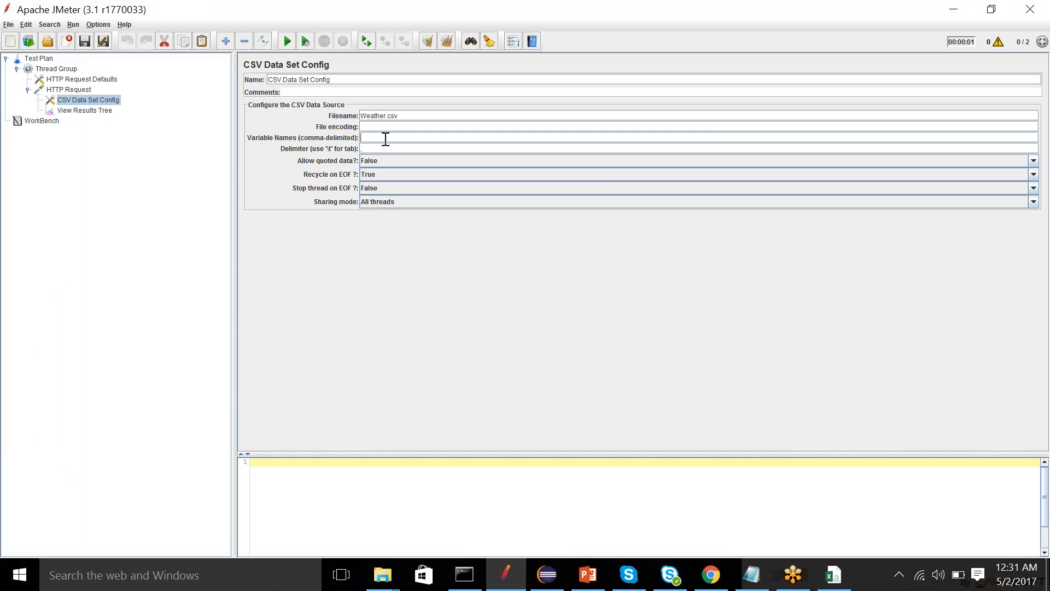
pyautogui.write('Location')
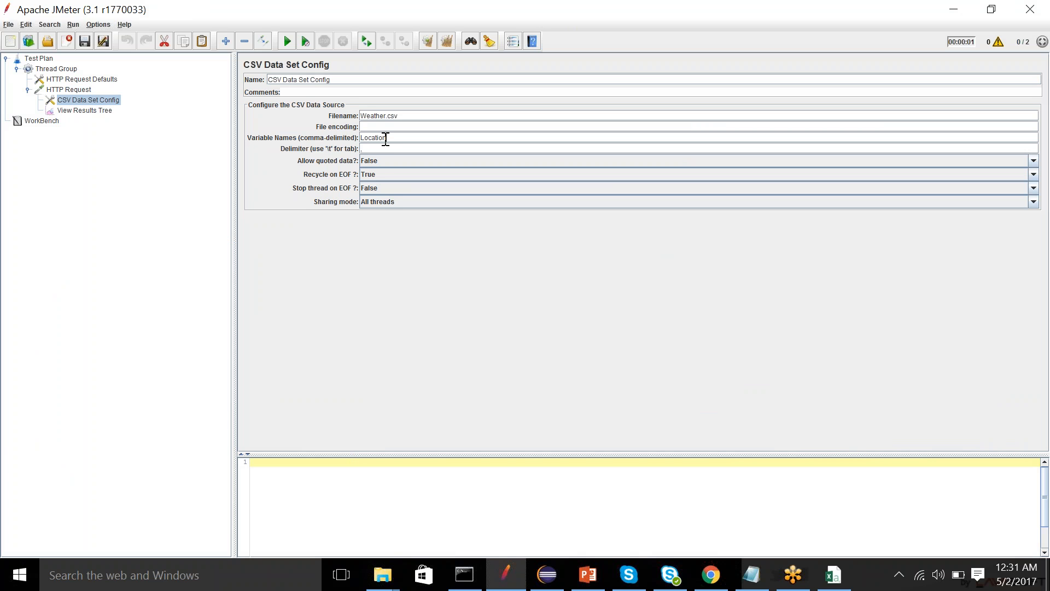
pyautogui.doubleClick(88, 100)
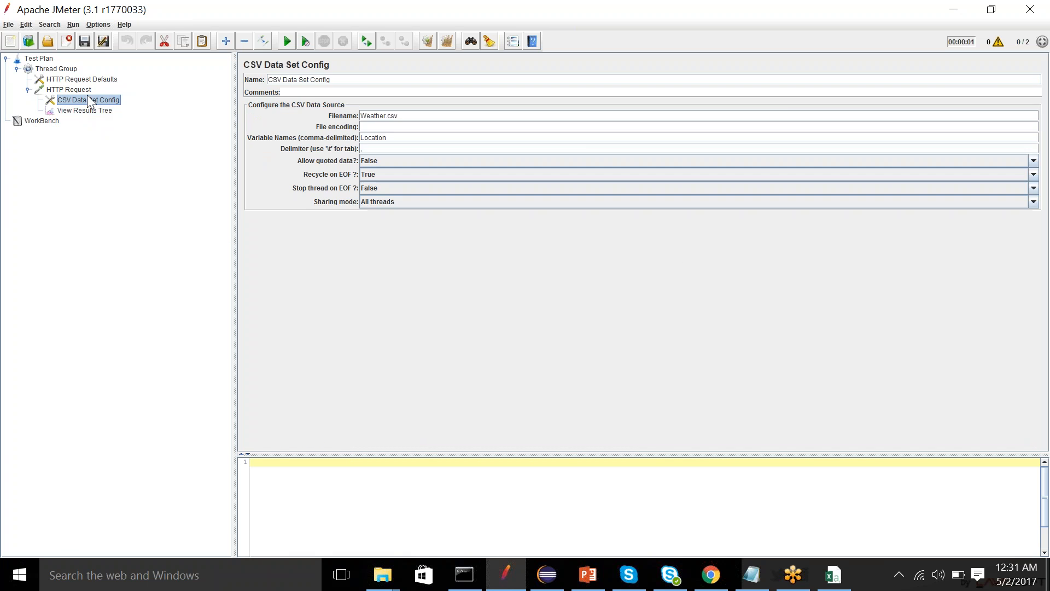
pyautogui.click(68, 89)
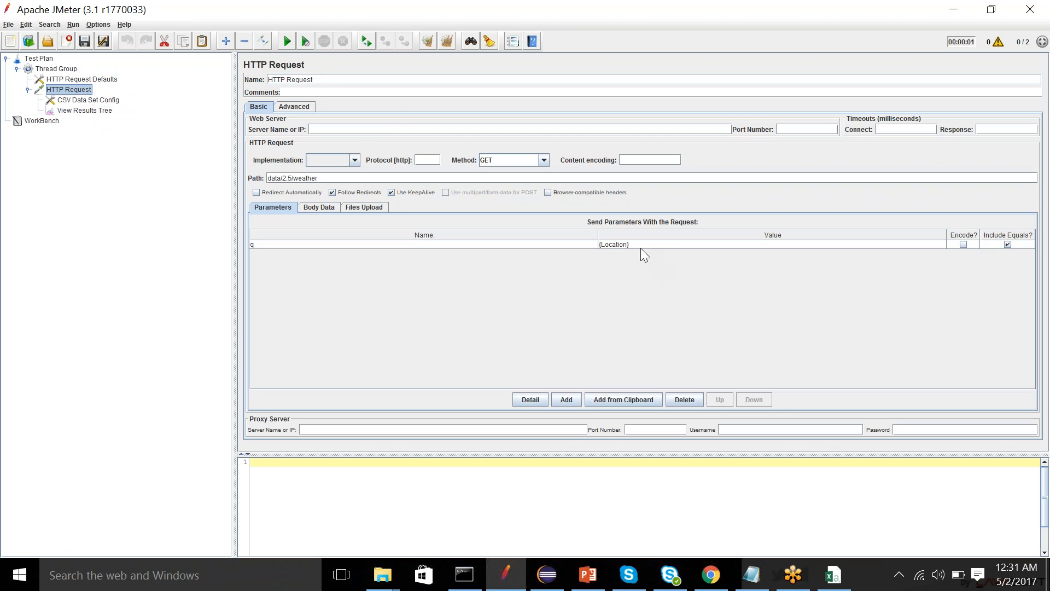
pyautogui.click(88, 99)
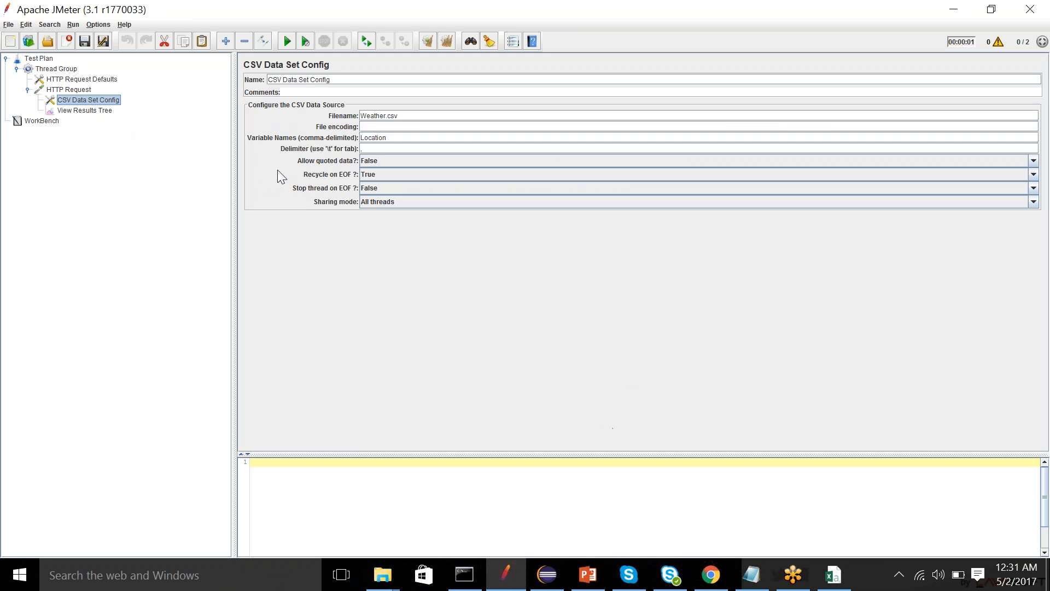
pyautogui.moveTo(304, 165)
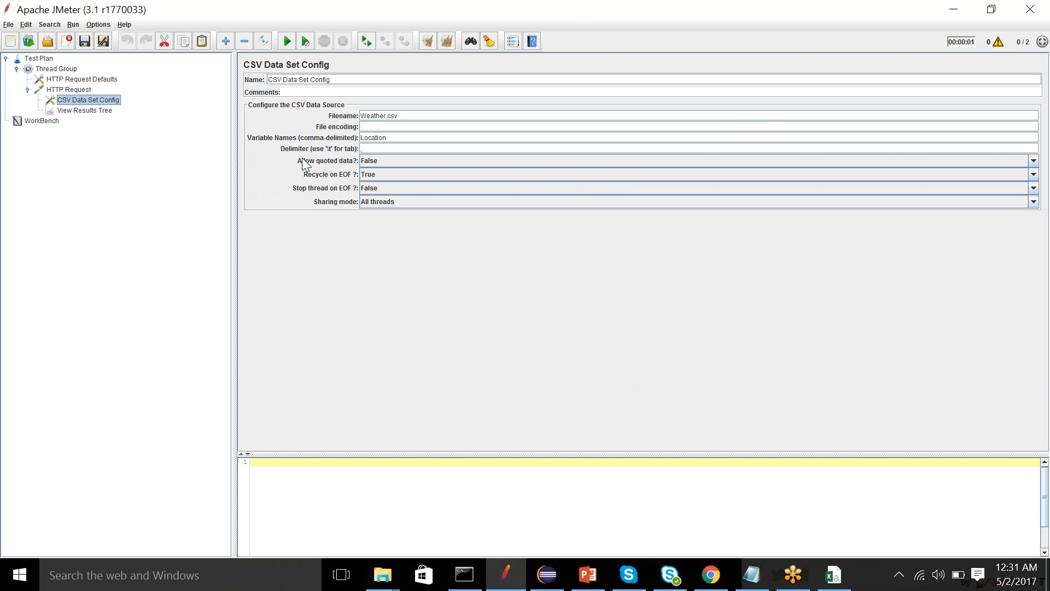
pyautogui.moveTo(329, 158)
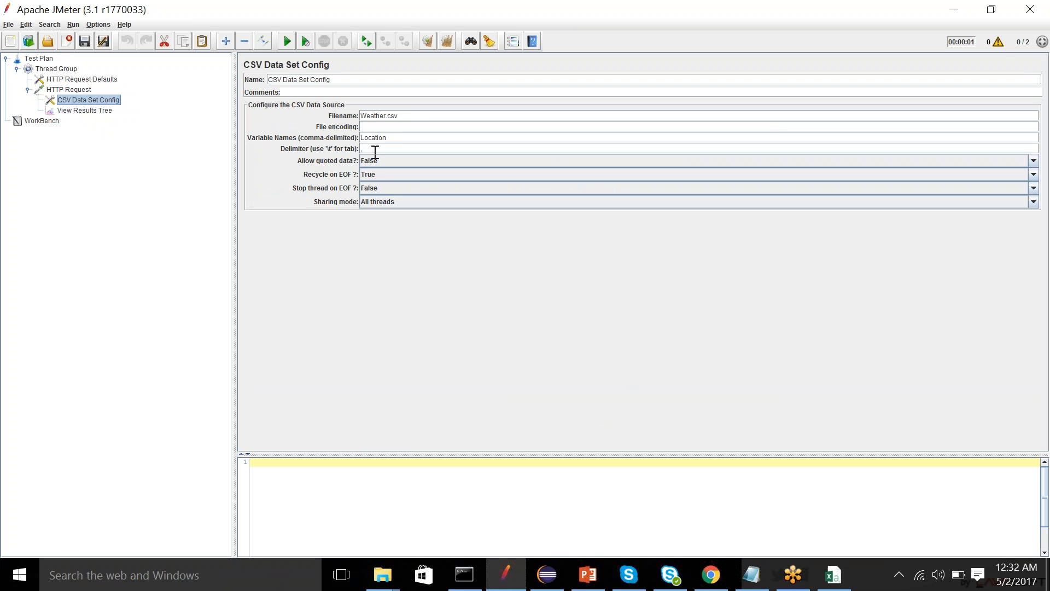
pyautogui.moveTo(923, 423)
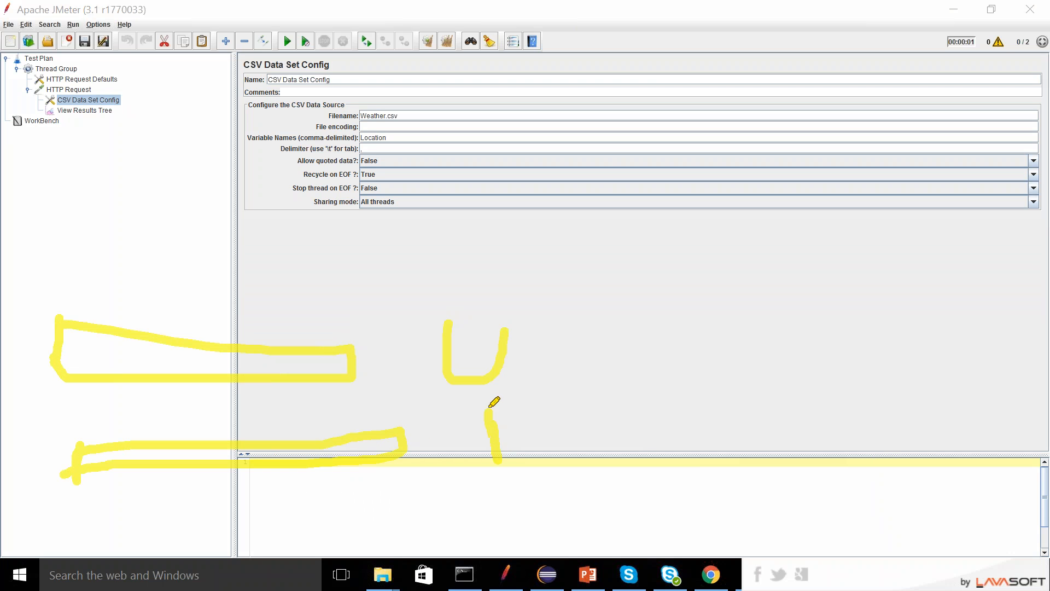
pyautogui.moveTo(442, 248); pyautogui.dragTo(554, 295)
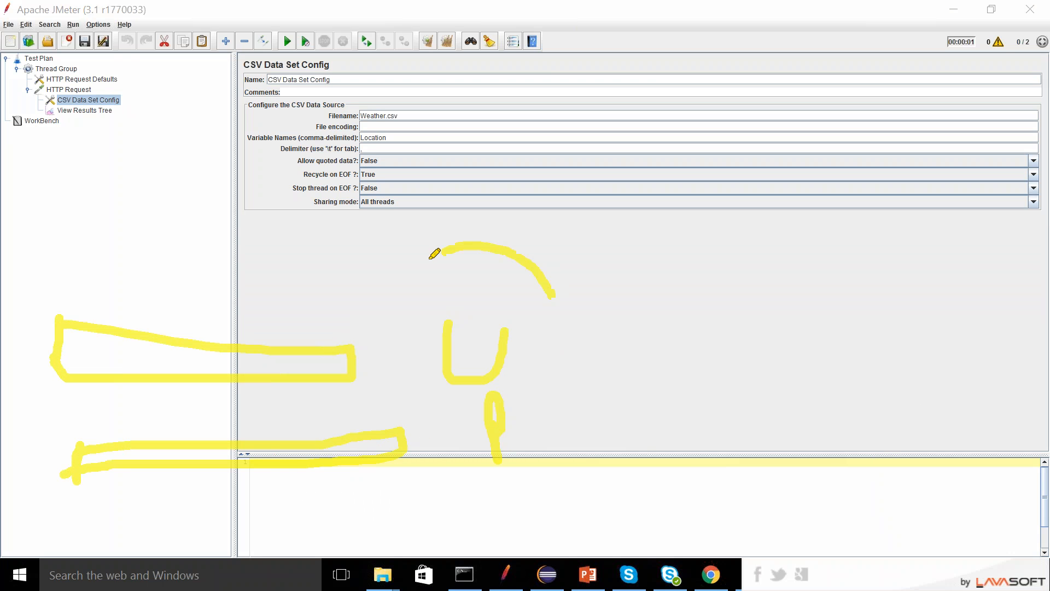
pyautogui.moveTo(455, 241); pyautogui.dragTo(492, 499)
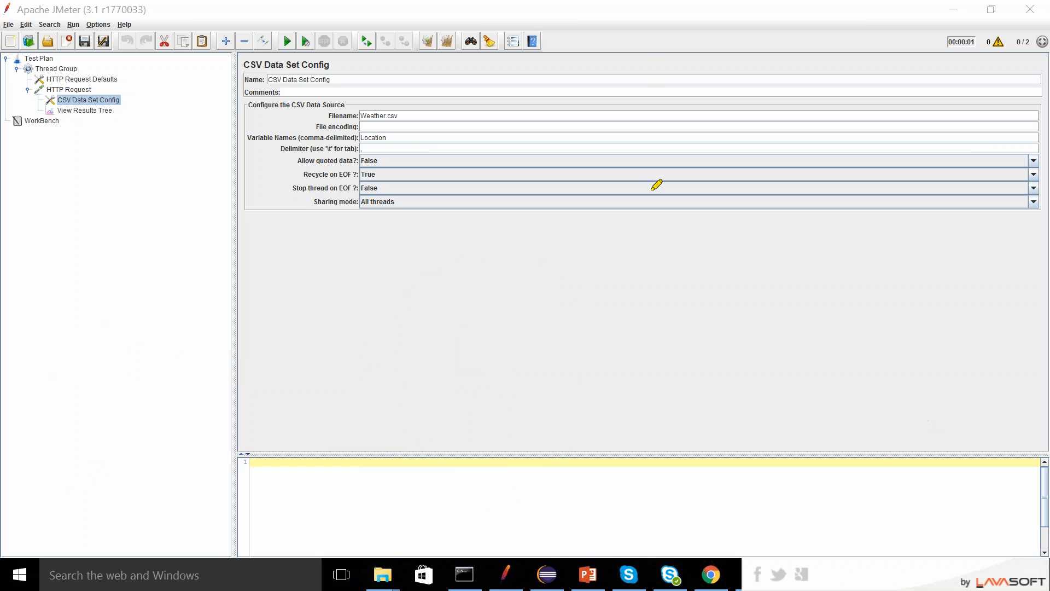
pyautogui.moveTo(434, 176)
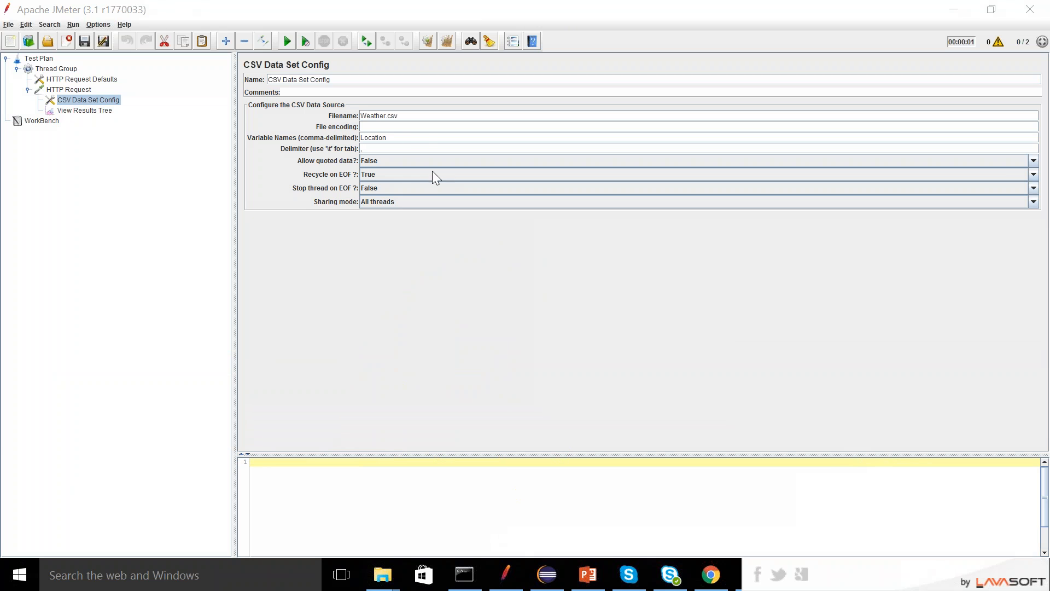
# Try 'username, passwod' as CSV variable names, restore Location, then show View Results Tree
pyautogui.click(426, 138)
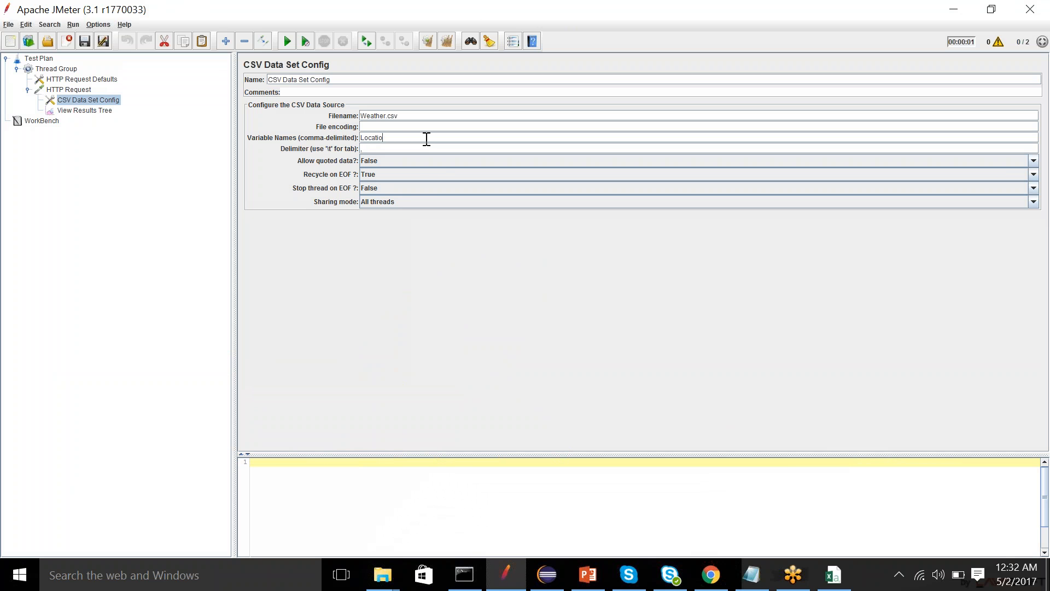
pyautogui.write('username')
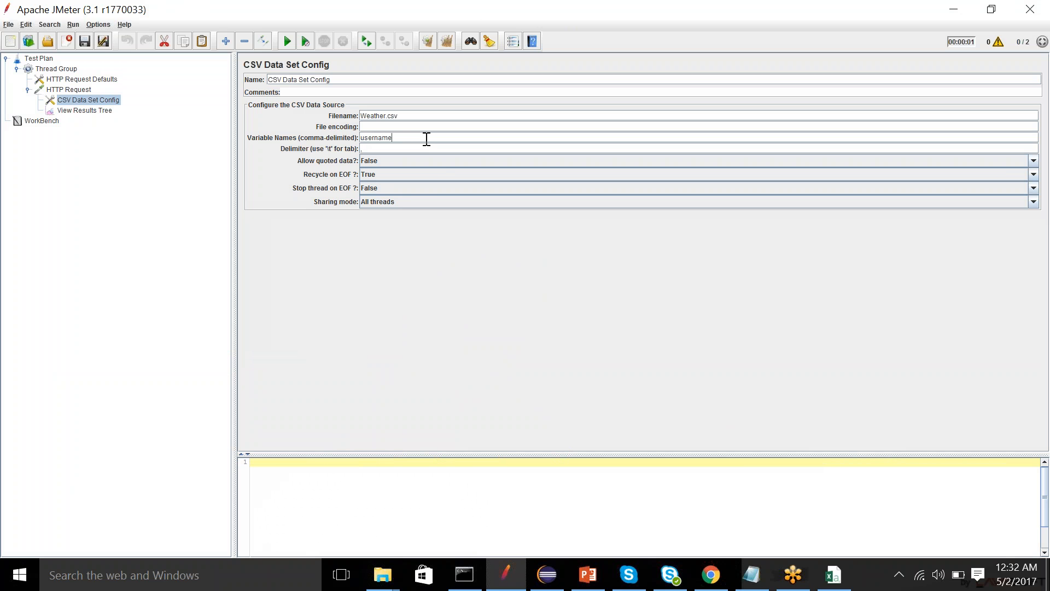
pyautogui.write(', passwod')
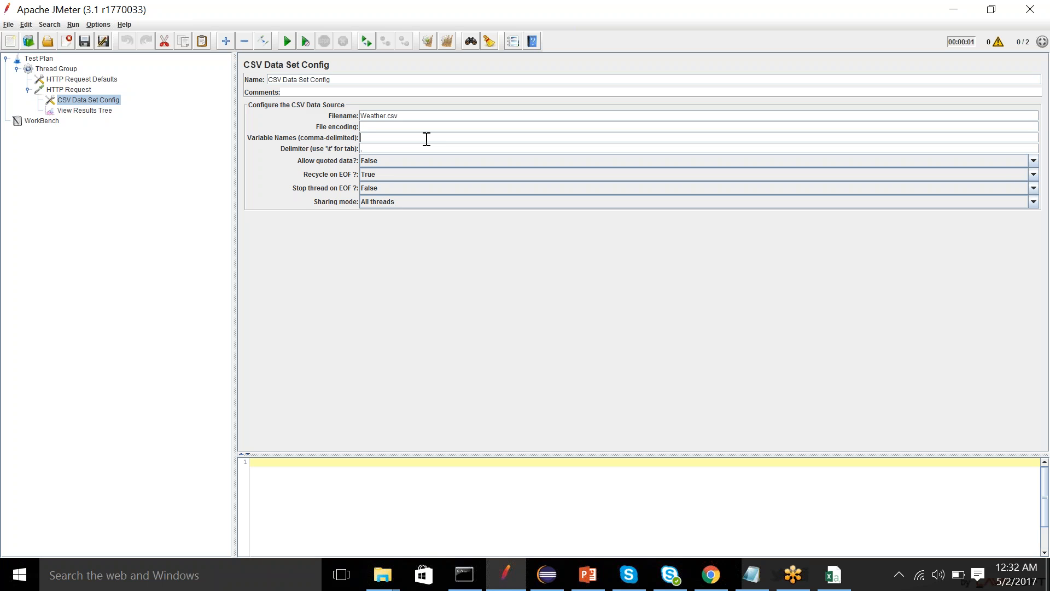
pyautogui.write('Loc')
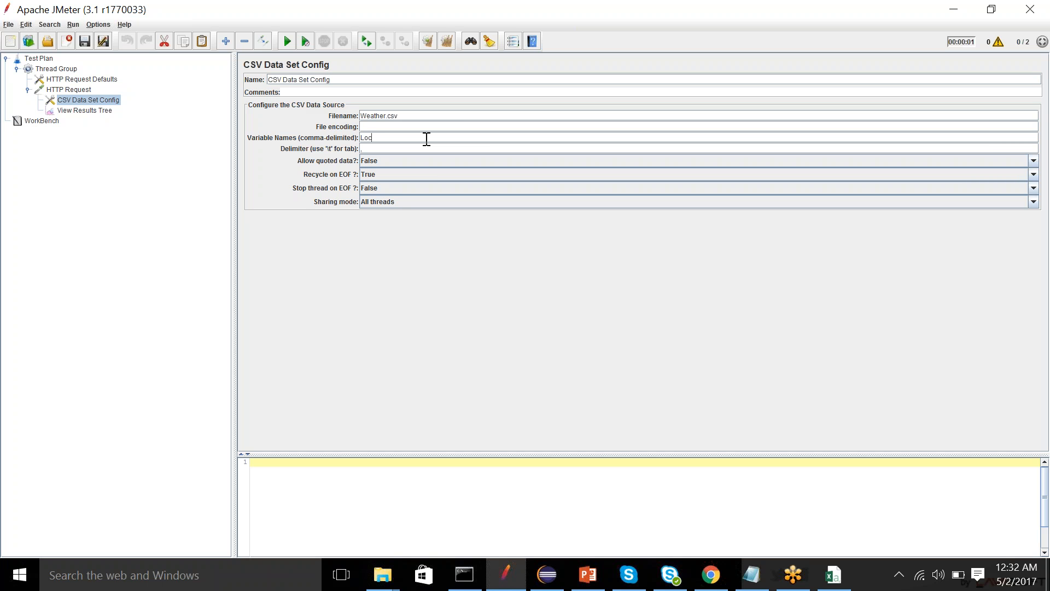
pyautogui.write('ation')
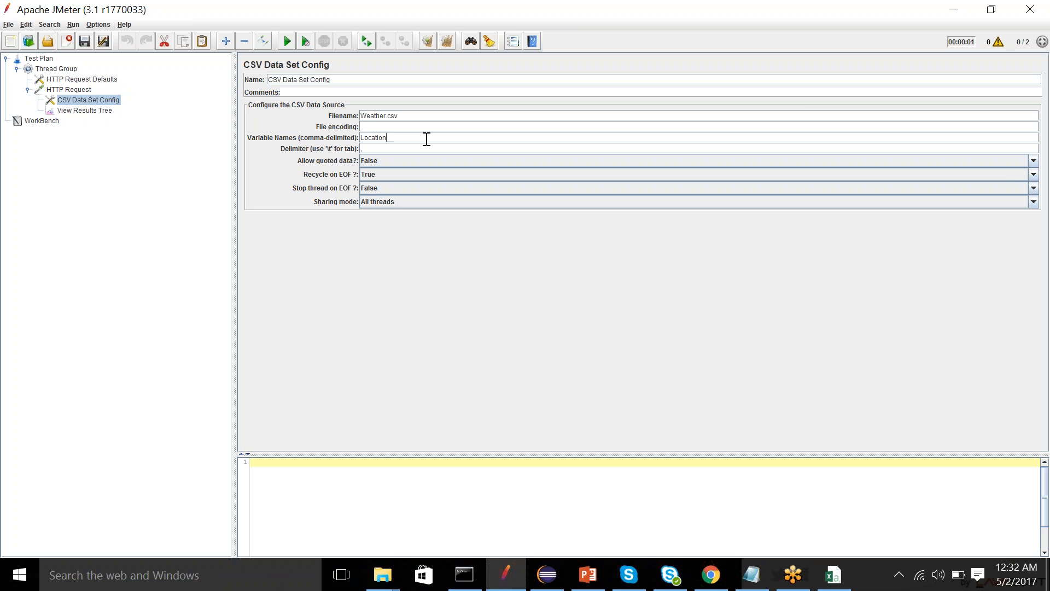
pyautogui.moveTo(77, 129)
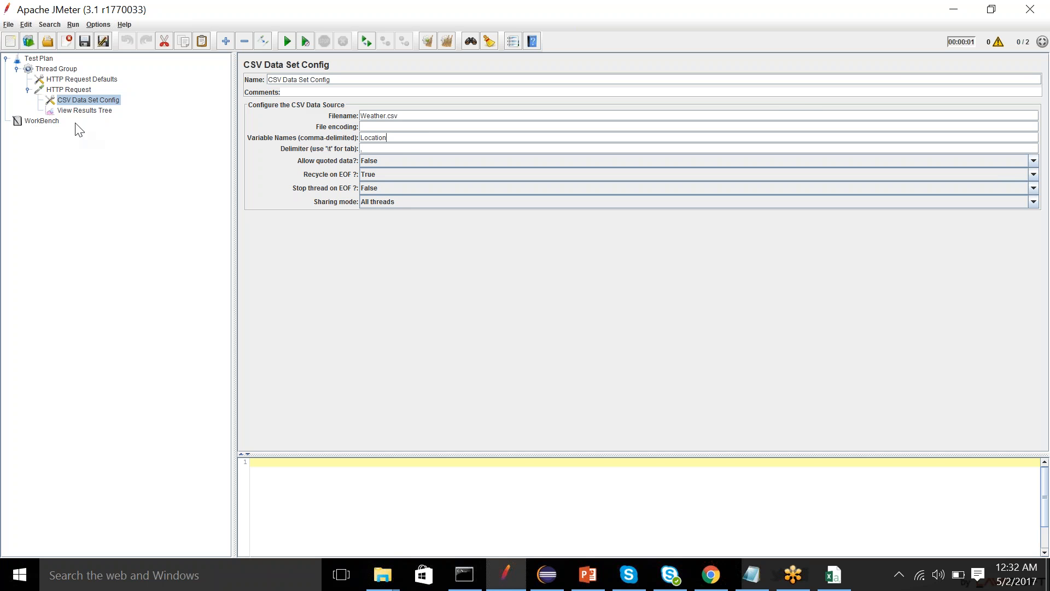
pyautogui.click(85, 110)
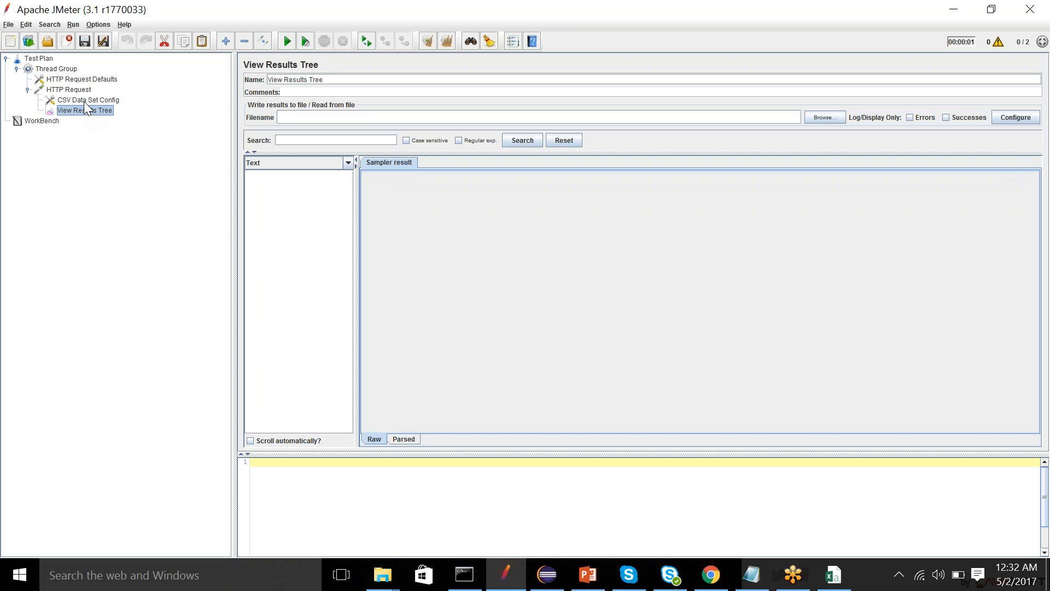
# Review the HTTP Request, then the Defaults' api.openweathermap.org server and APPID parameter
pyautogui.click(68, 90)
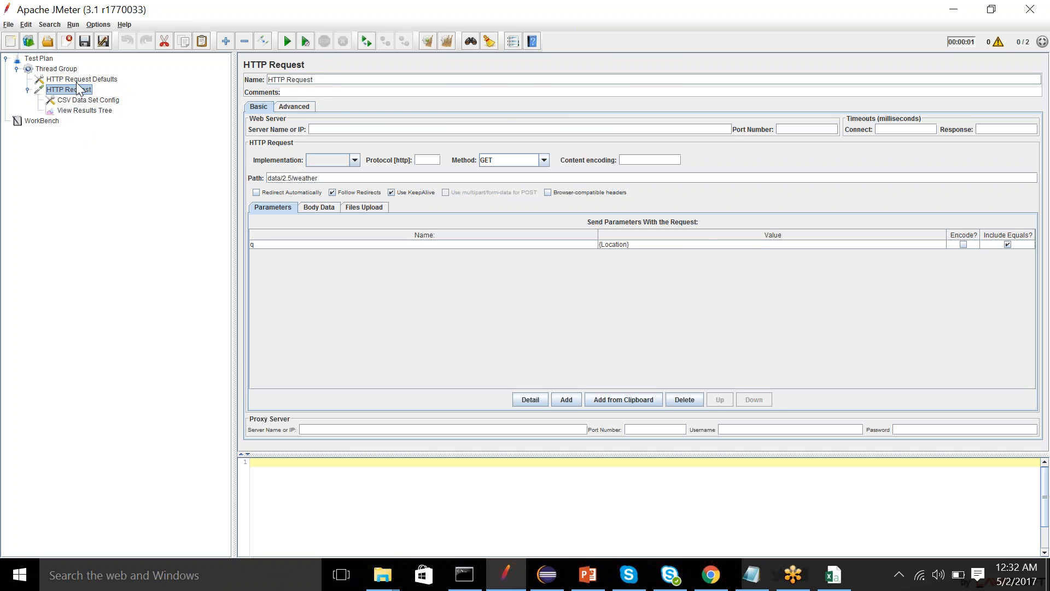
pyautogui.click(81, 78)
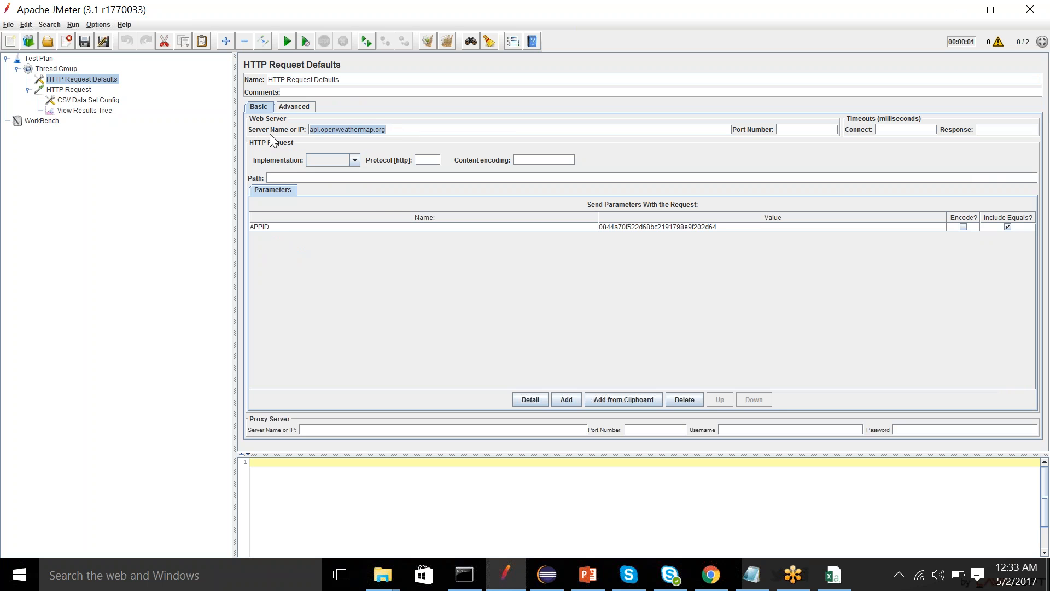
pyautogui.moveTo(641, 225)
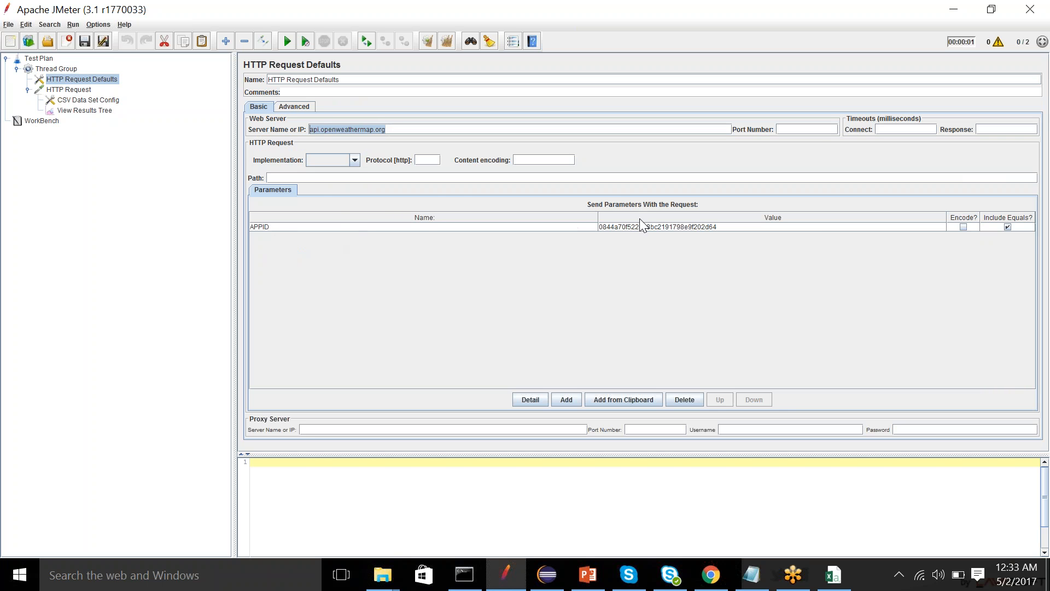
pyautogui.click(68, 89)
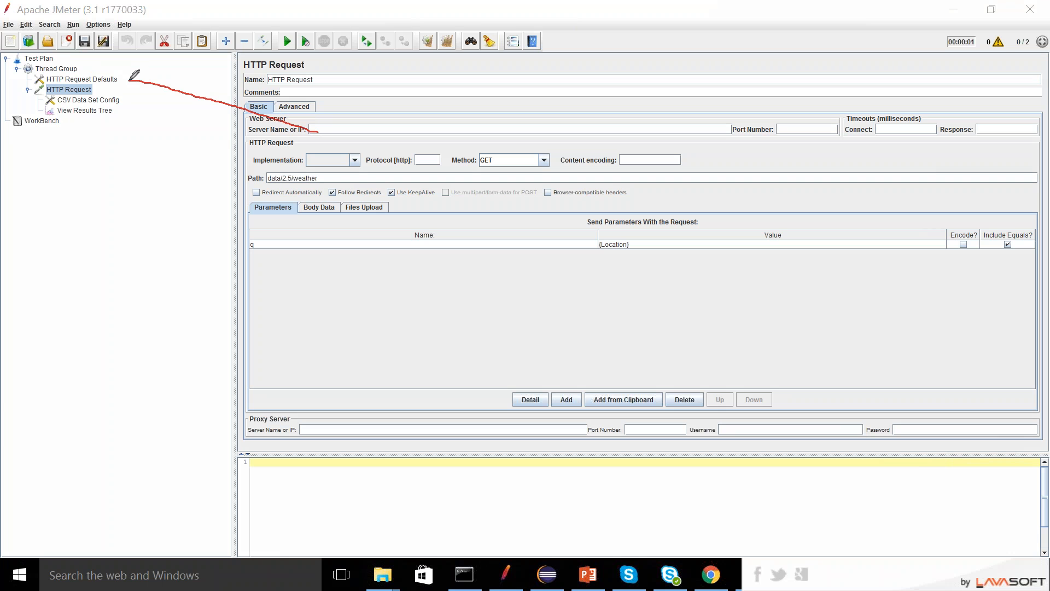
pyautogui.moveTo(167, 125)
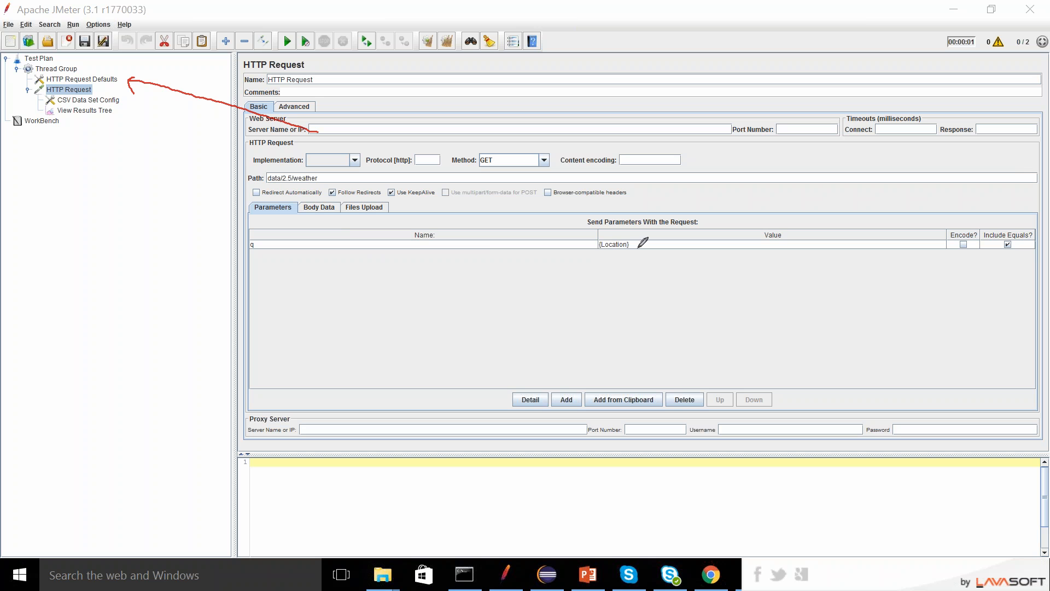
pyautogui.moveTo(622, 270)
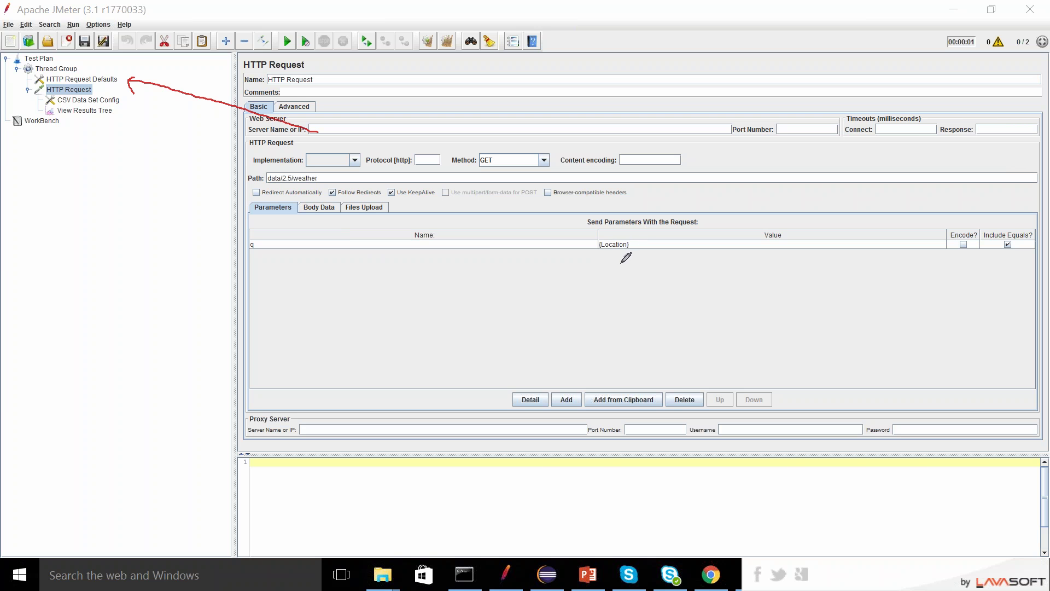
pyautogui.moveTo(905, 394)
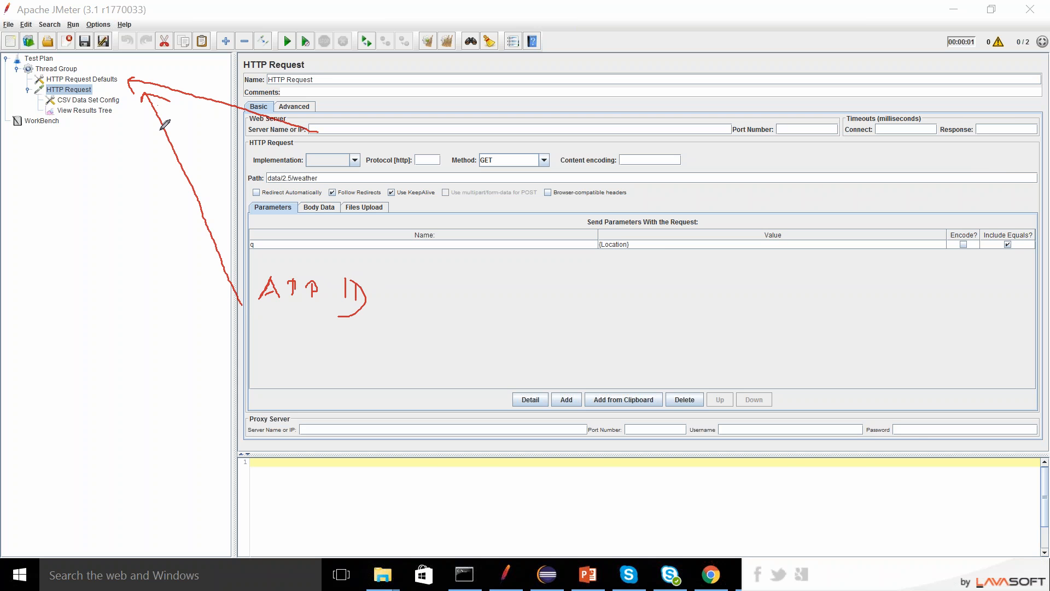
pyautogui.moveTo(99, 86)
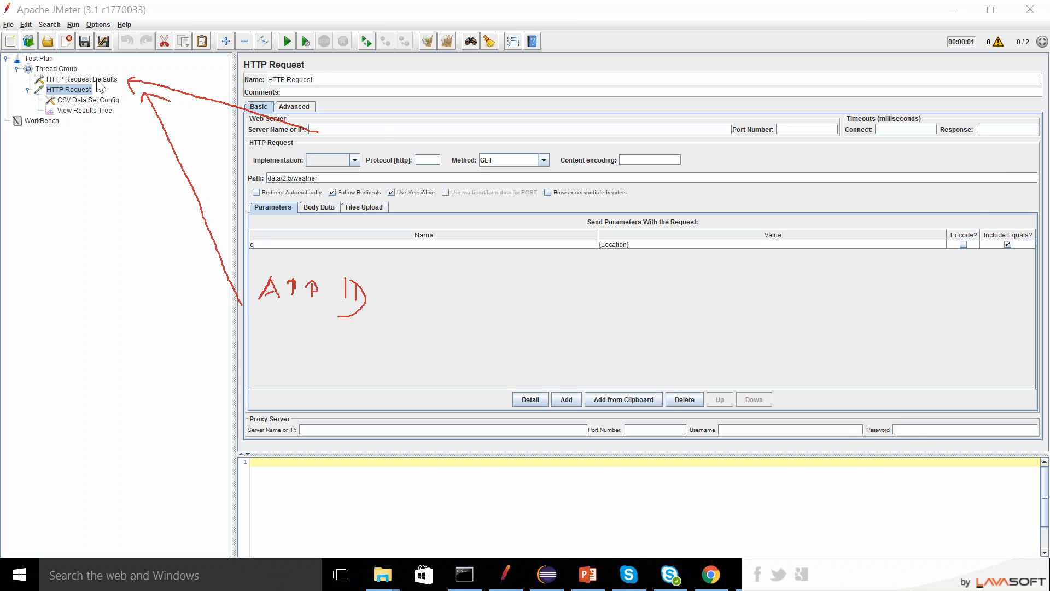
# Show the APPID in HTTP Request Defaults, then the CSV Data Set Config for Weather.csv
pyautogui.click(80, 79)
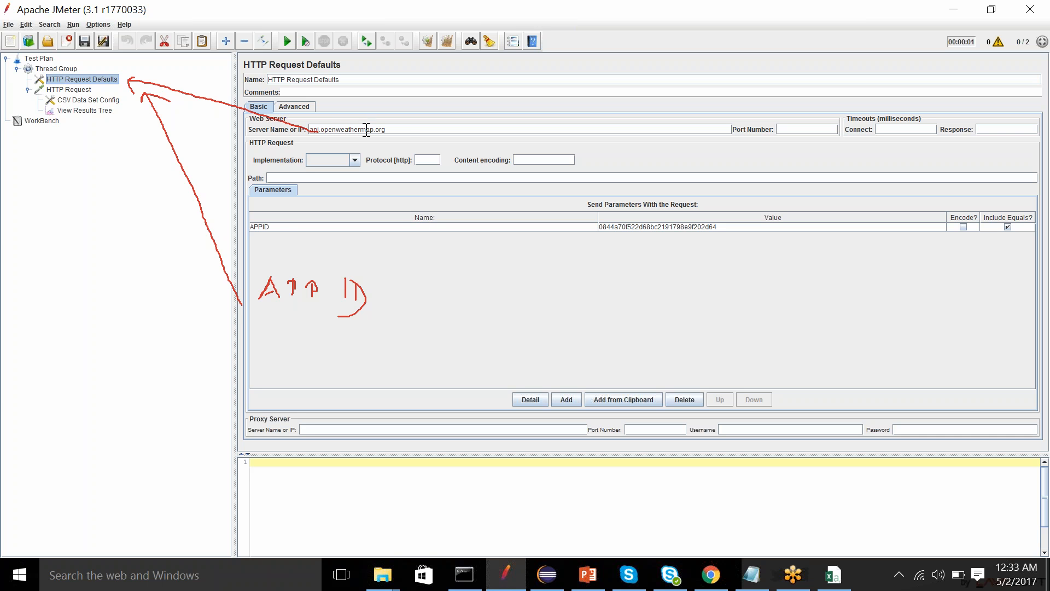
pyautogui.moveTo(318, 243)
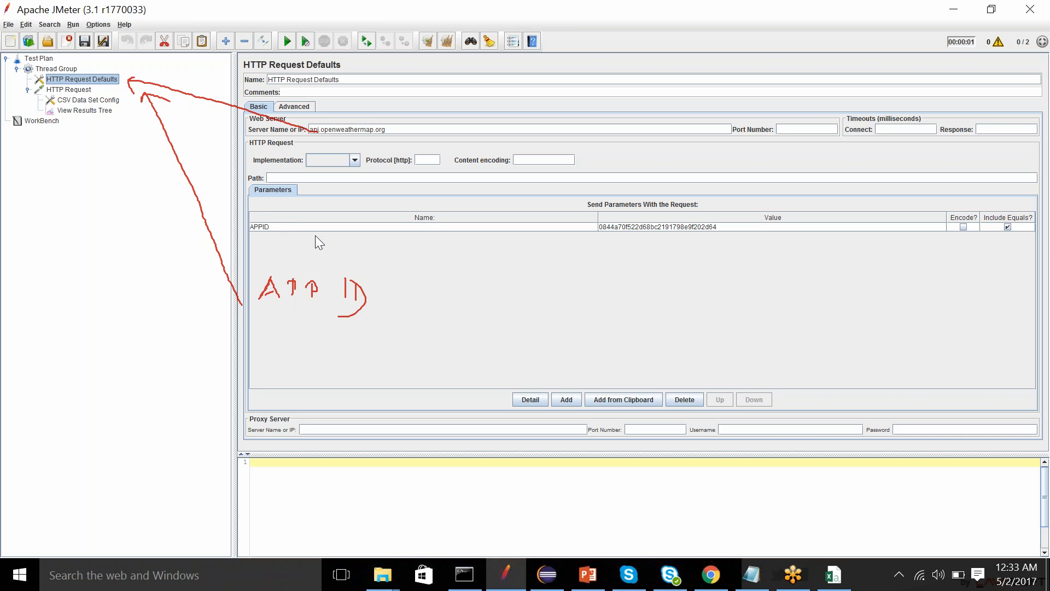
pyautogui.moveTo(1001, 445)
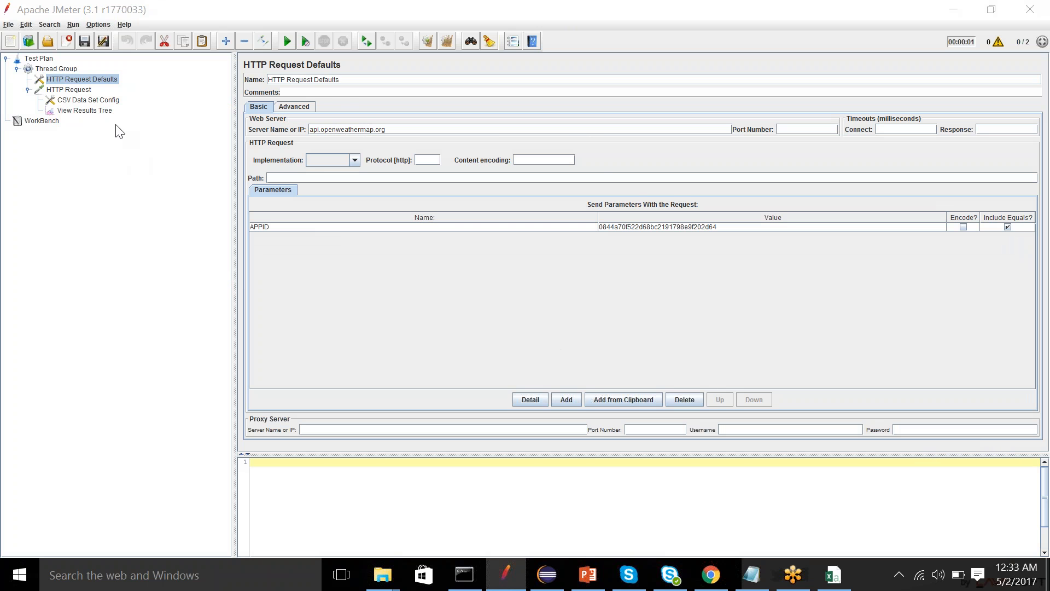
pyautogui.click(87, 100)
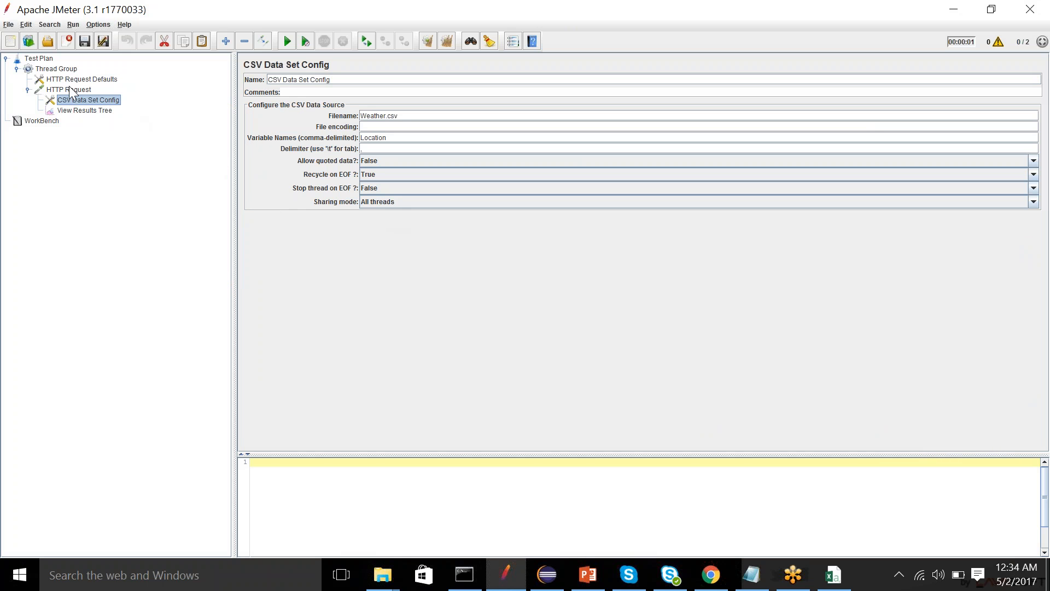
# Recheck the HTTP Request and CSV Location variable, then show the empty View Results Tree
pyautogui.click(68, 90)
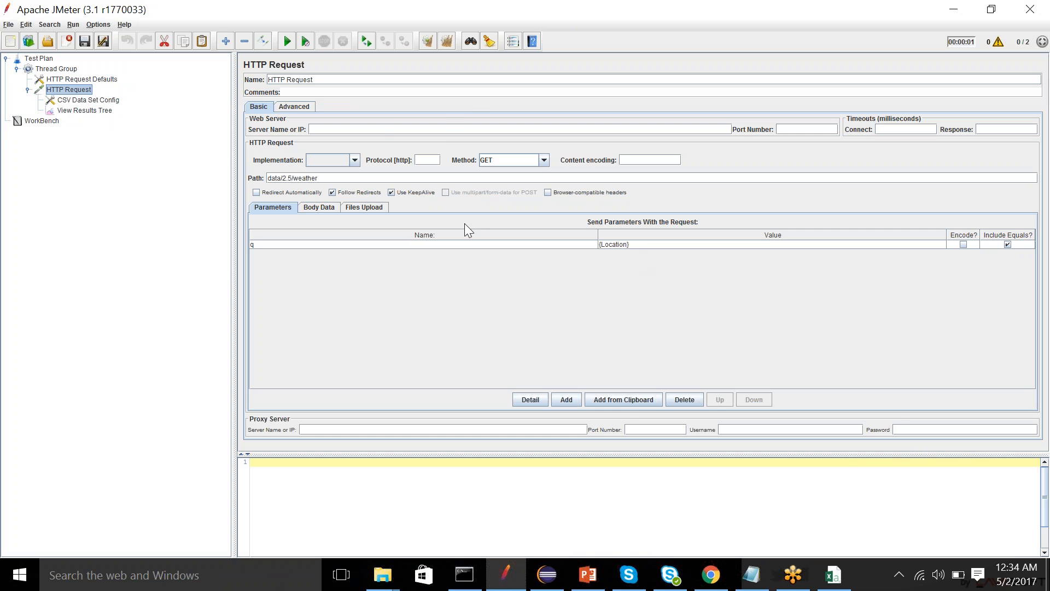
pyautogui.click(88, 100)
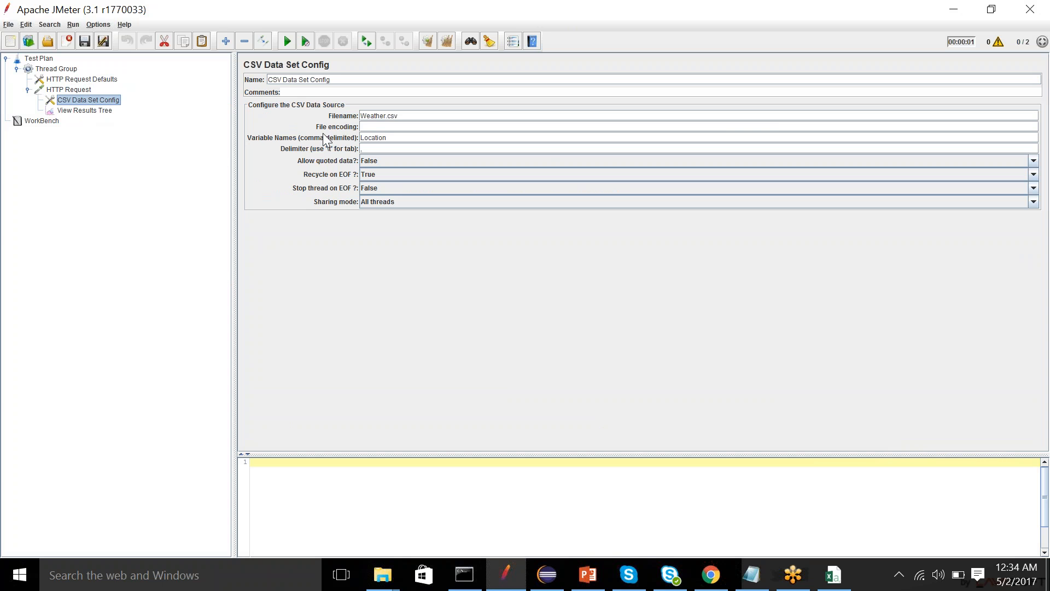
pyautogui.click(397, 137)
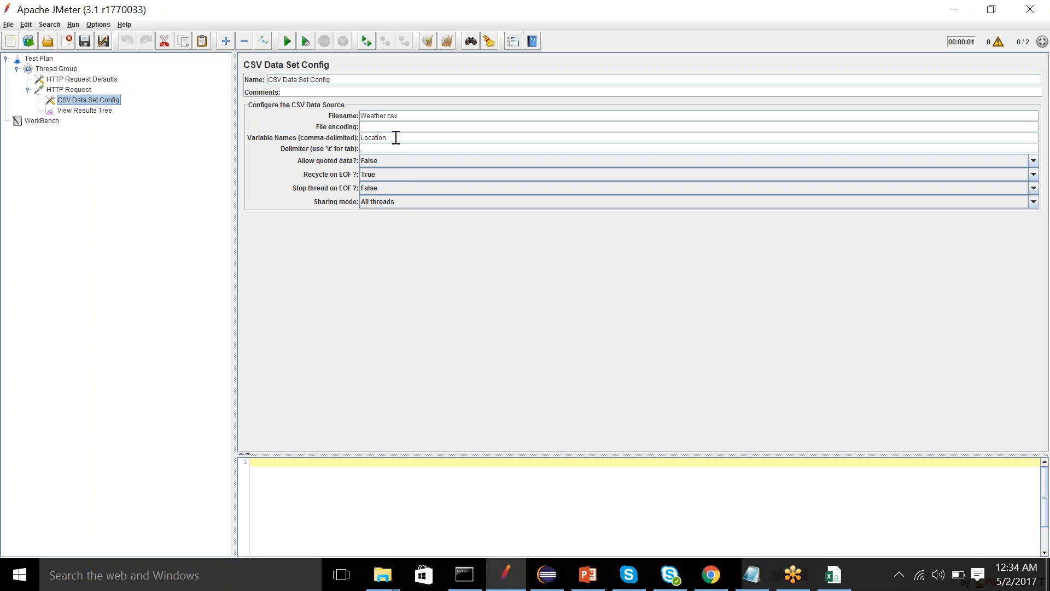
pyautogui.click(84, 110)
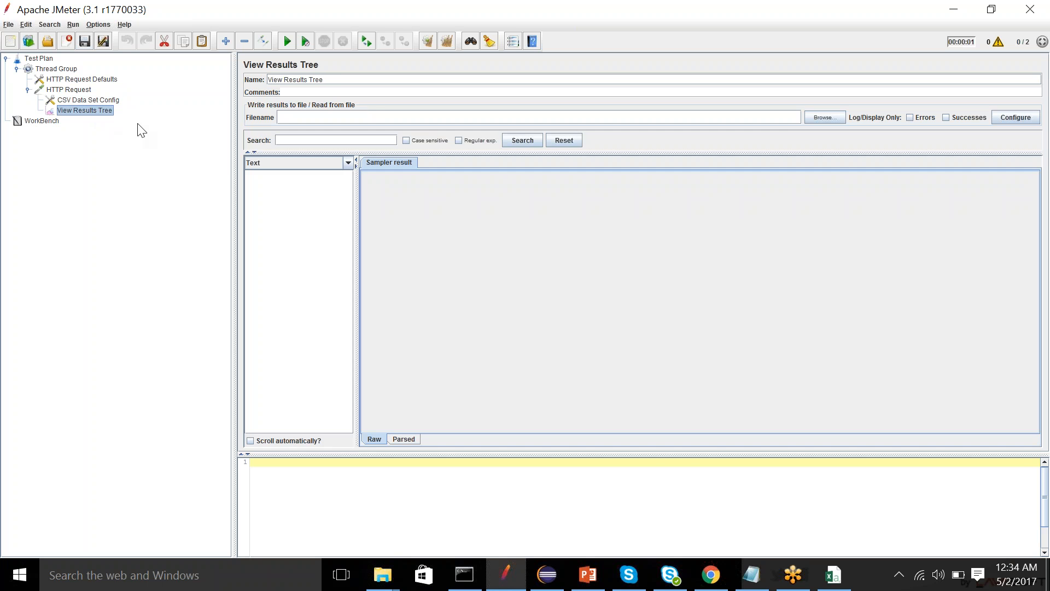
pyautogui.moveTo(213, 167)
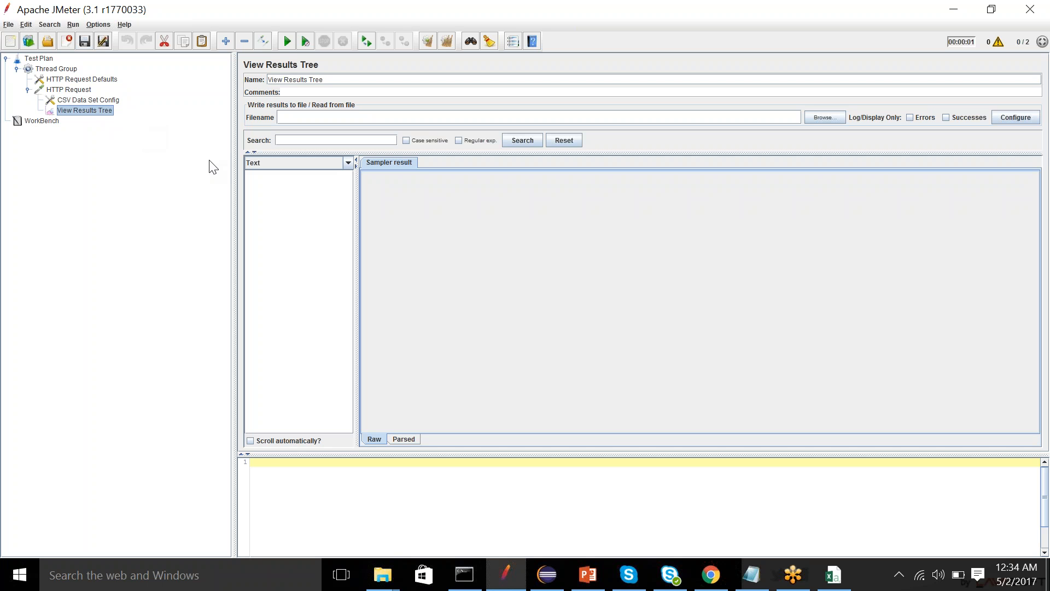
# Run the plan without saving and inspect the failed request URL showing literal (Location)
pyautogui.click(286, 41)
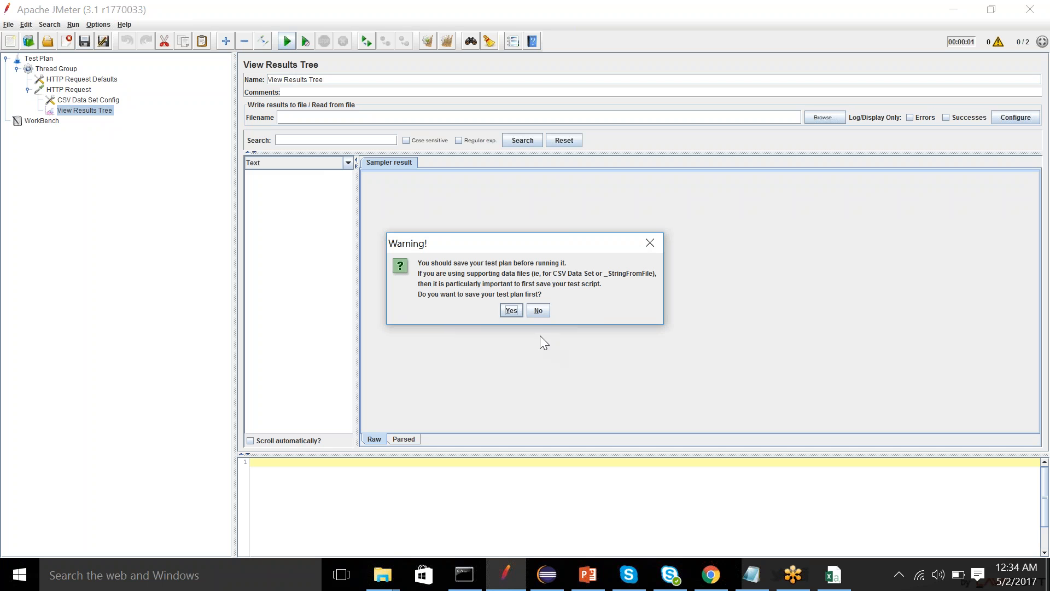
pyautogui.click(538, 310)
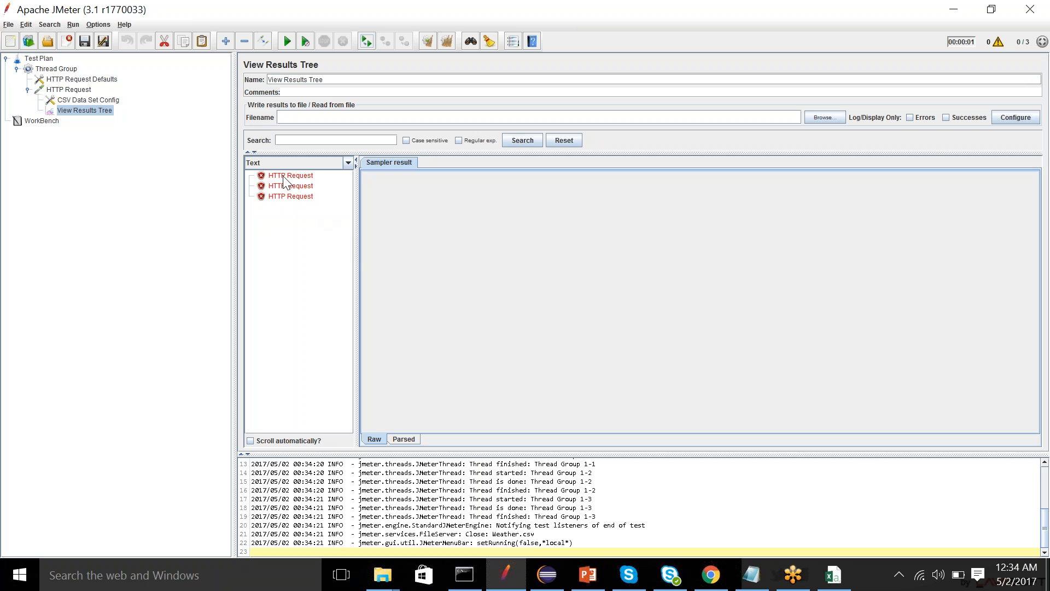
pyautogui.click(291, 175)
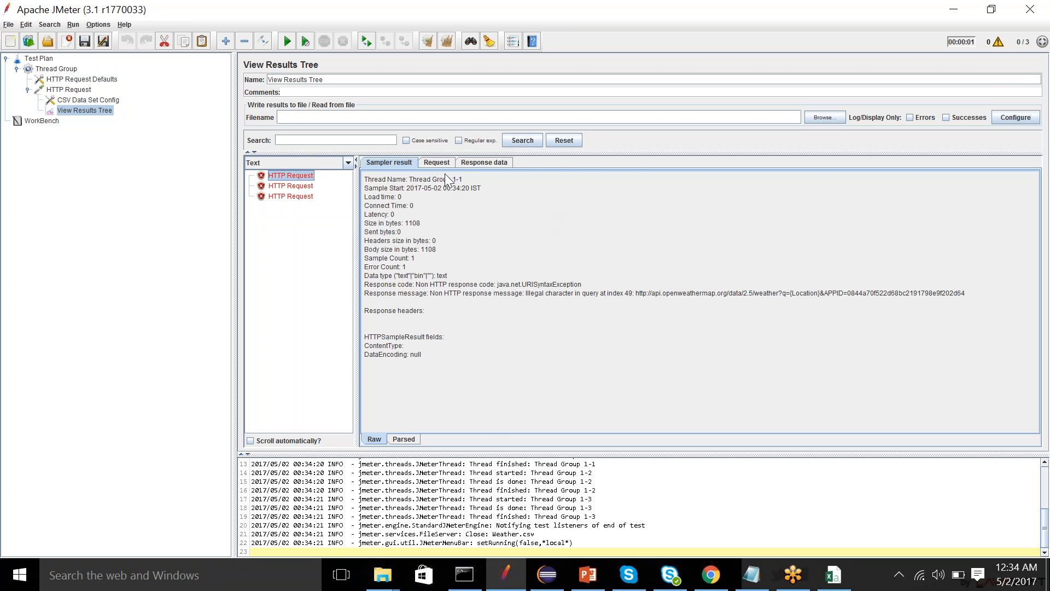
pyautogui.click(436, 162)
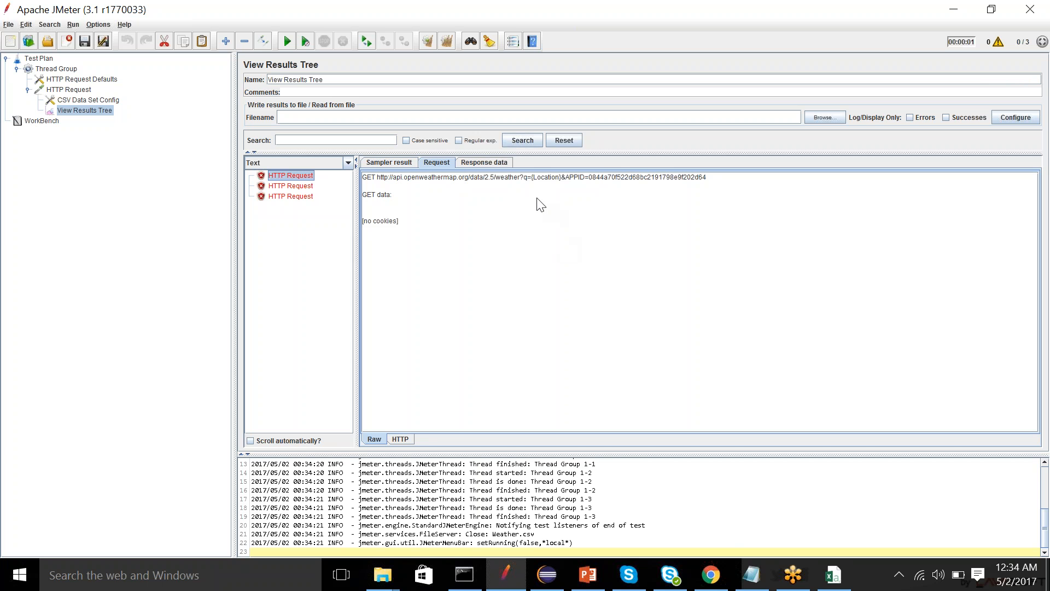
pyautogui.moveTo(396, 190)
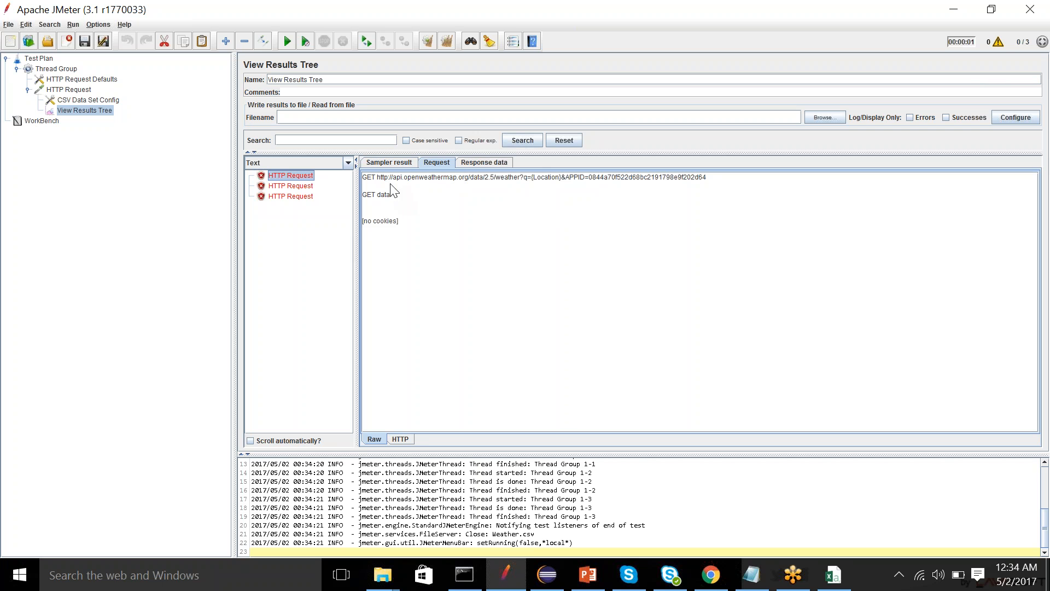
pyautogui.moveTo(560, 188)
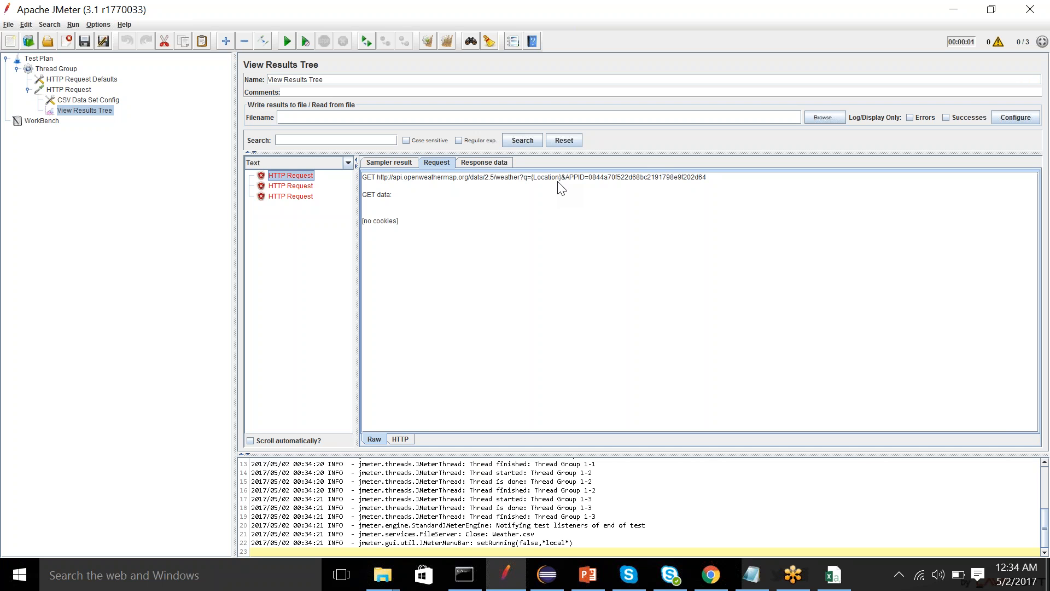
pyautogui.click(68, 89)
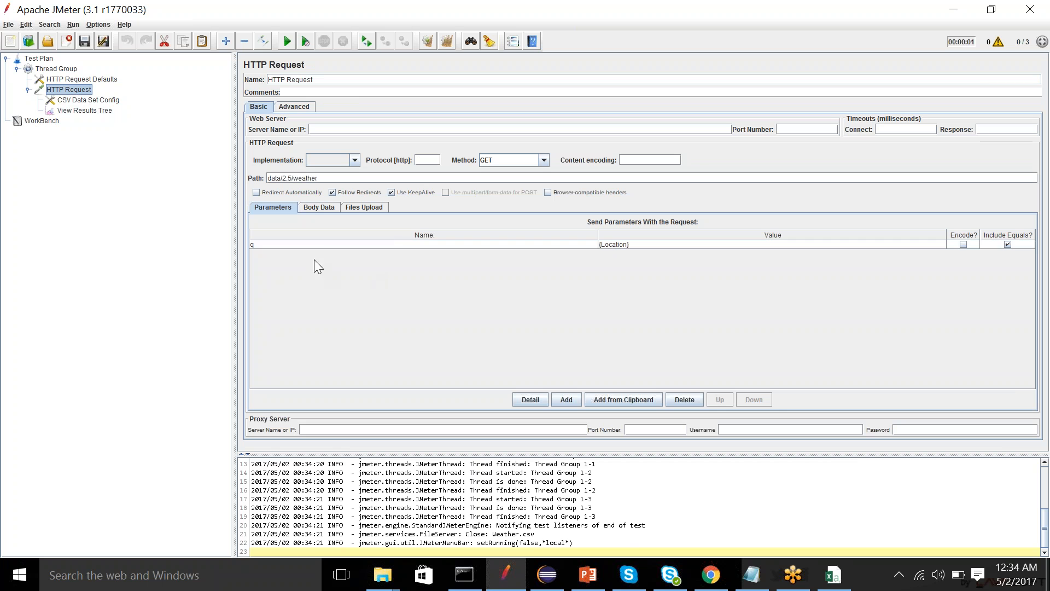
# Select the q parameter's Location value, revisit CSV config and results tree, and return
pyautogui.click(625, 245)
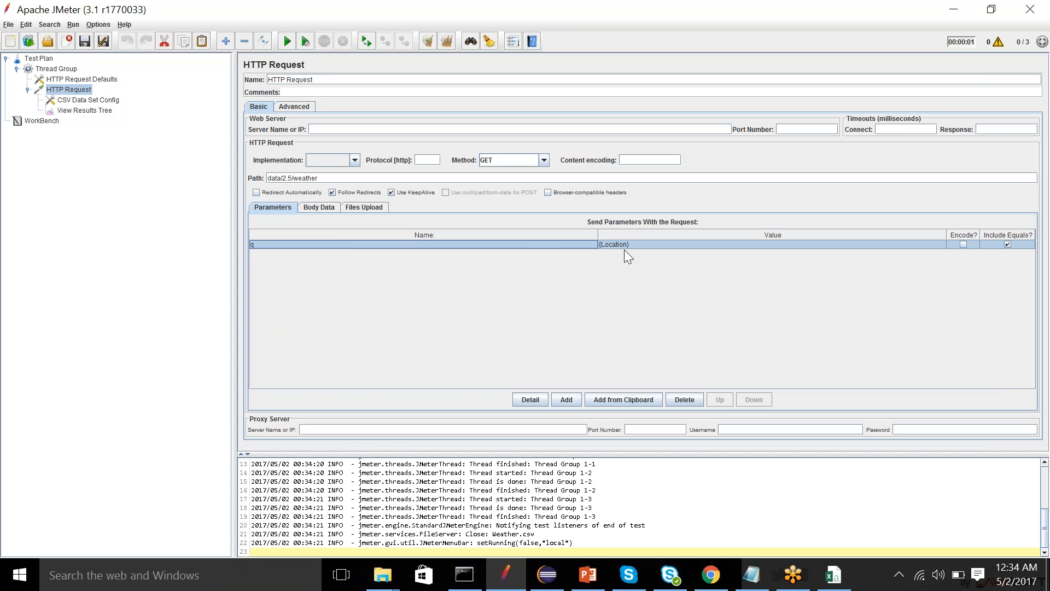
pyautogui.moveTo(623, 268)
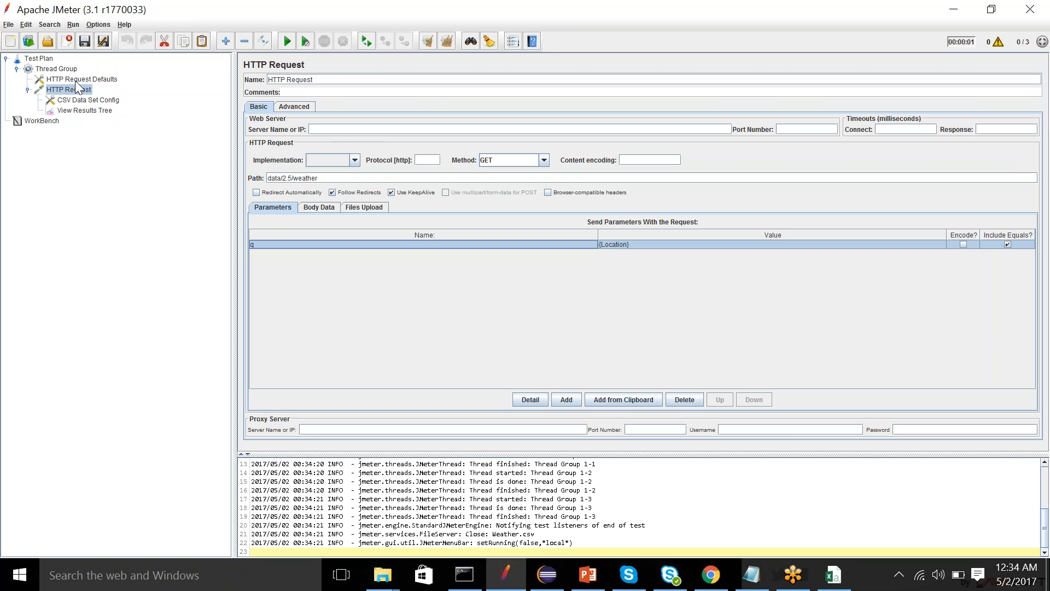
pyautogui.click(88, 100)
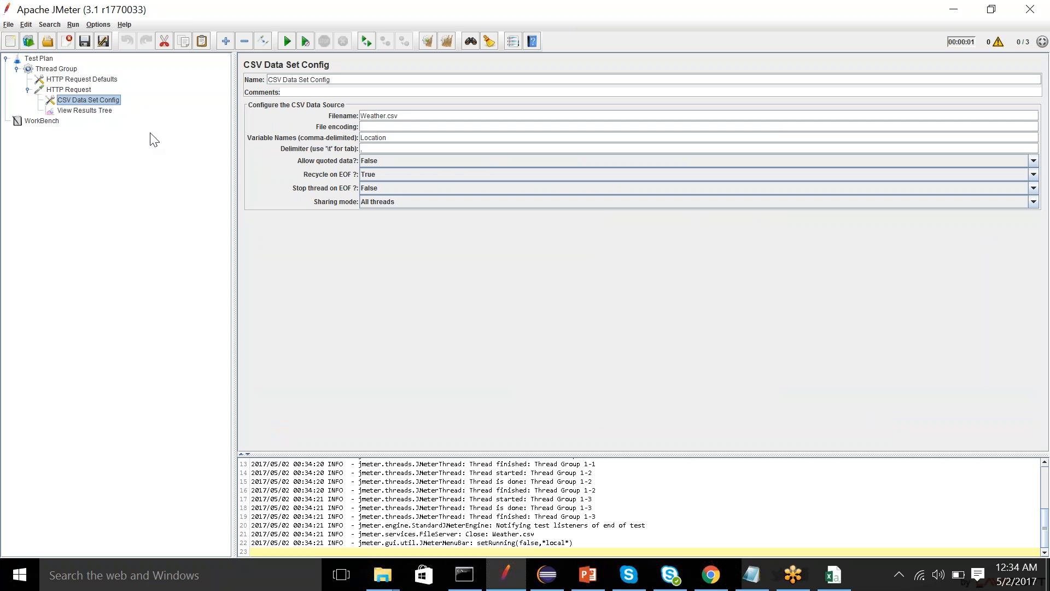
pyautogui.moveTo(304, 210)
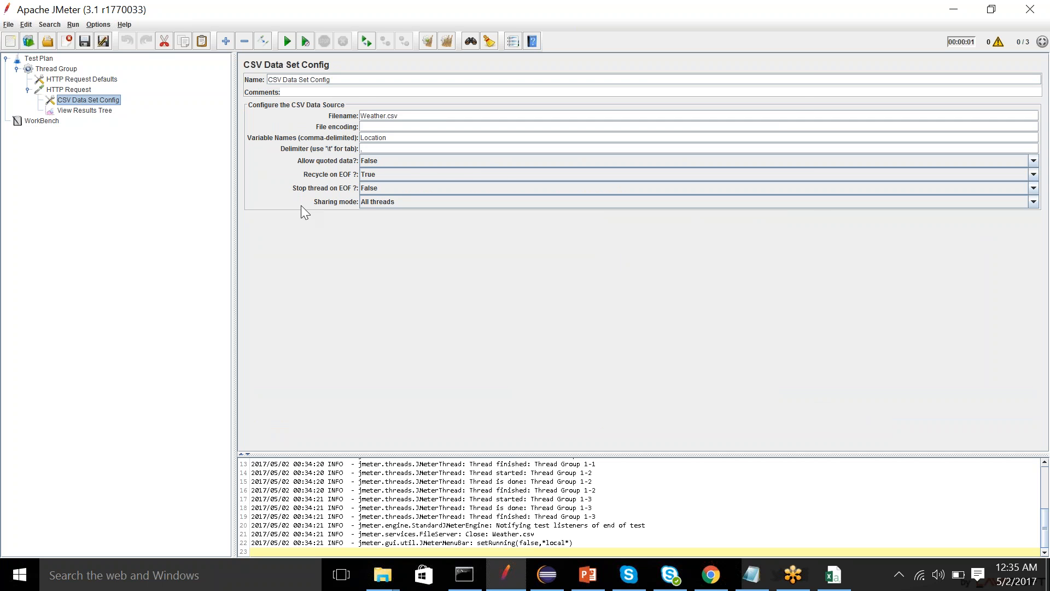
pyautogui.click(85, 110)
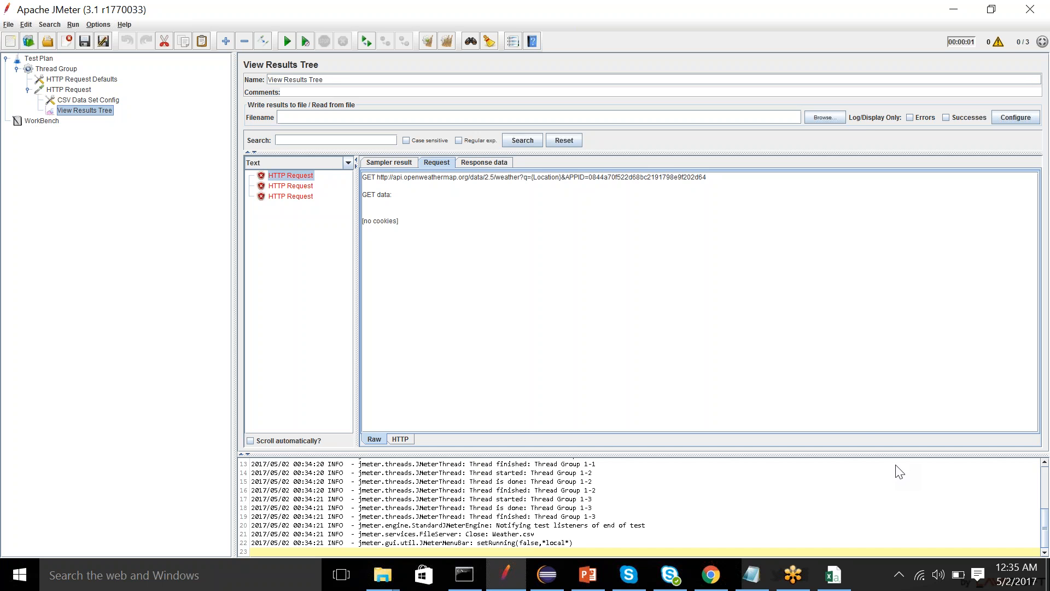
pyautogui.click(68, 89)
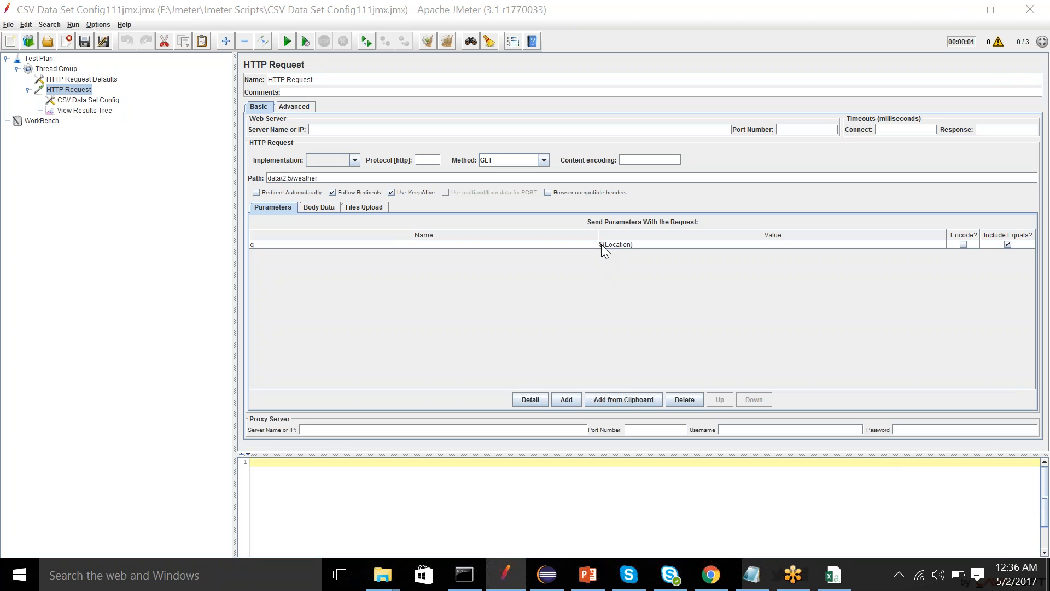
pyautogui.click(615, 245)
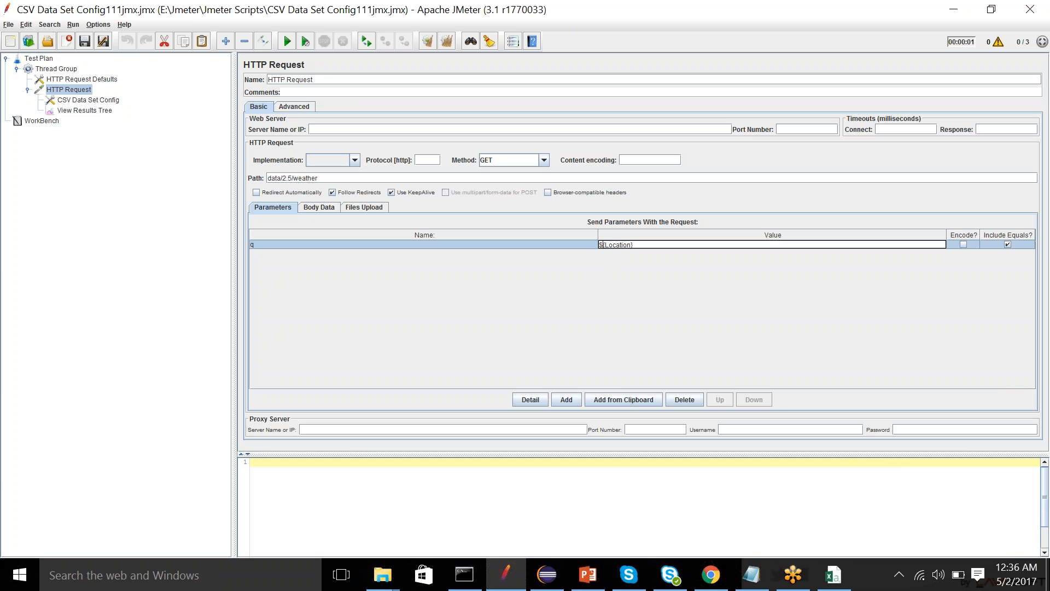
pyautogui.click(645, 244)
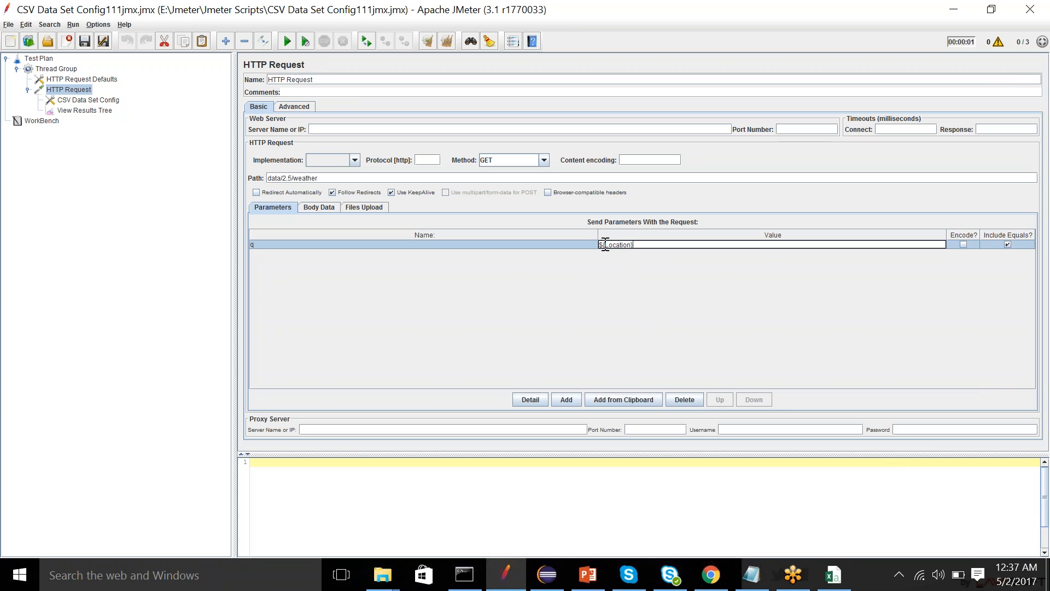
pyautogui.click(625, 265)
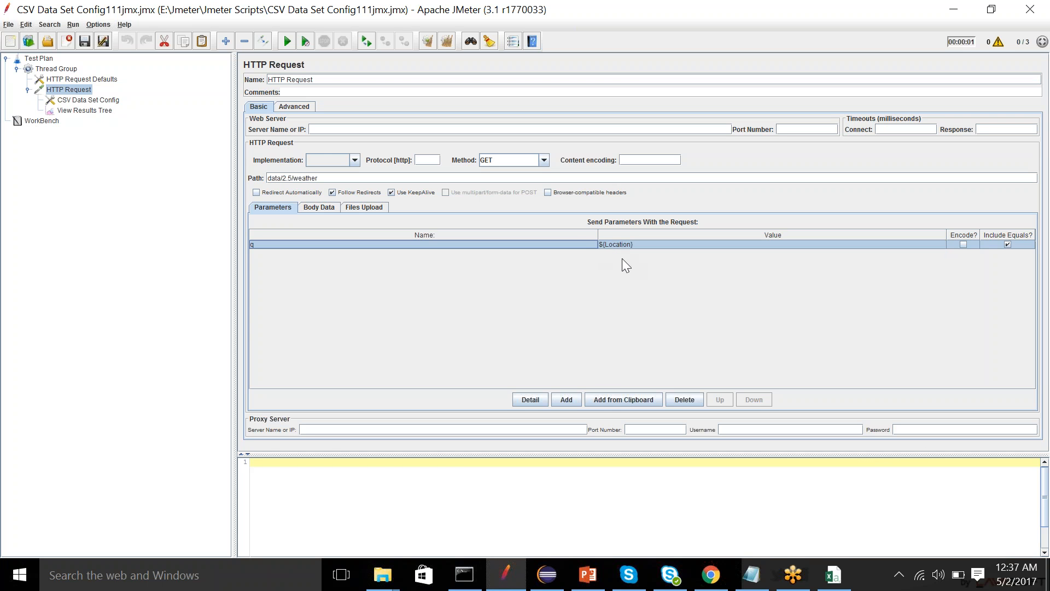
pyautogui.moveTo(617, 284)
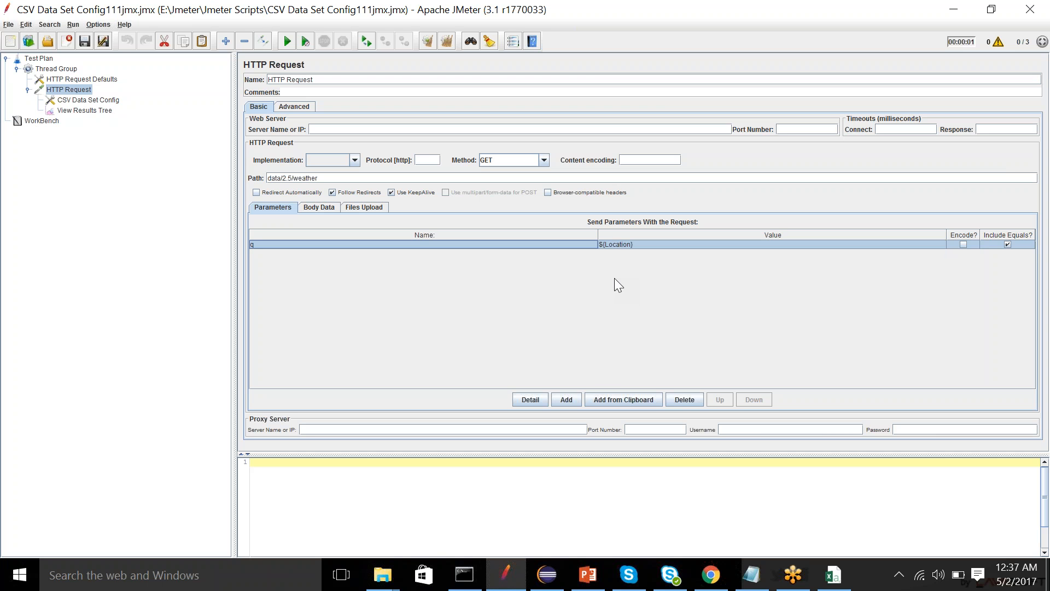
pyautogui.moveTo(5, 158)
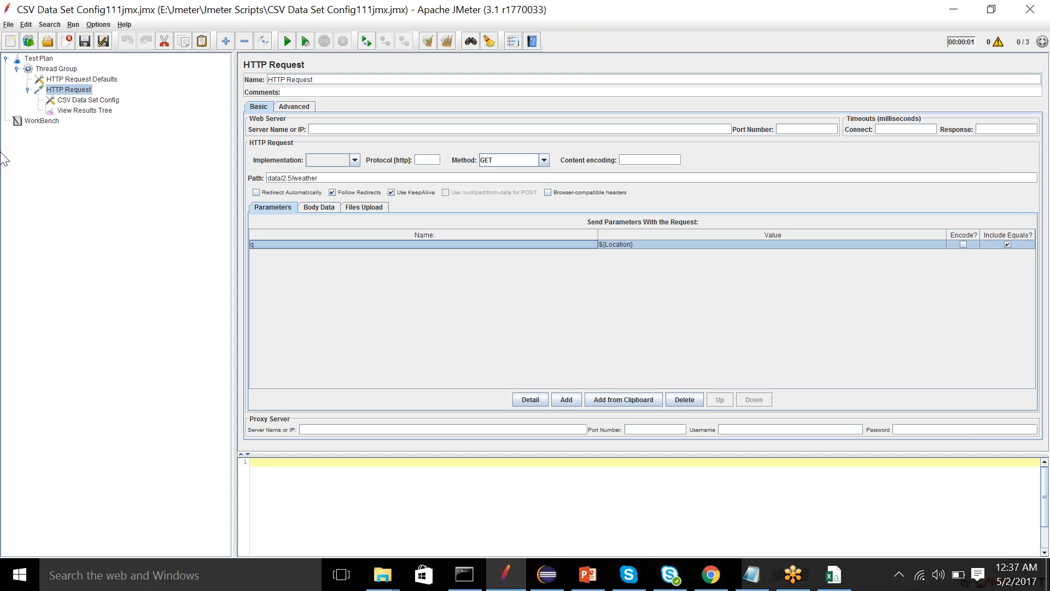
# Run the plan and inspect the Delhi, Jaipur and Dispur requests and Dispur response
pyautogui.click(84, 110)
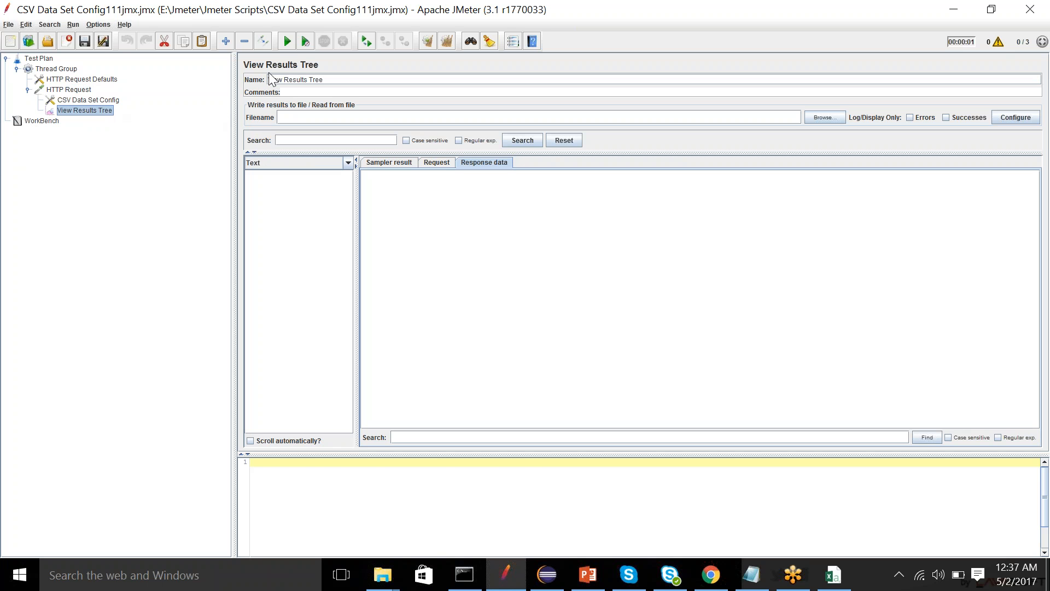
pyautogui.click(287, 40)
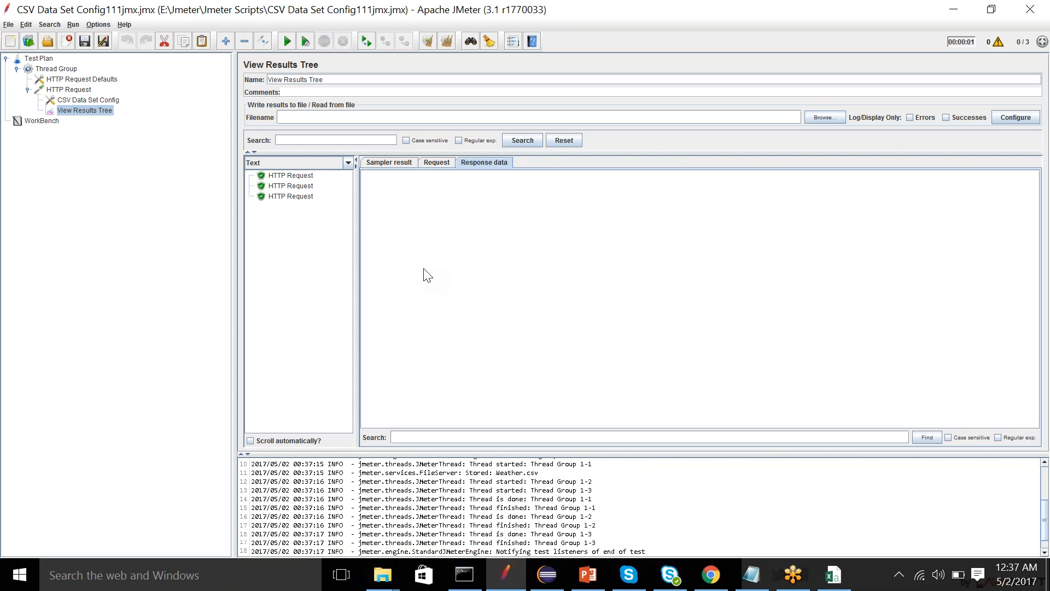
pyautogui.click(290, 175)
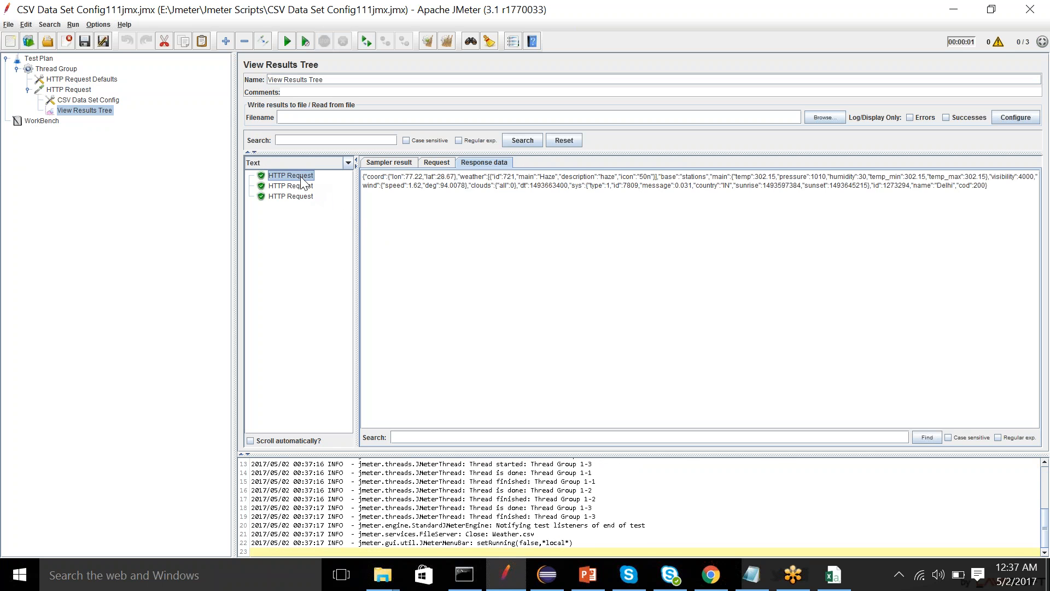
pyautogui.click(436, 163)
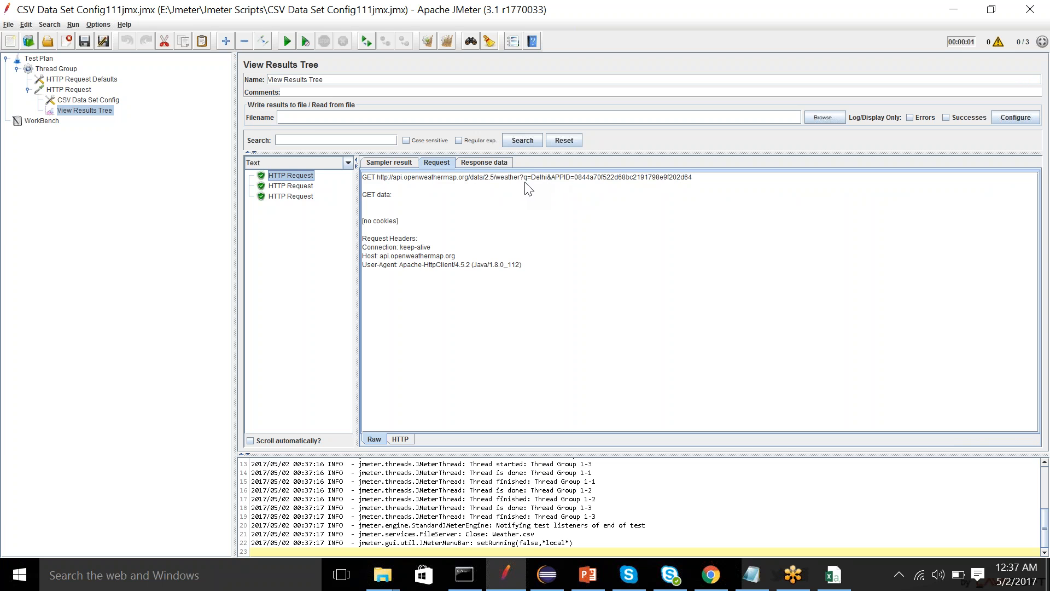
pyautogui.doubleClick(536, 177)
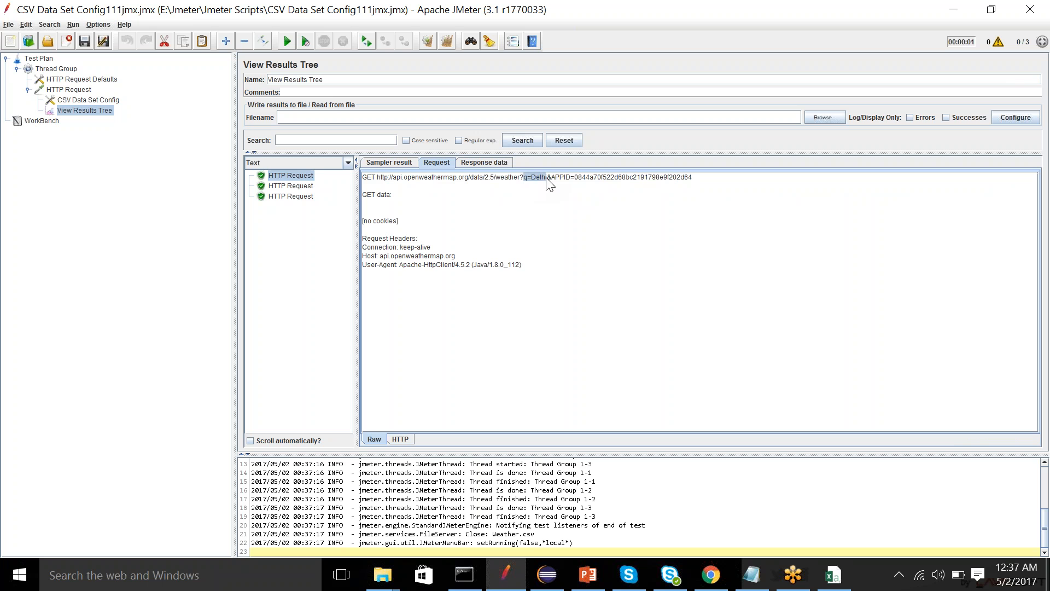
pyautogui.click(291, 186)
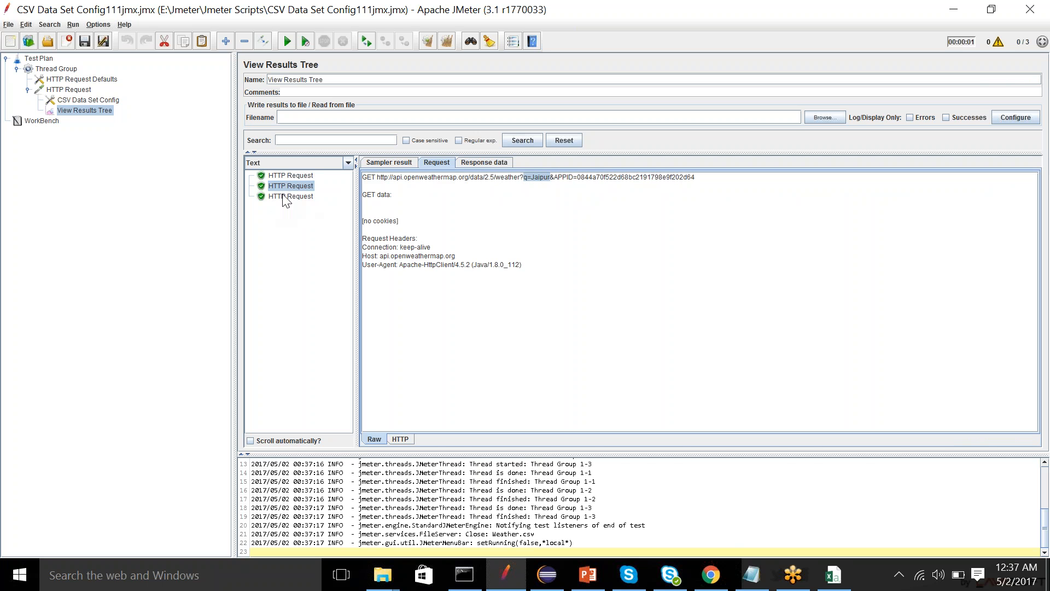
pyautogui.click(291, 196)
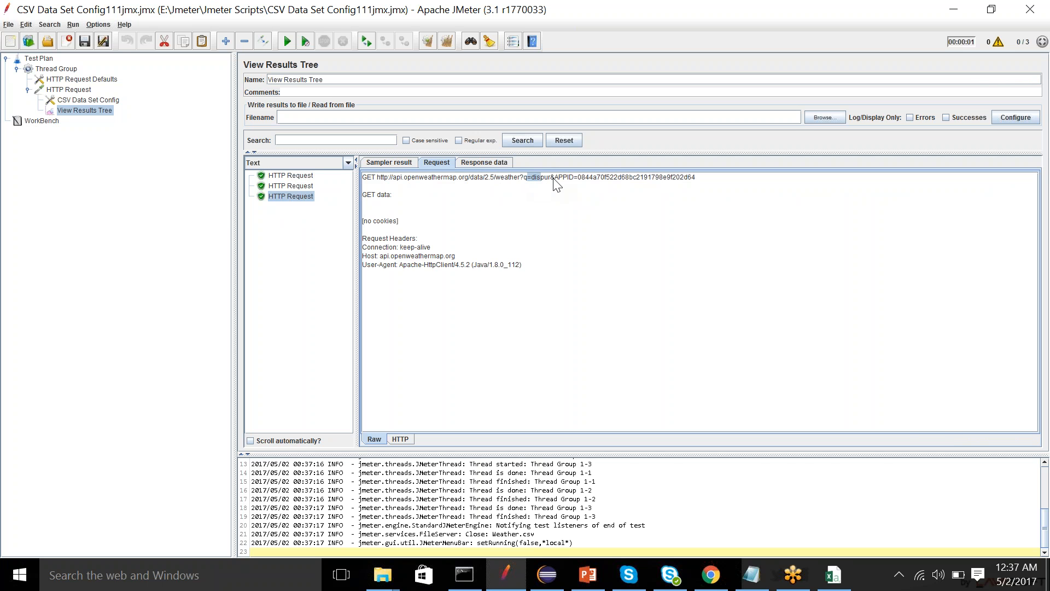
pyautogui.click(484, 162)
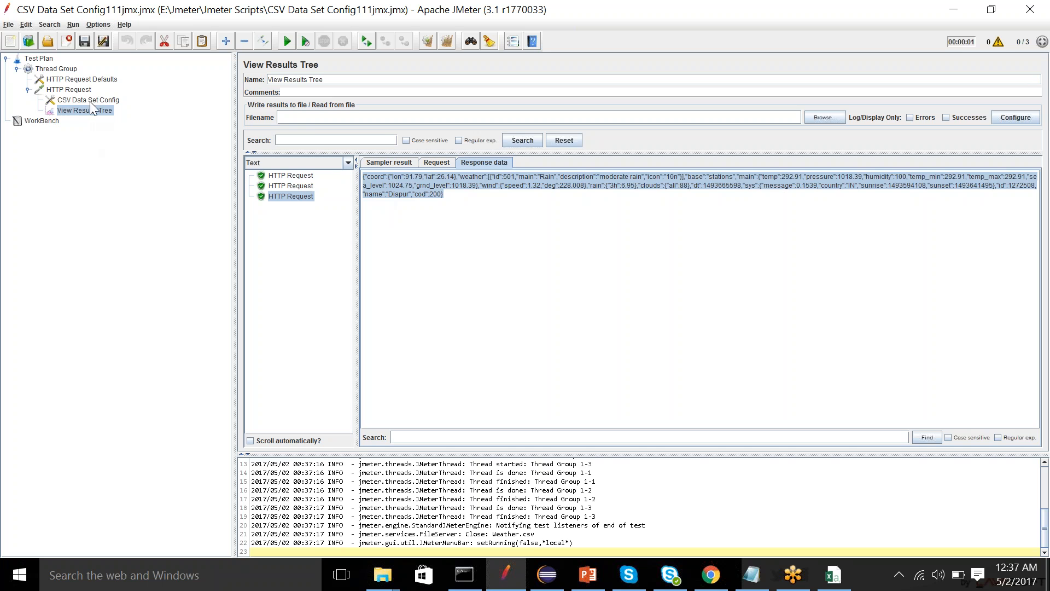
# Review the CSV config and request parameters, then recheck the request sent for Dispur
pyautogui.click(87, 99)
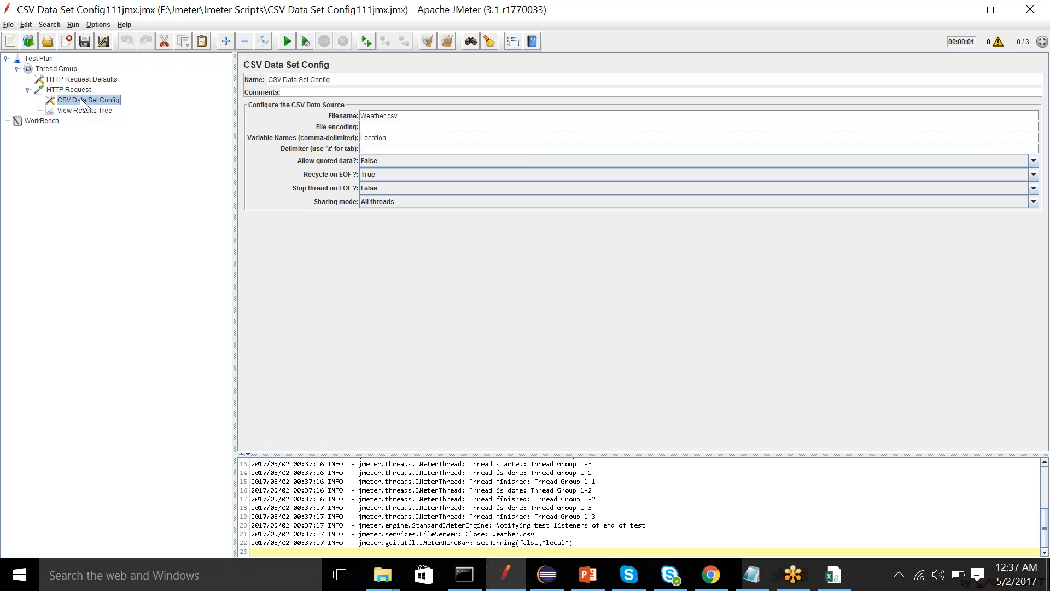
pyautogui.moveTo(68, 91)
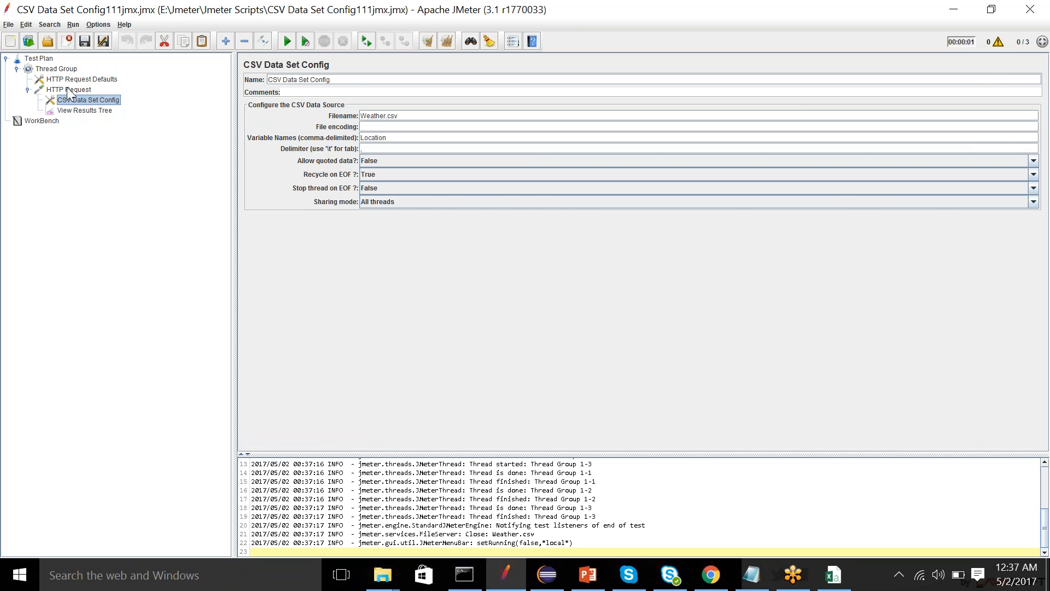
pyautogui.click(67, 89)
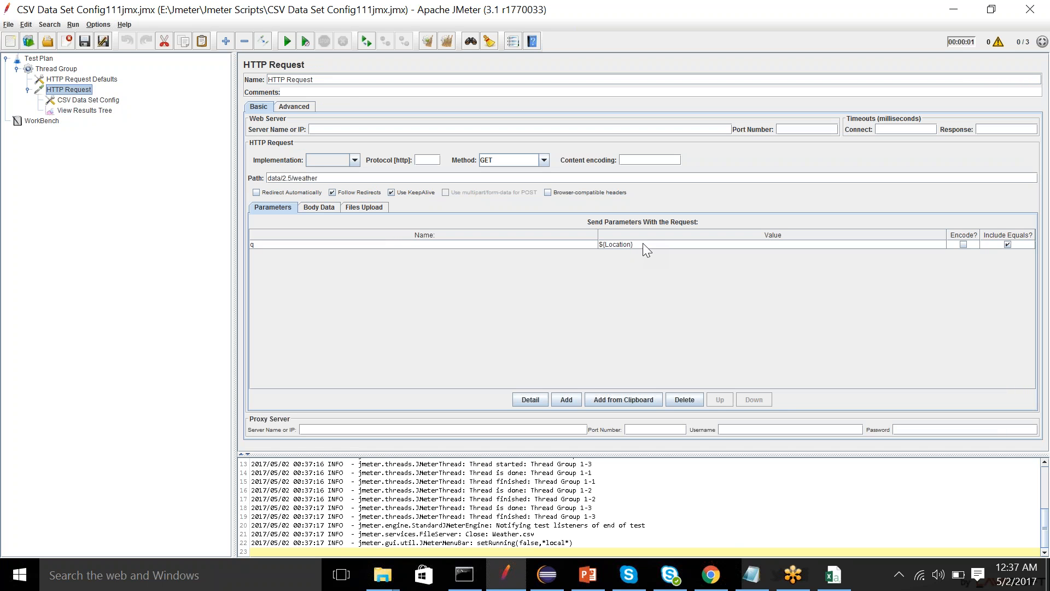
pyautogui.moveTo(635, 237)
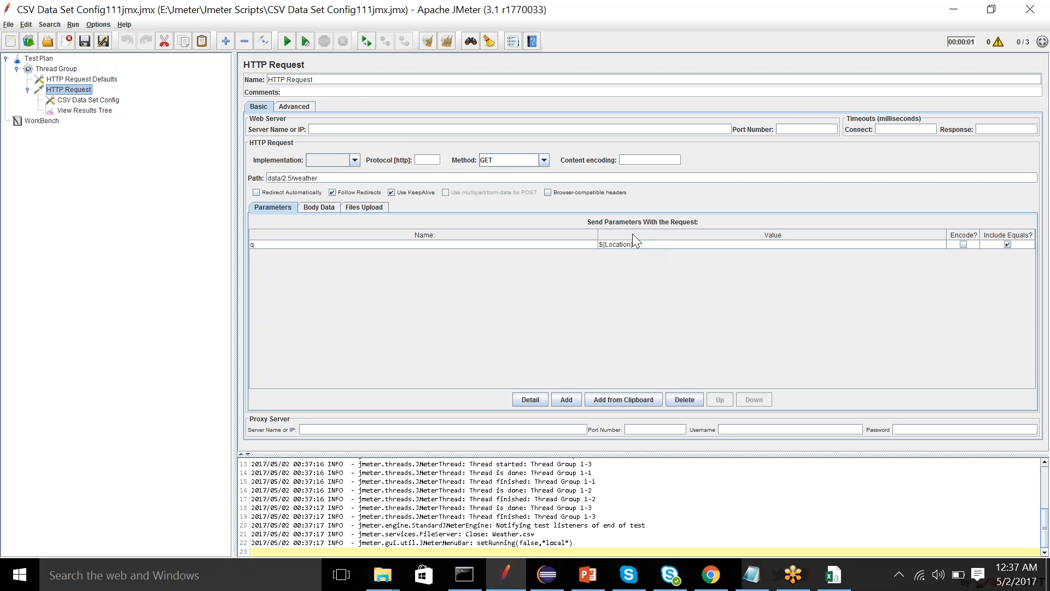
pyautogui.click(85, 110)
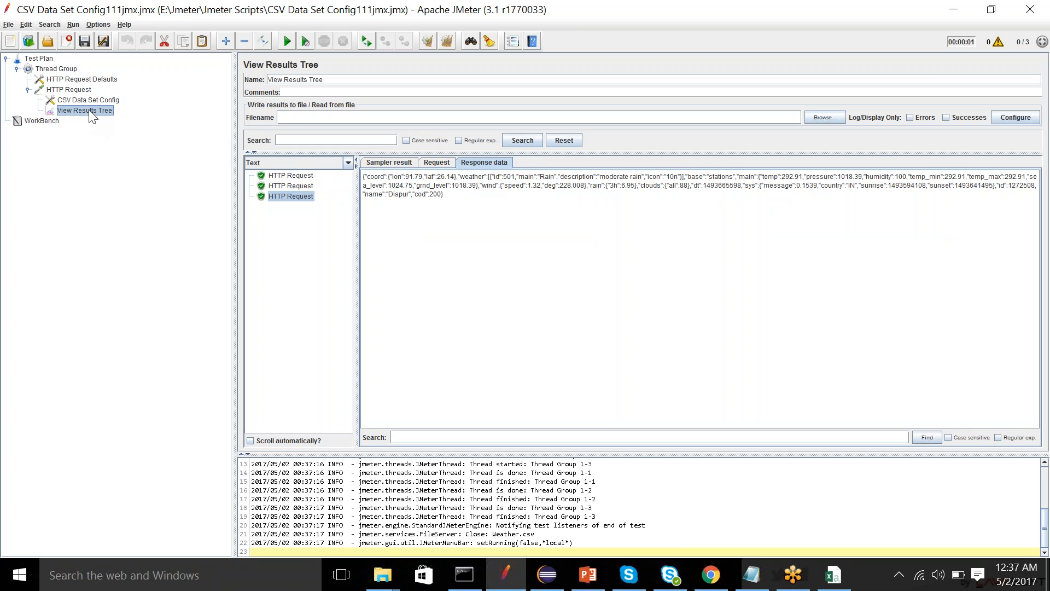
pyautogui.click(436, 162)
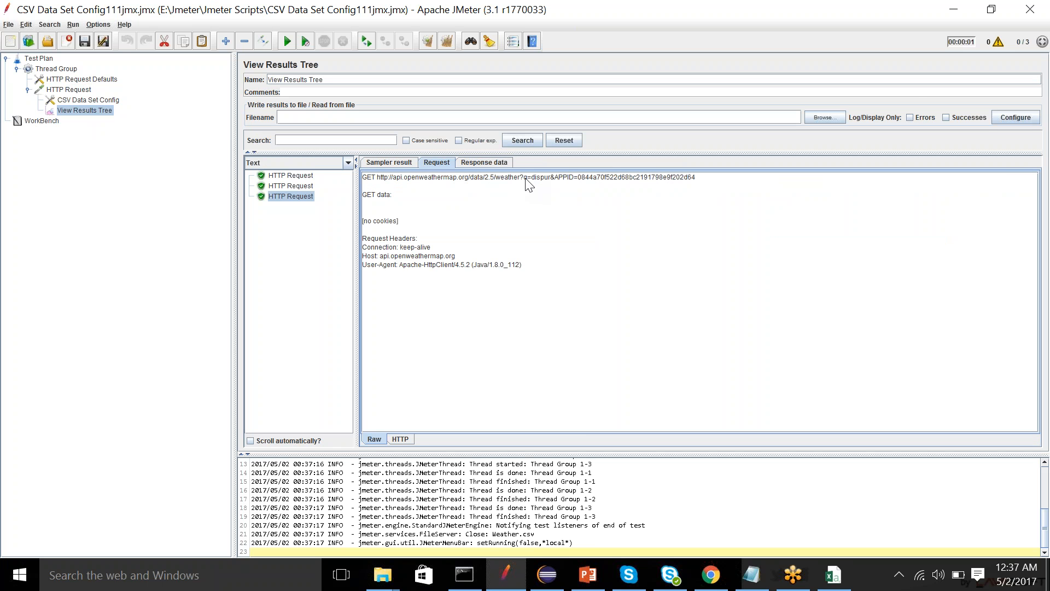
pyautogui.click(69, 89)
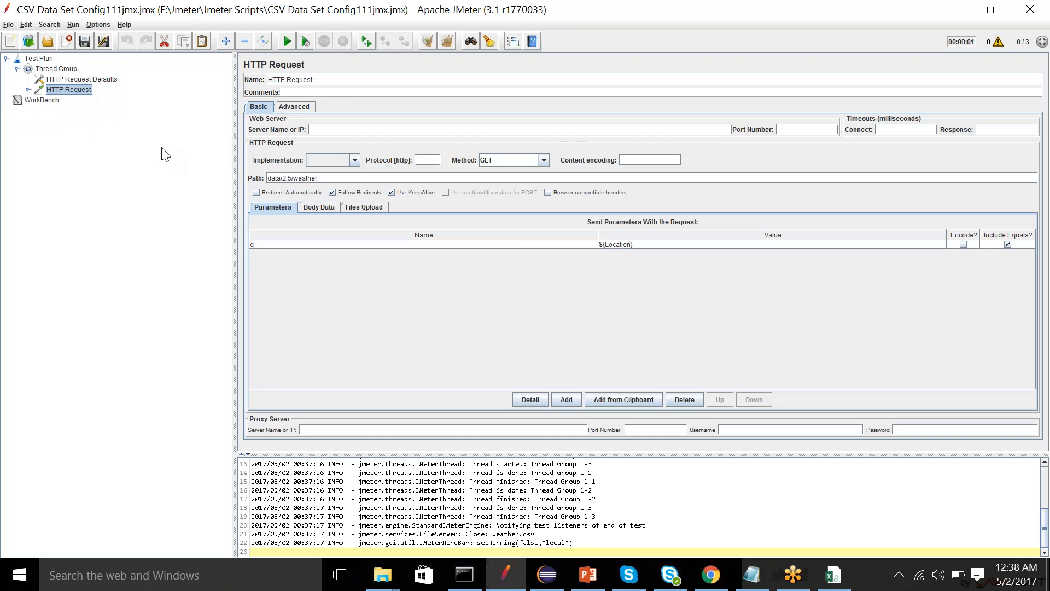
# Change the q value to (Location) without the $, then clear the View Results Tree
pyautogui.click(617, 244)
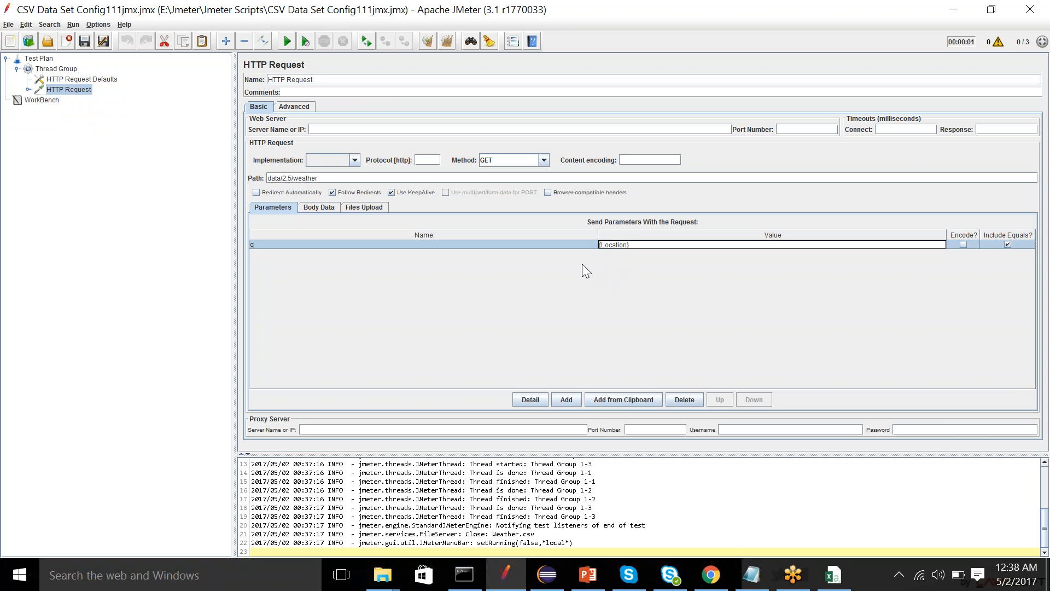
pyautogui.click(81, 79)
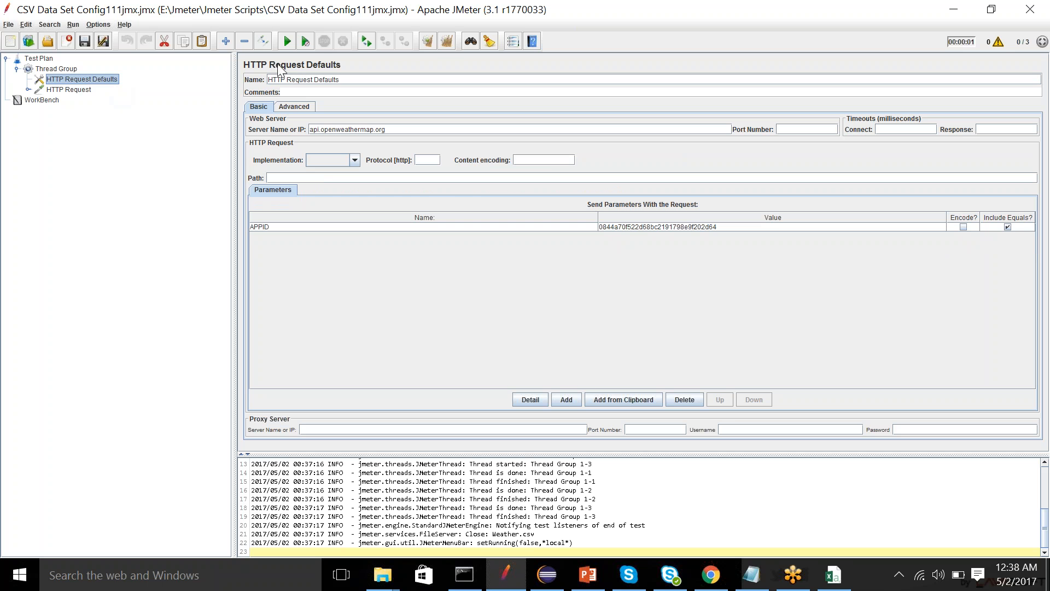
pyautogui.moveTo(73, 103)
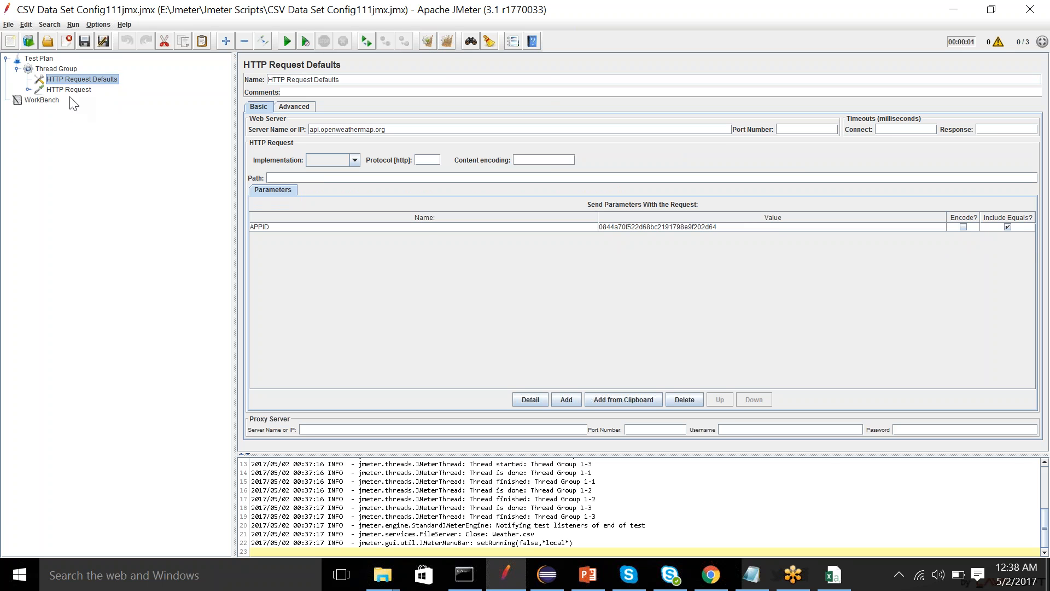
pyautogui.click(69, 90)
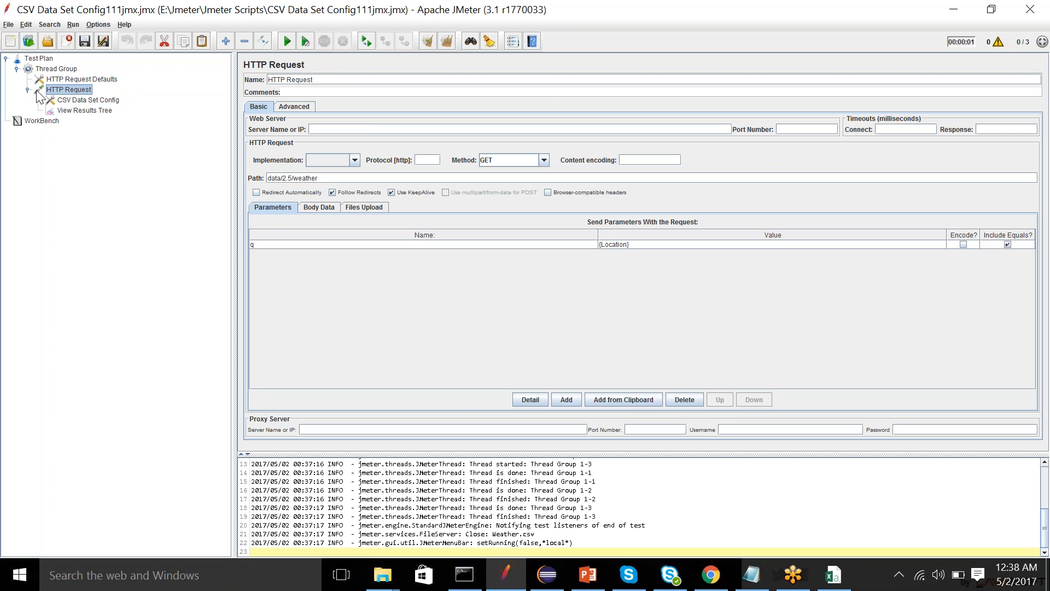
pyautogui.click(85, 110)
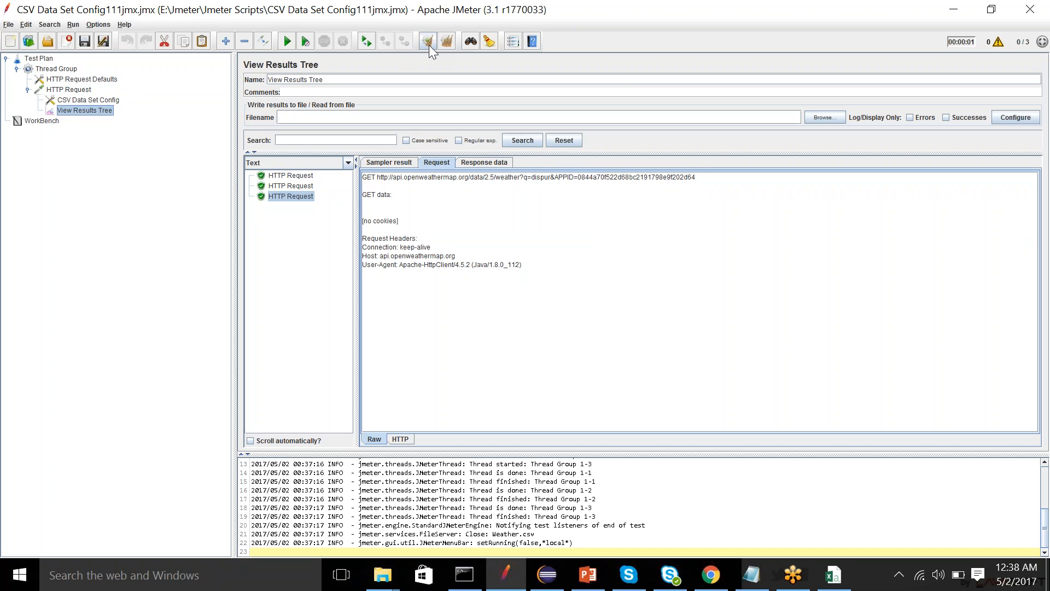
pyautogui.click(285, 41)
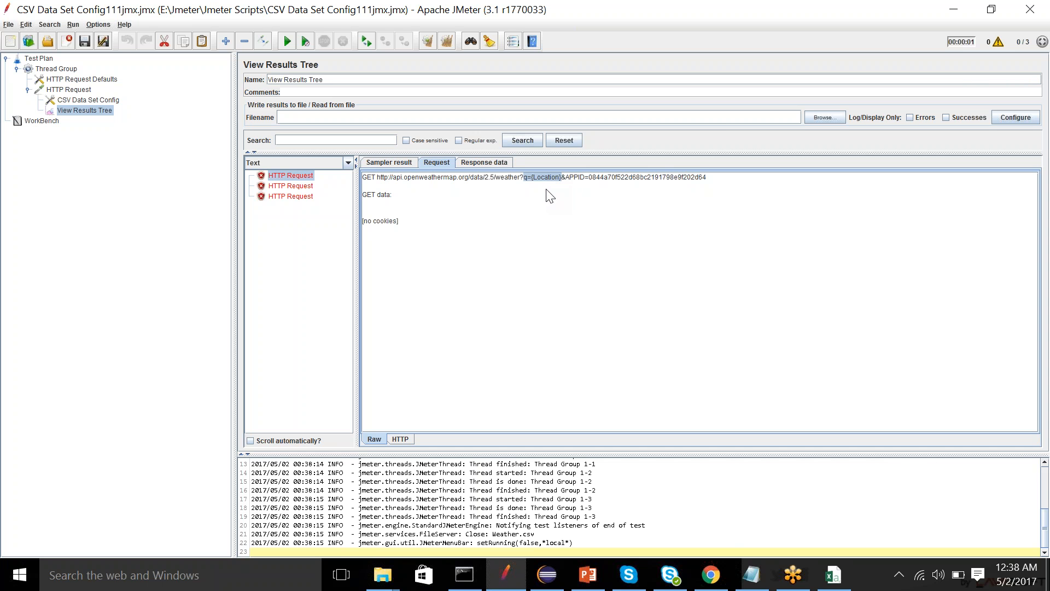
pyautogui.moveTo(922, 472)
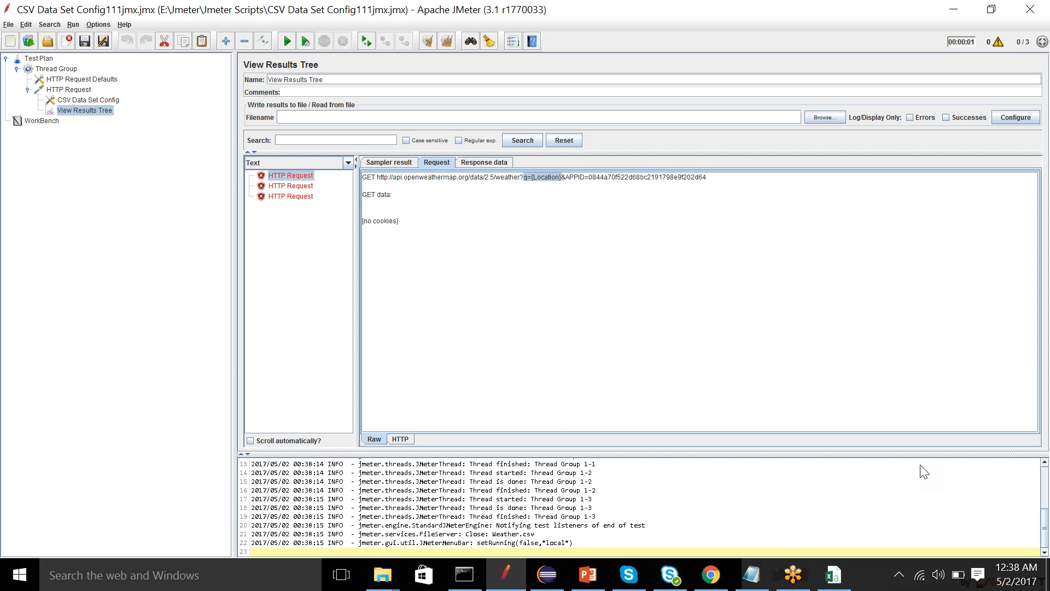